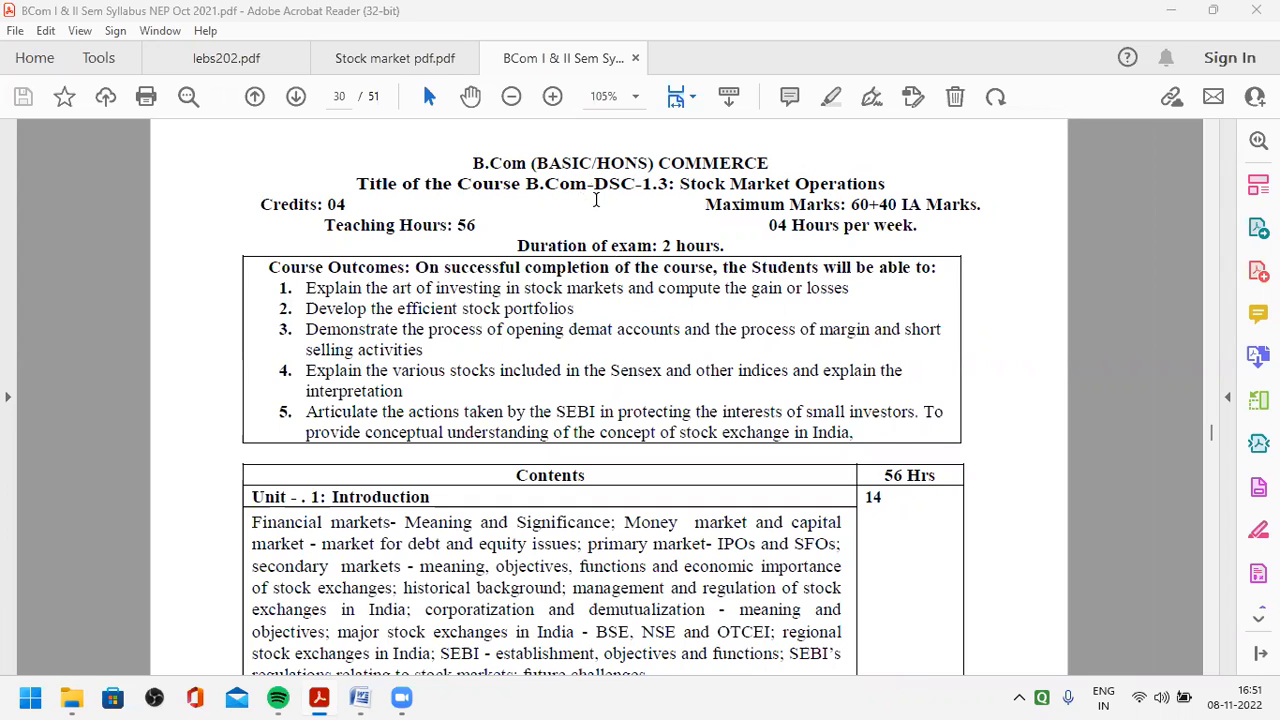
mouse_move(630, 194)
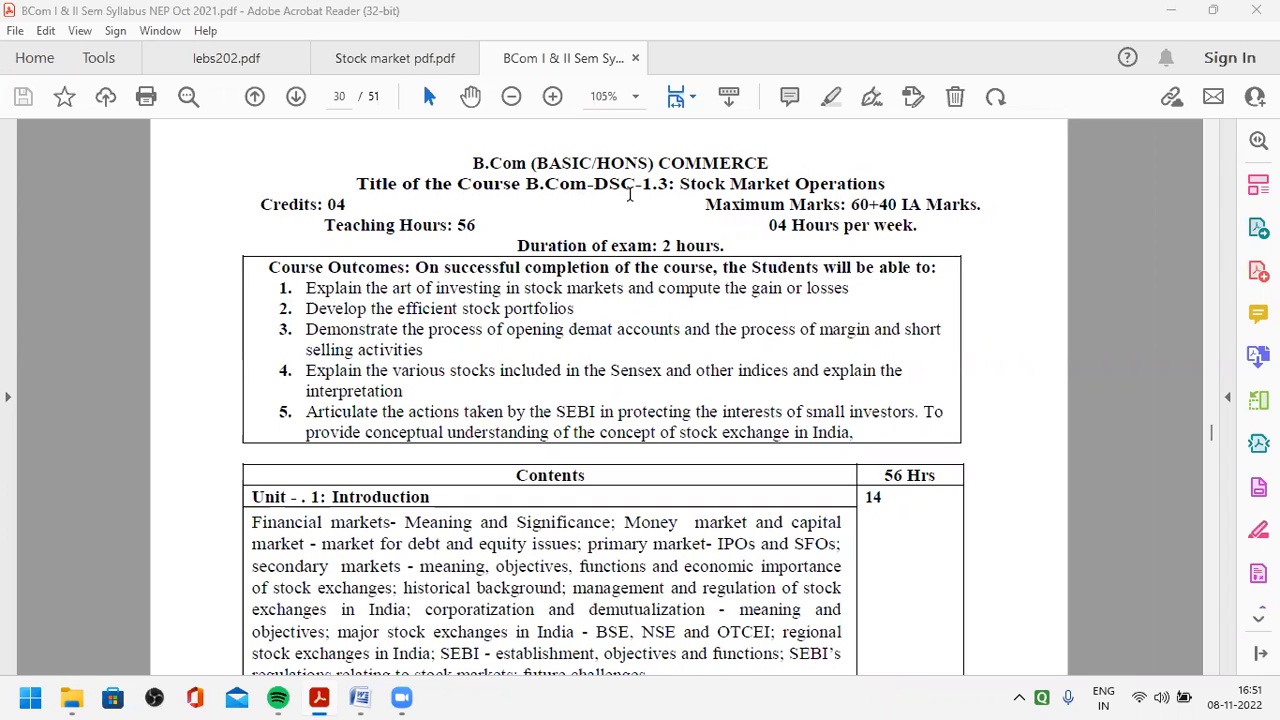
mouse_move(670, 194)
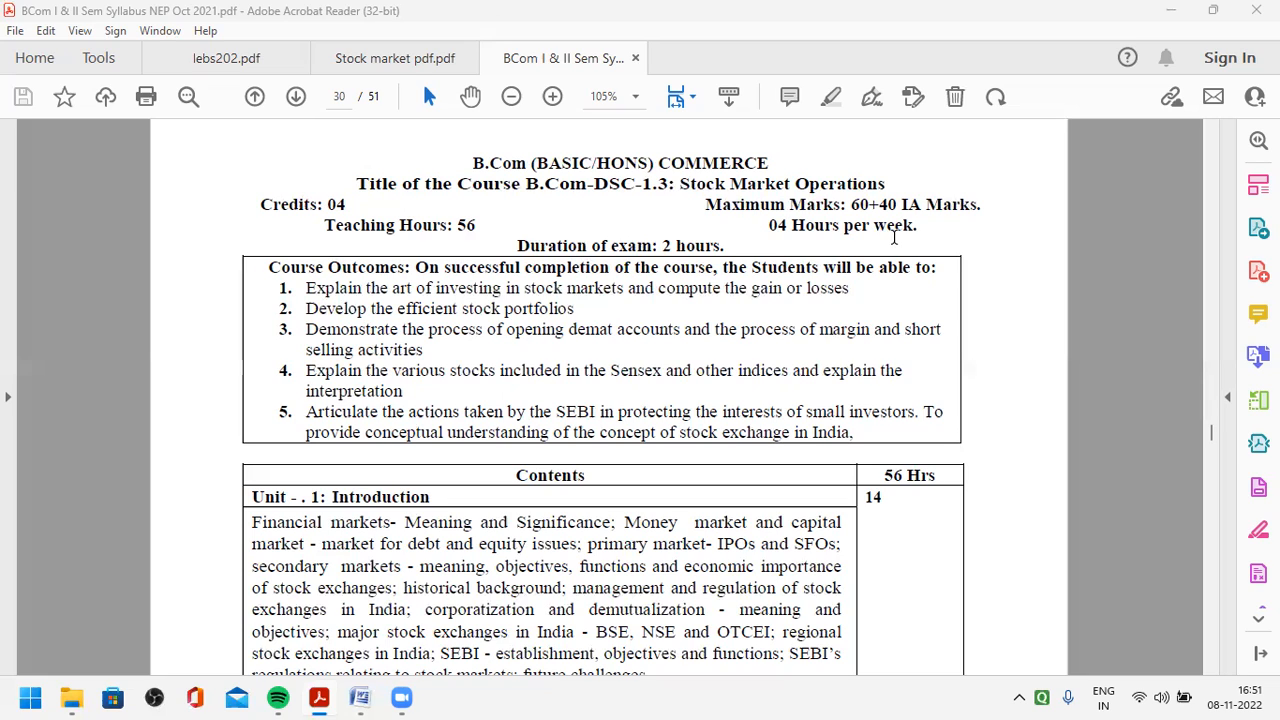
mouse_move(852, 203)
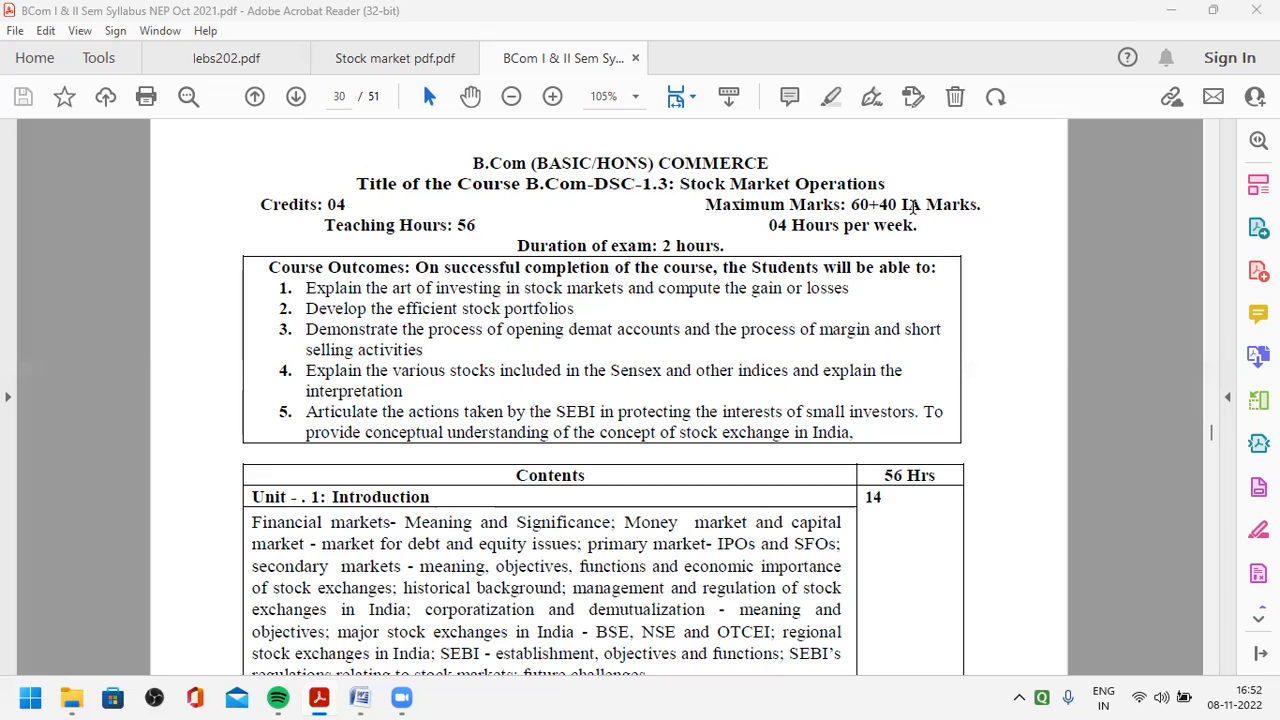
mouse_move(432, 318)
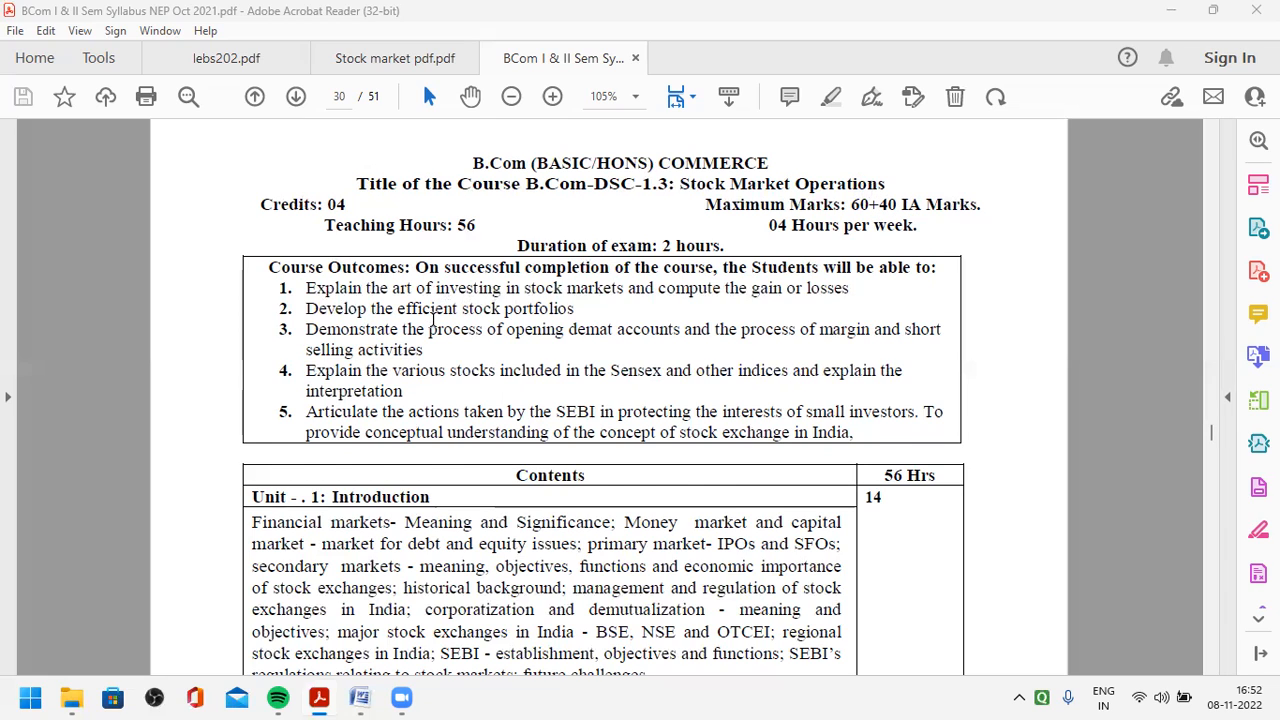
scroll("down", 3)
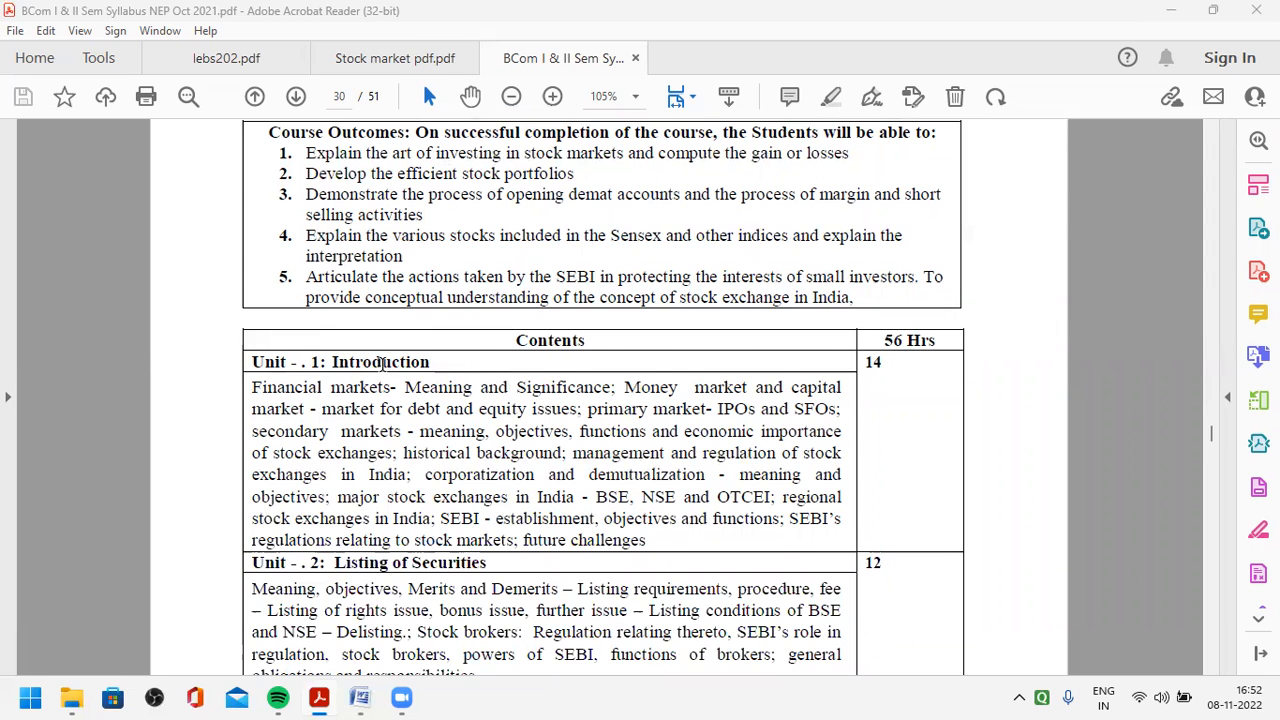
scroll("down", 3)
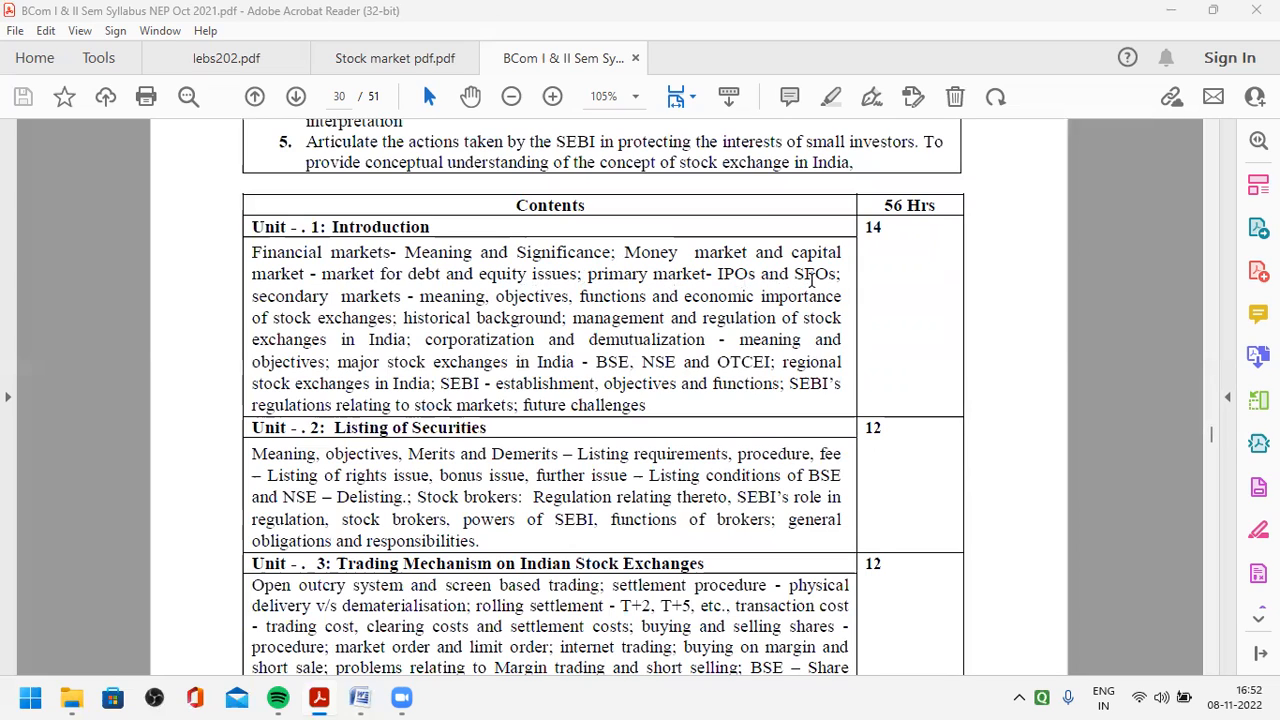
mouse_move(815, 278)
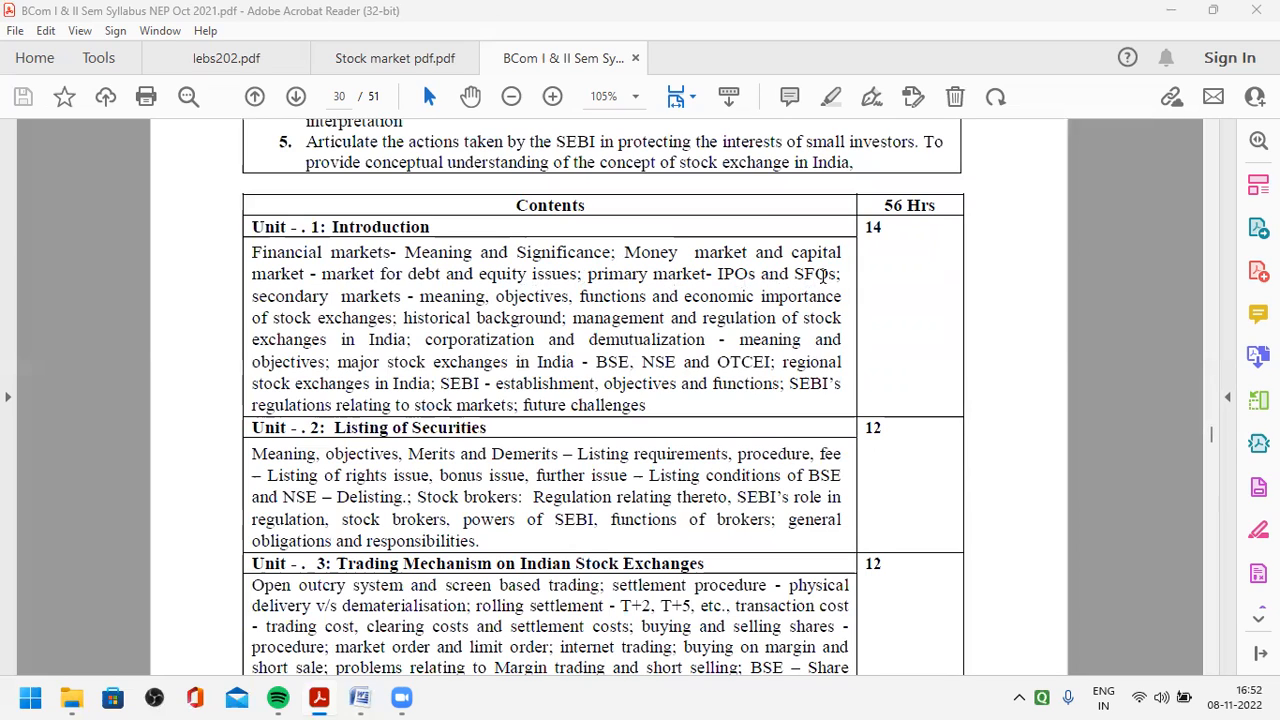
mouse_move(735, 280)
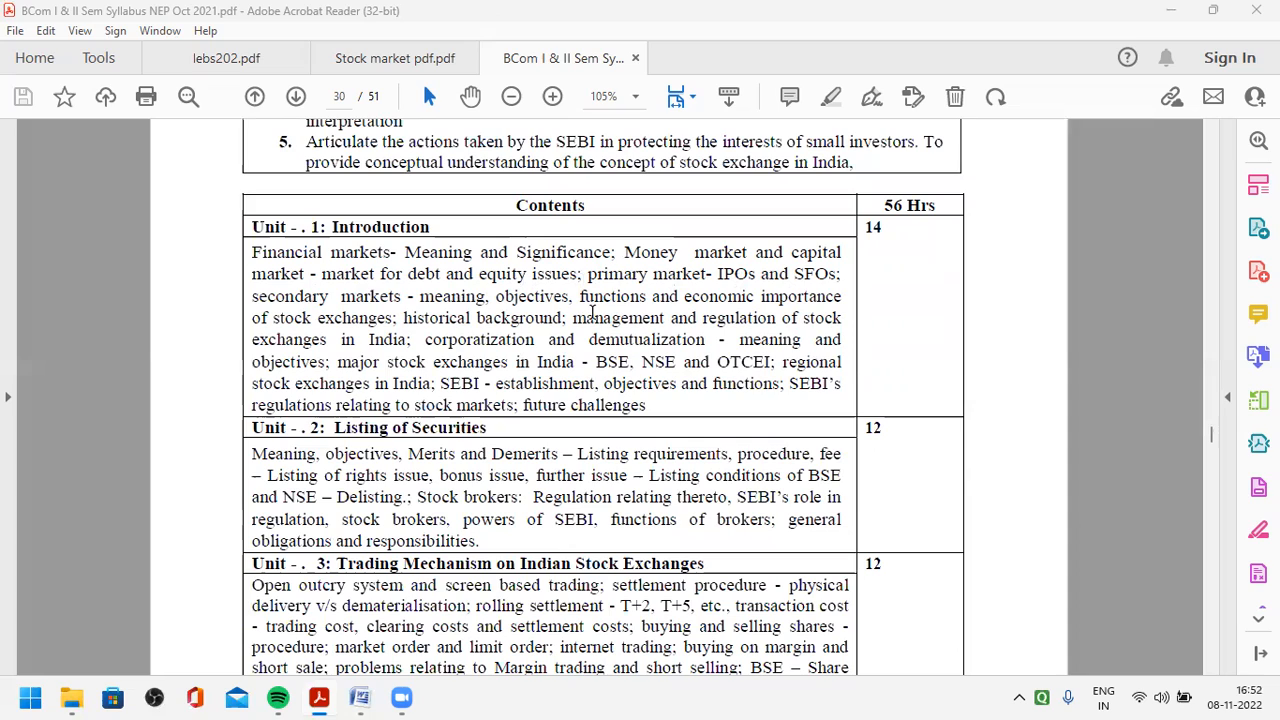
mouse_move(502, 330)
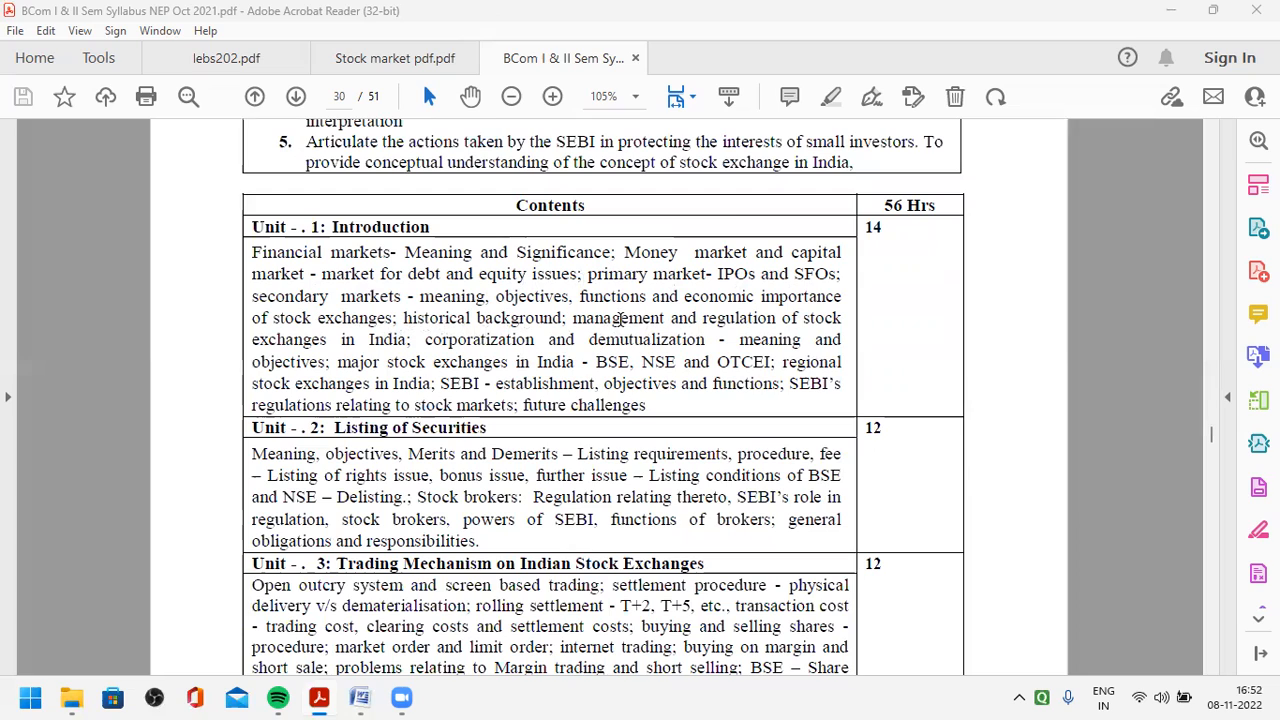
mouse_move(549, 329)
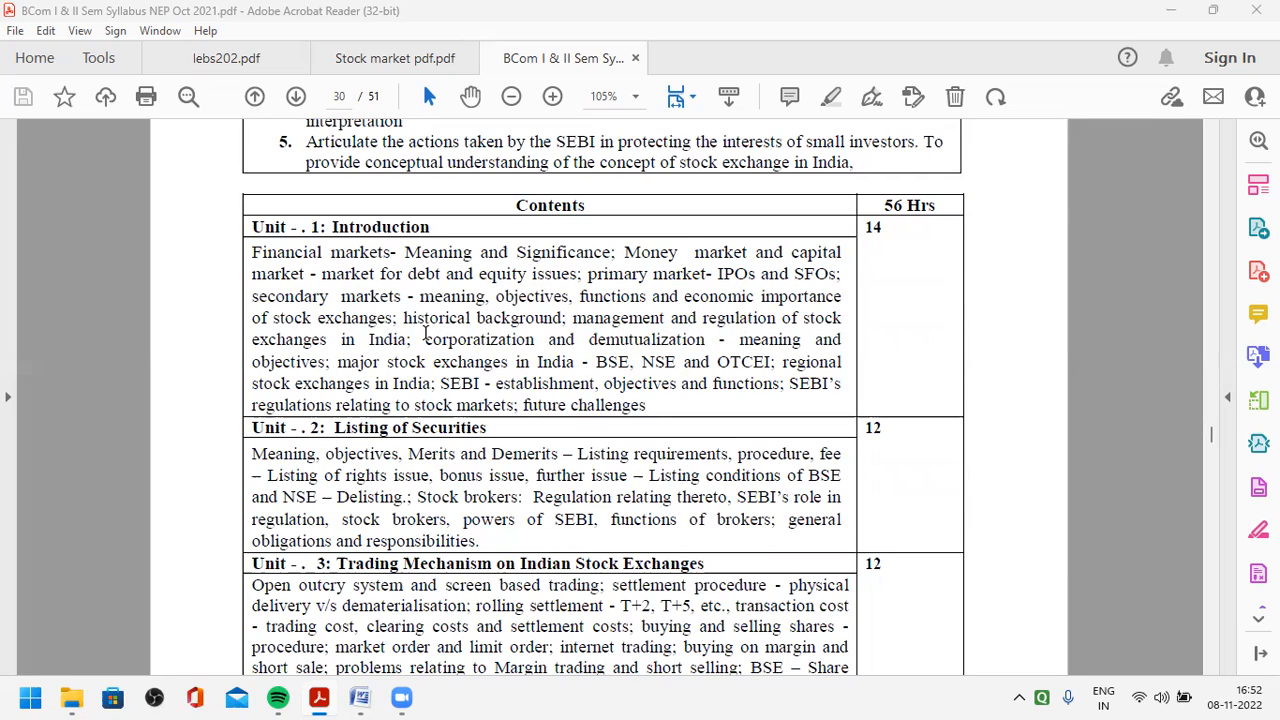
mouse_move(640, 340)
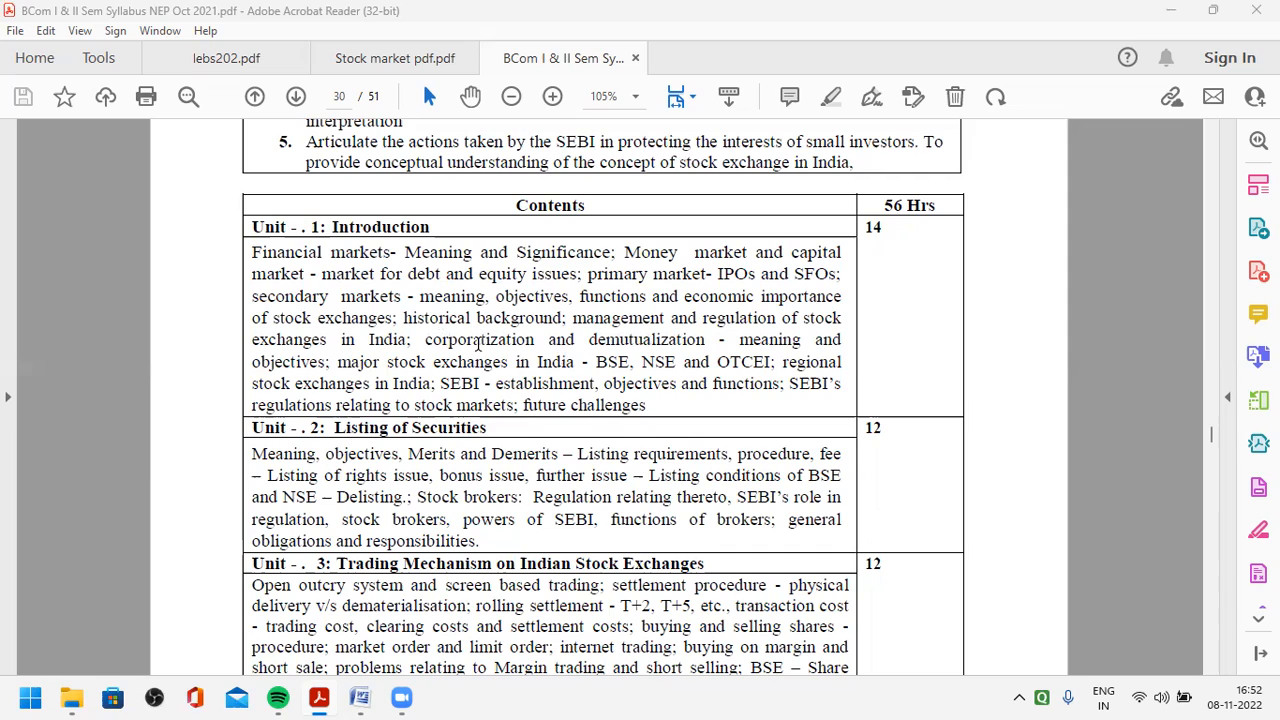
mouse_move(601, 358)
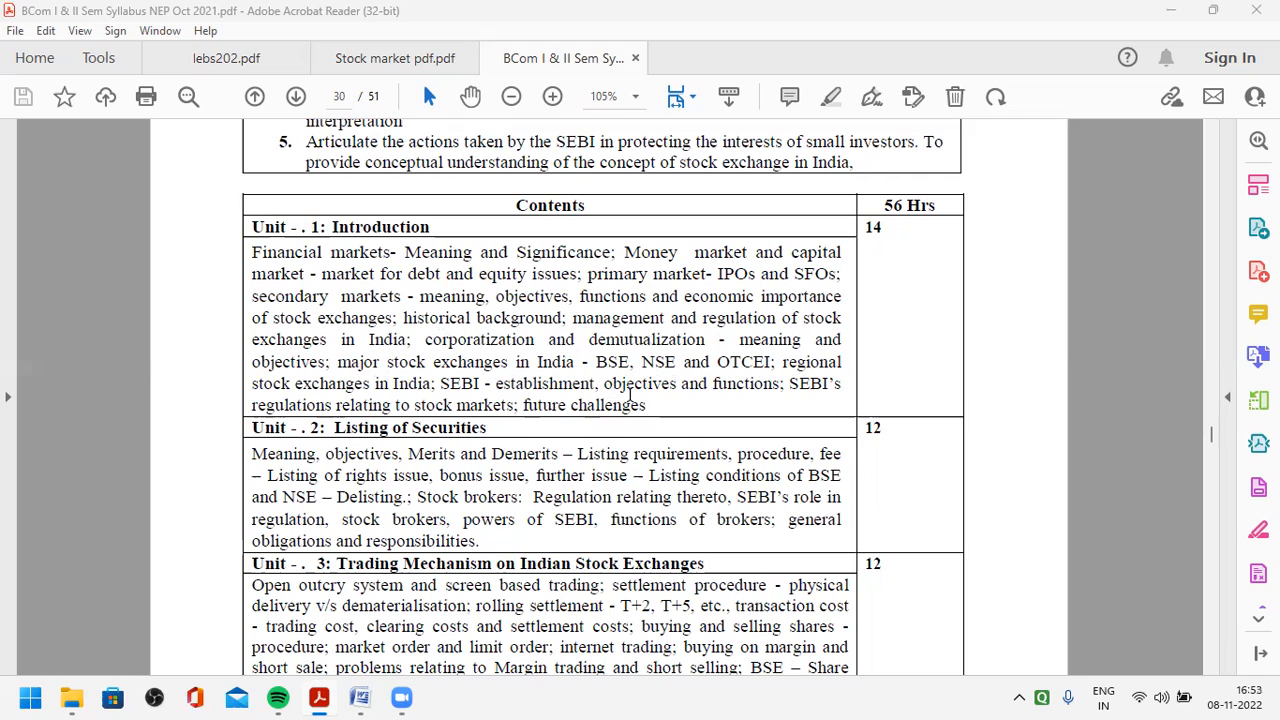
mouse_move(768, 393)
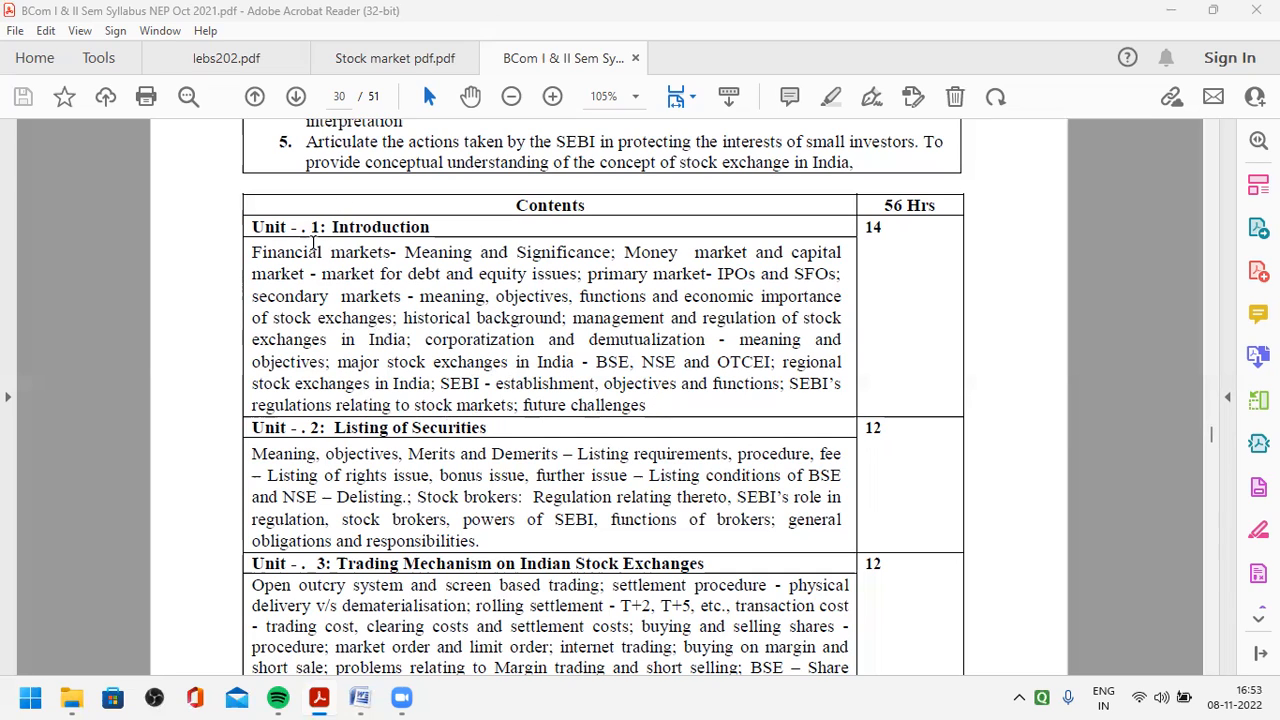
scroll("down", 3)
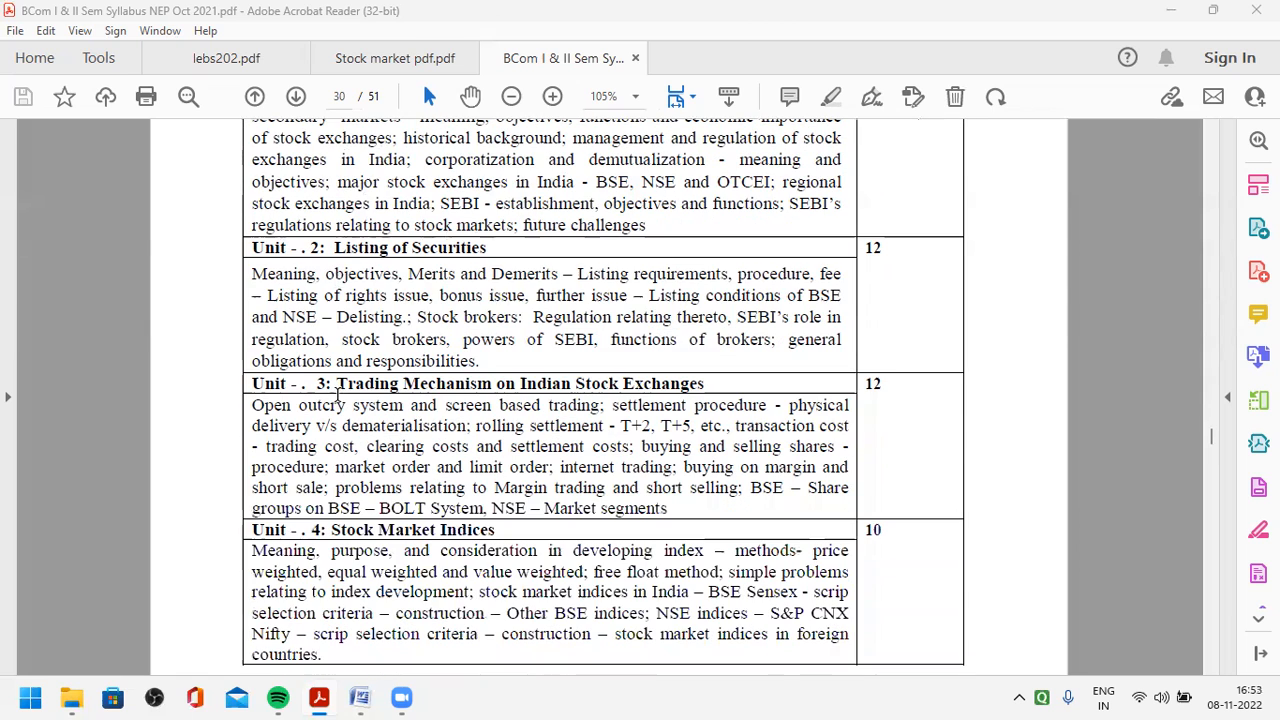
mouse_move(418, 252)
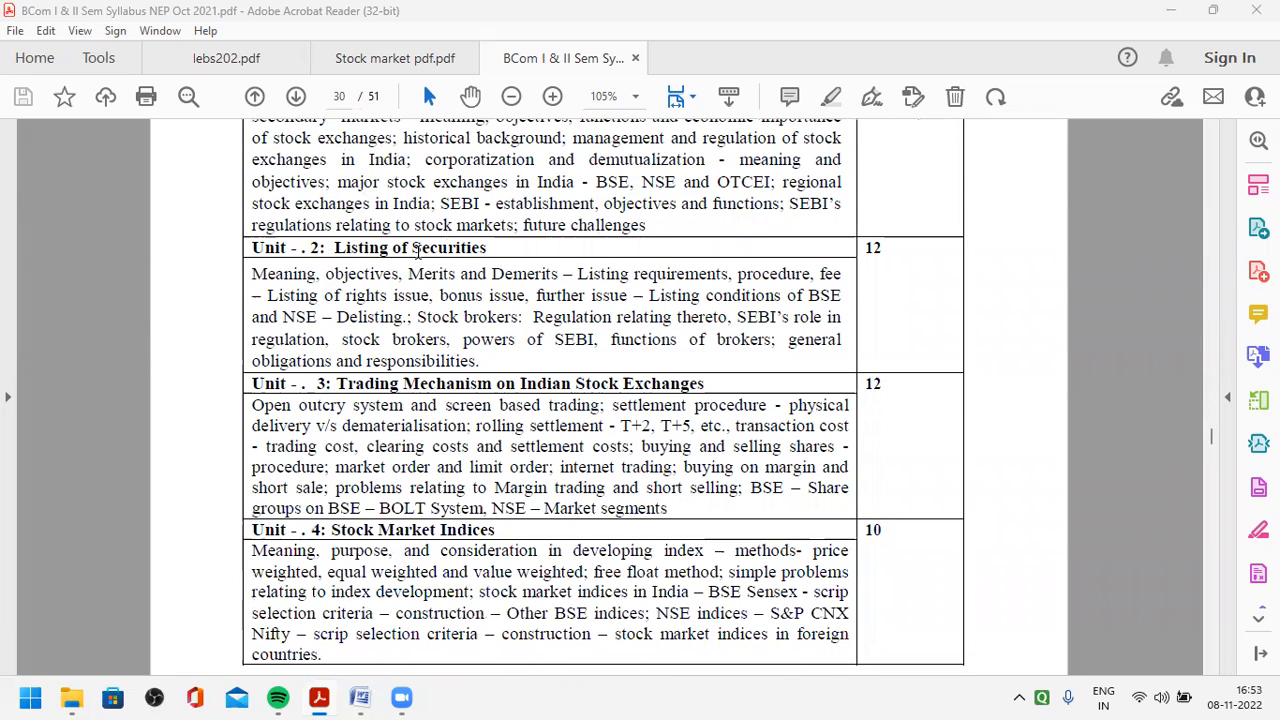
scroll("down", 3)
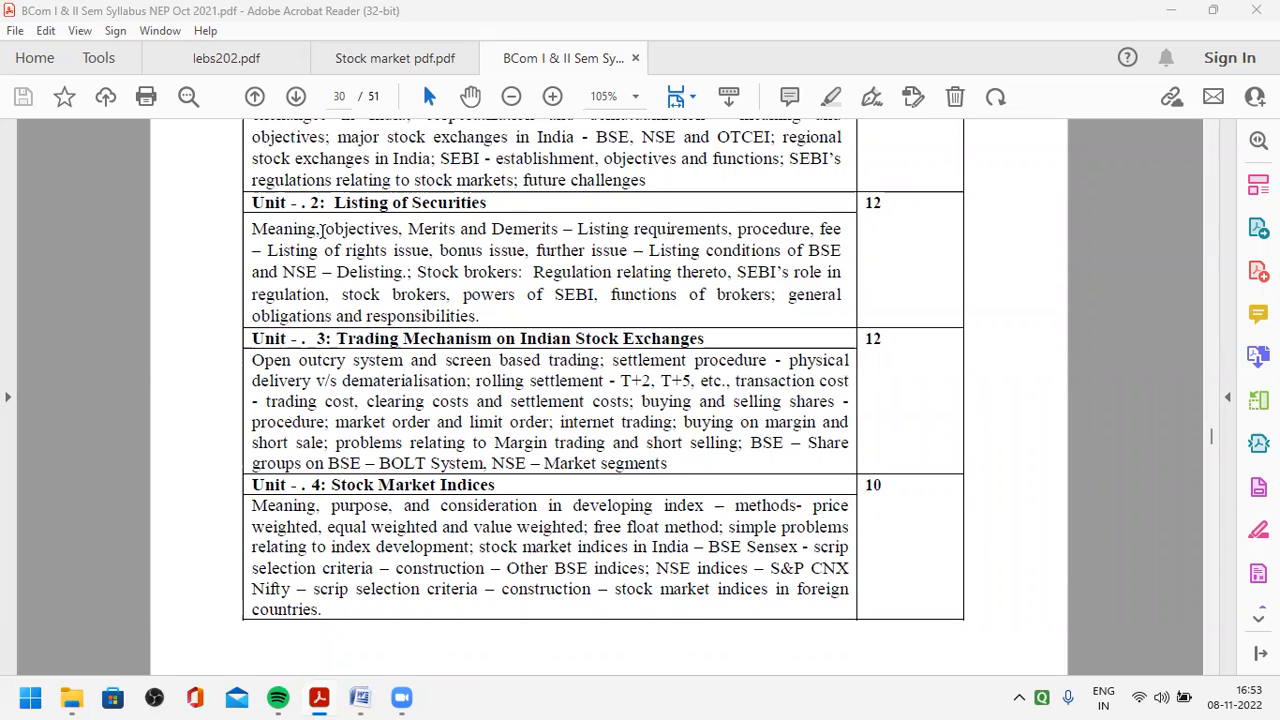
mouse_move(403, 232)
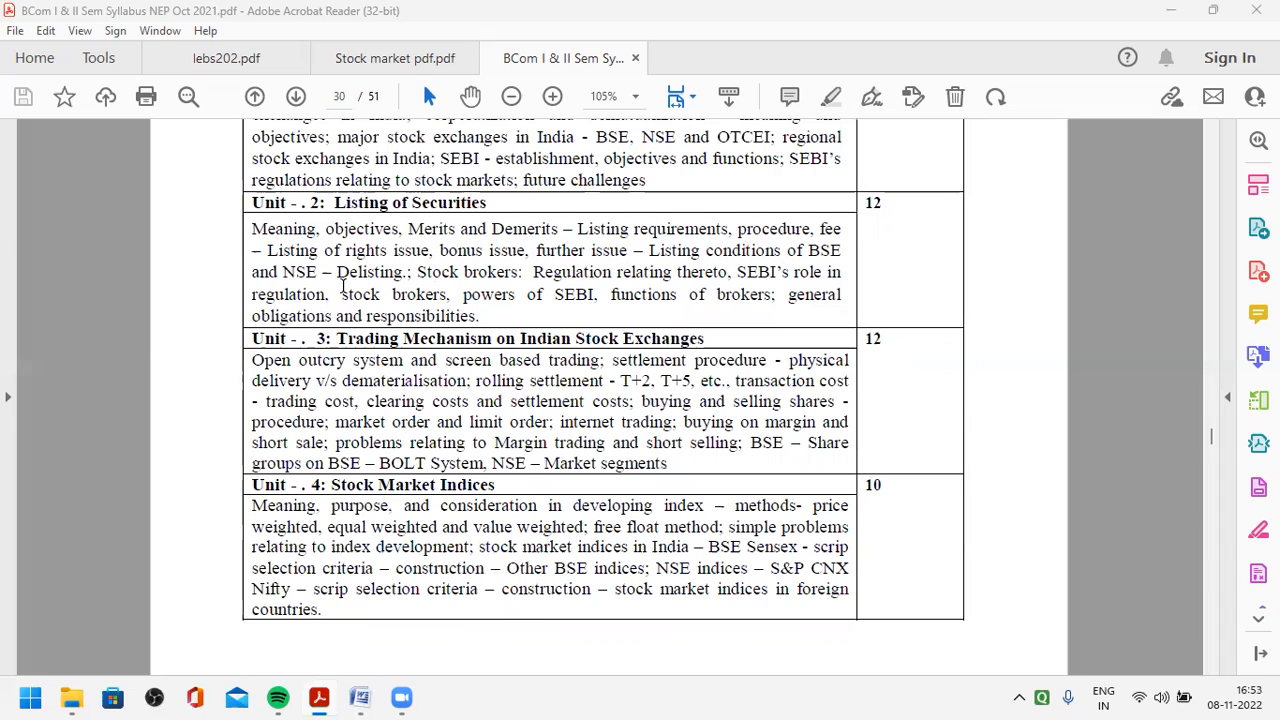
mouse_move(320, 272)
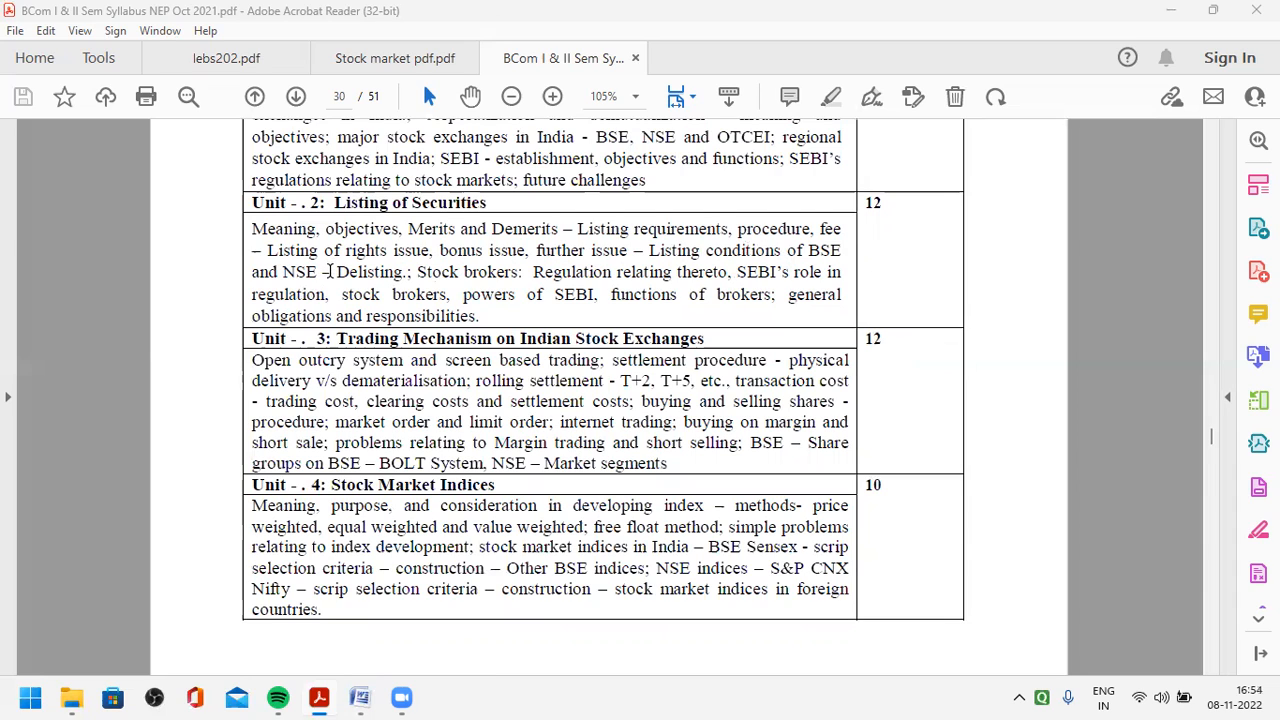
mouse_move(336, 271)
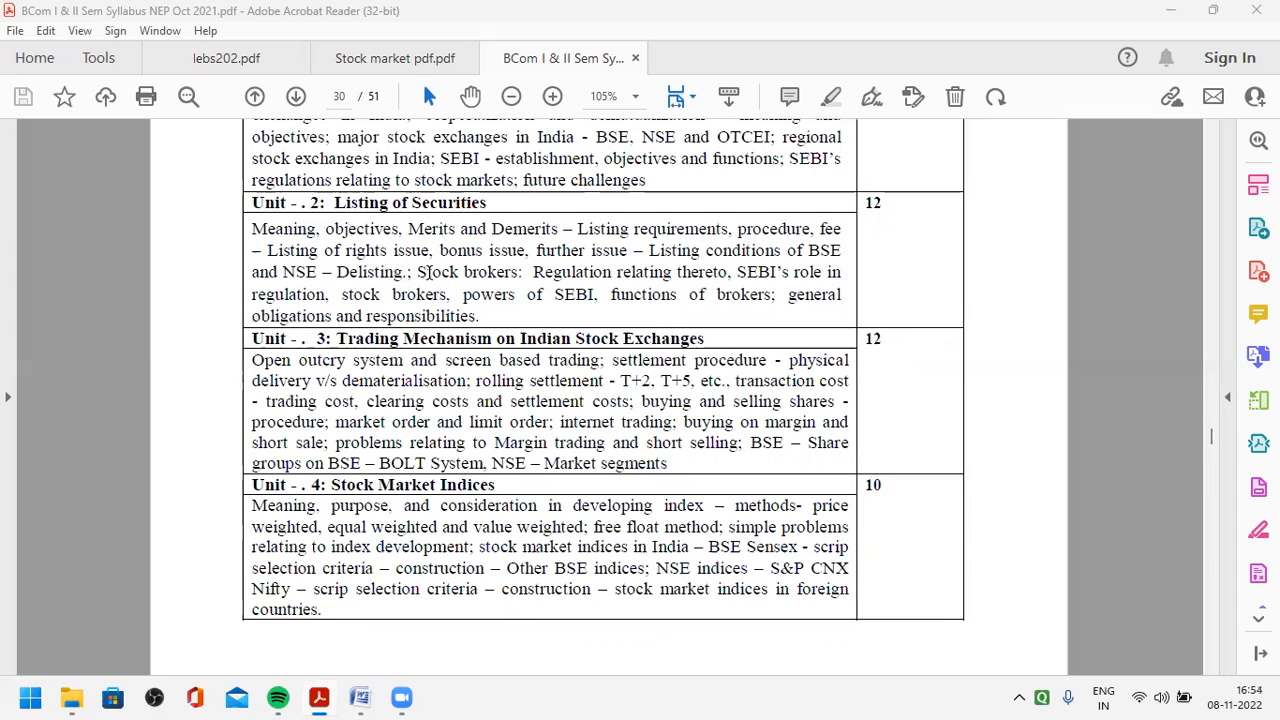
mouse_move(581, 278)
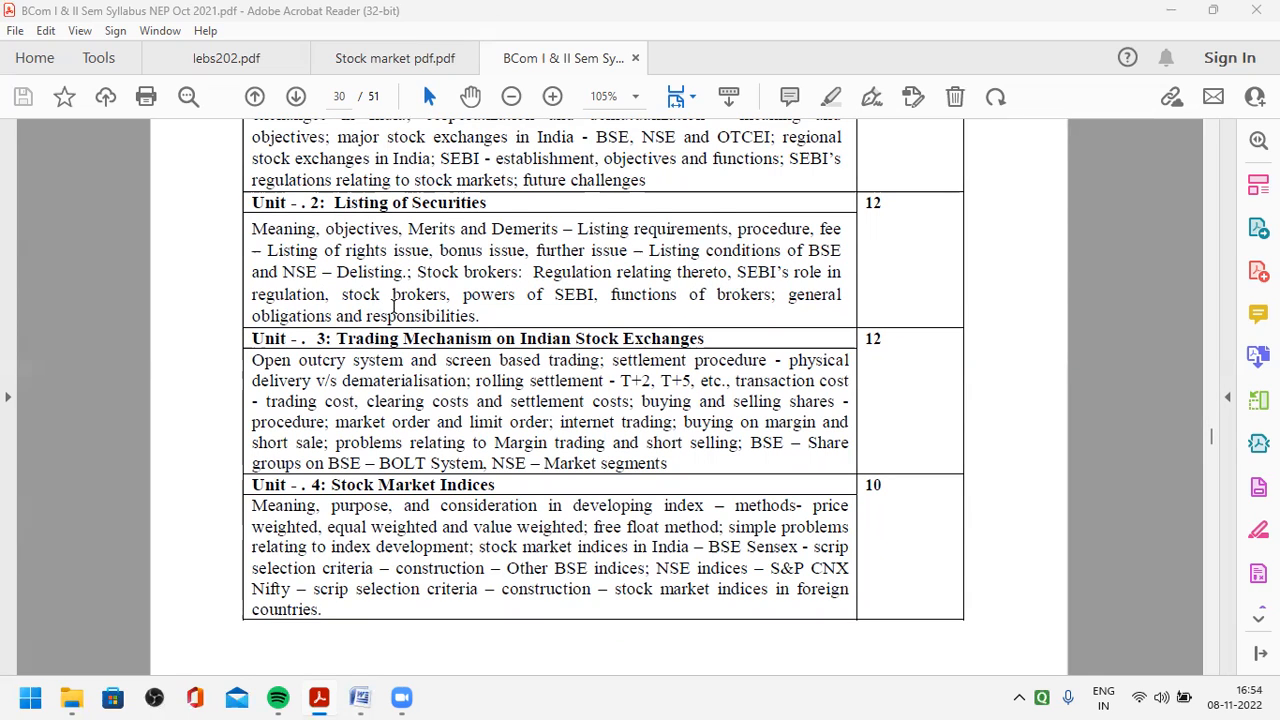
mouse_move(593, 308)
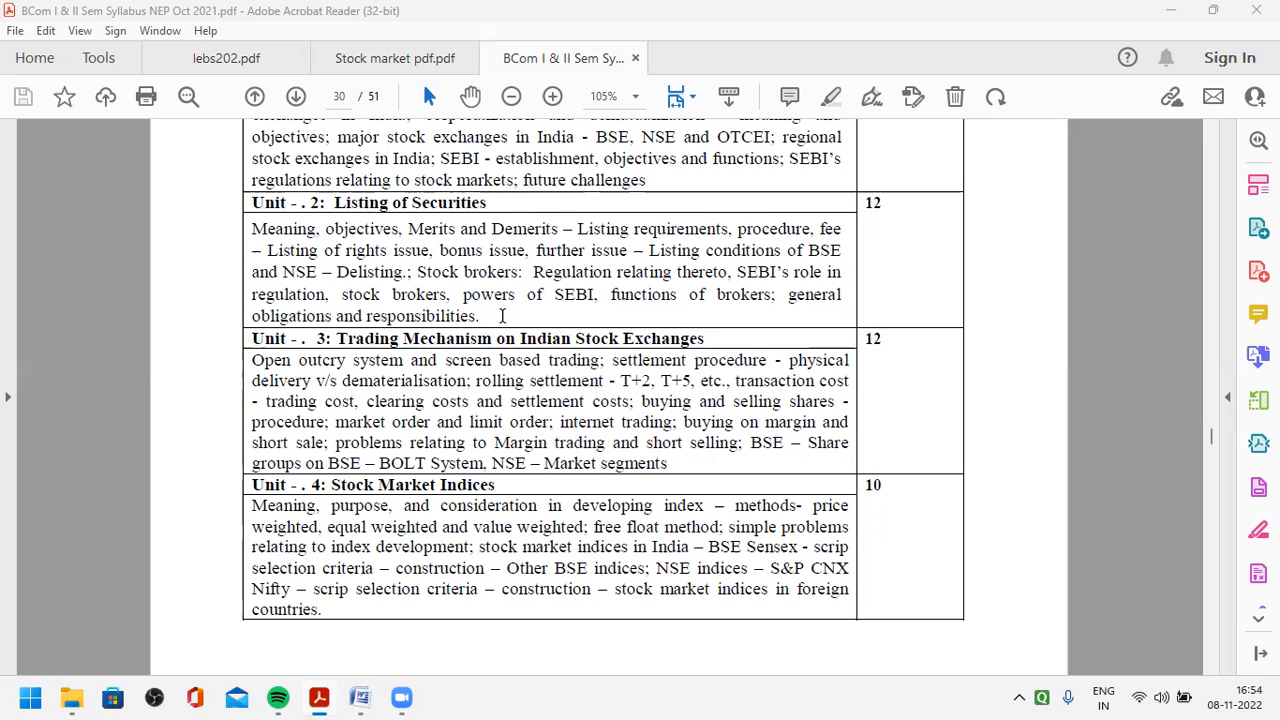
mouse_move(355, 240)
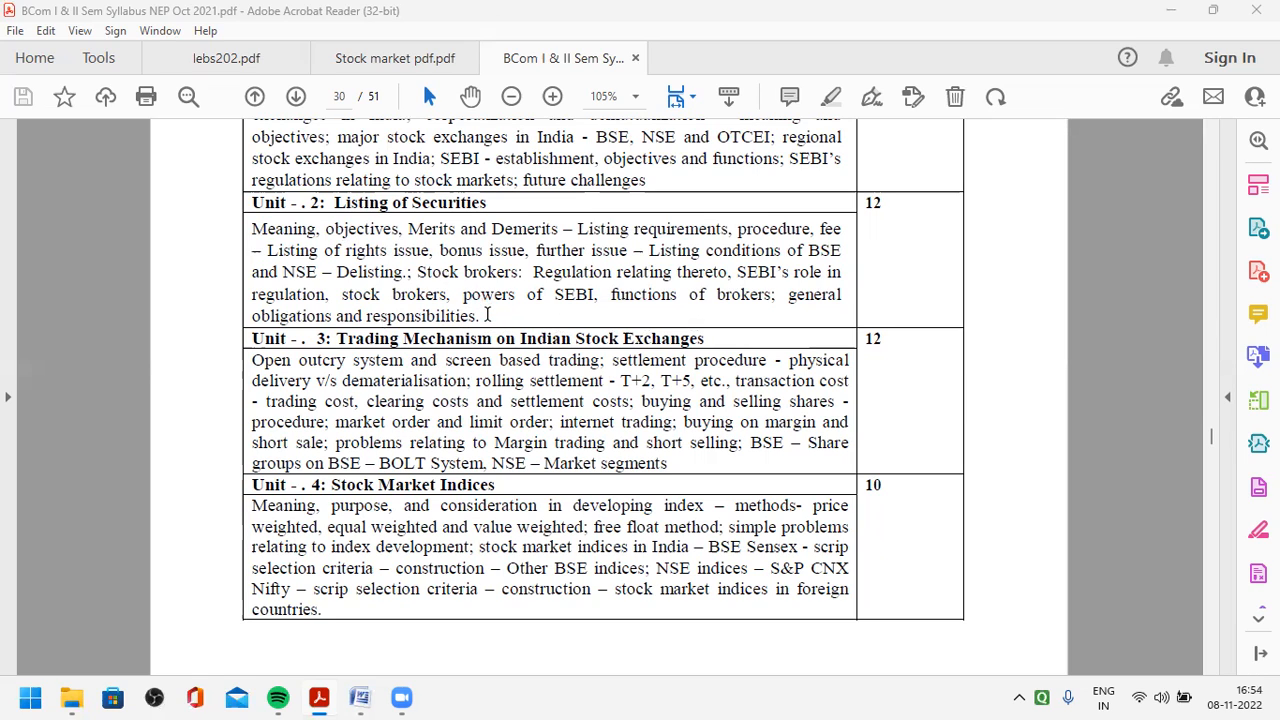
mouse_move(488, 314)
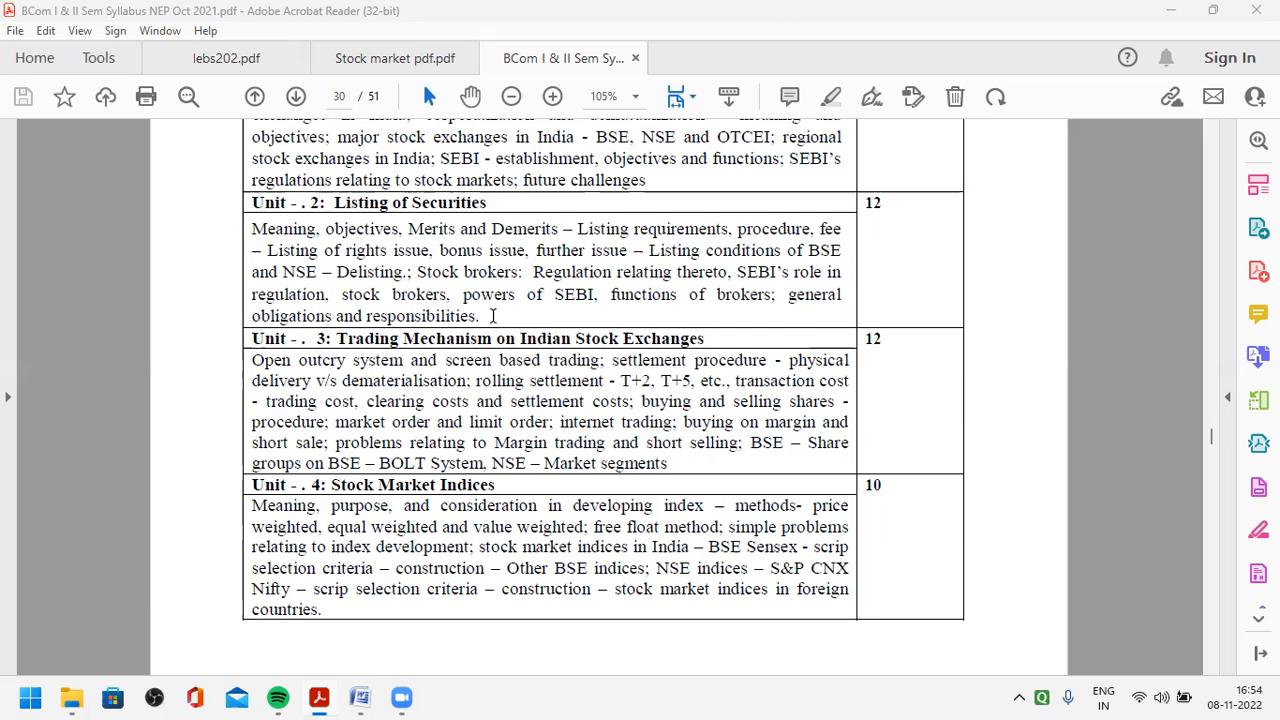
scroll("down", 3)
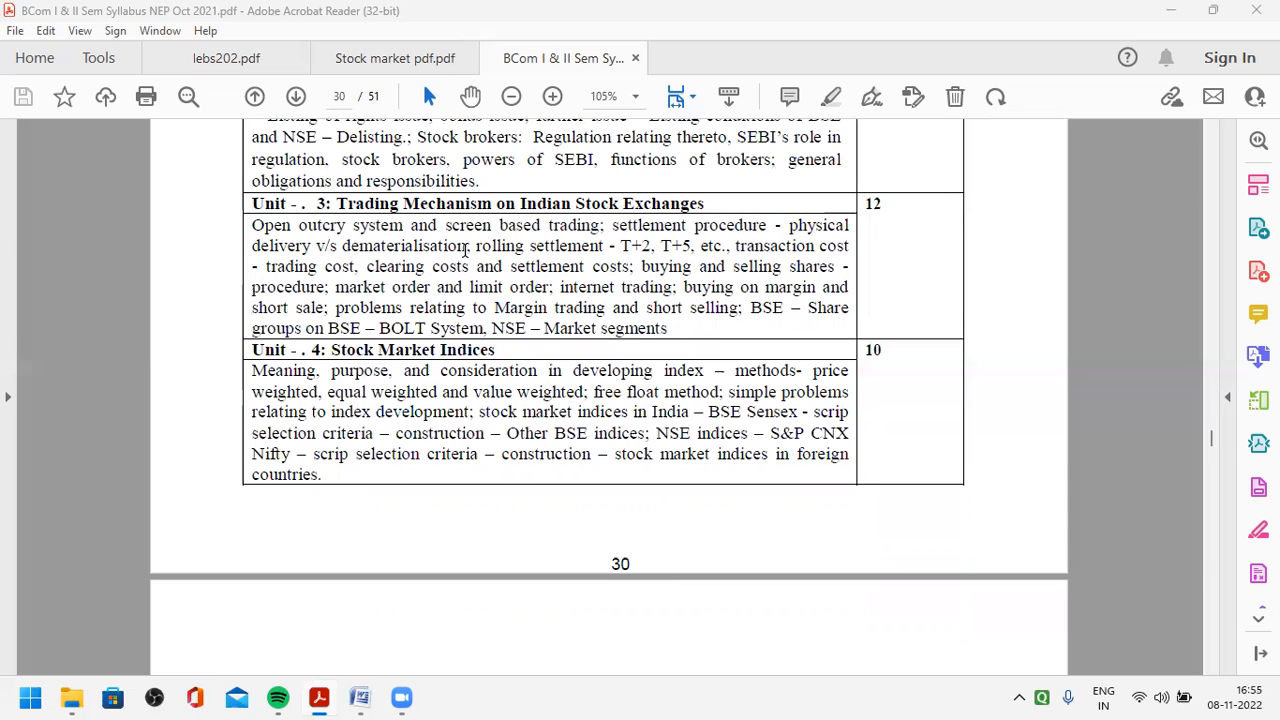
mouse_move(607, 246)
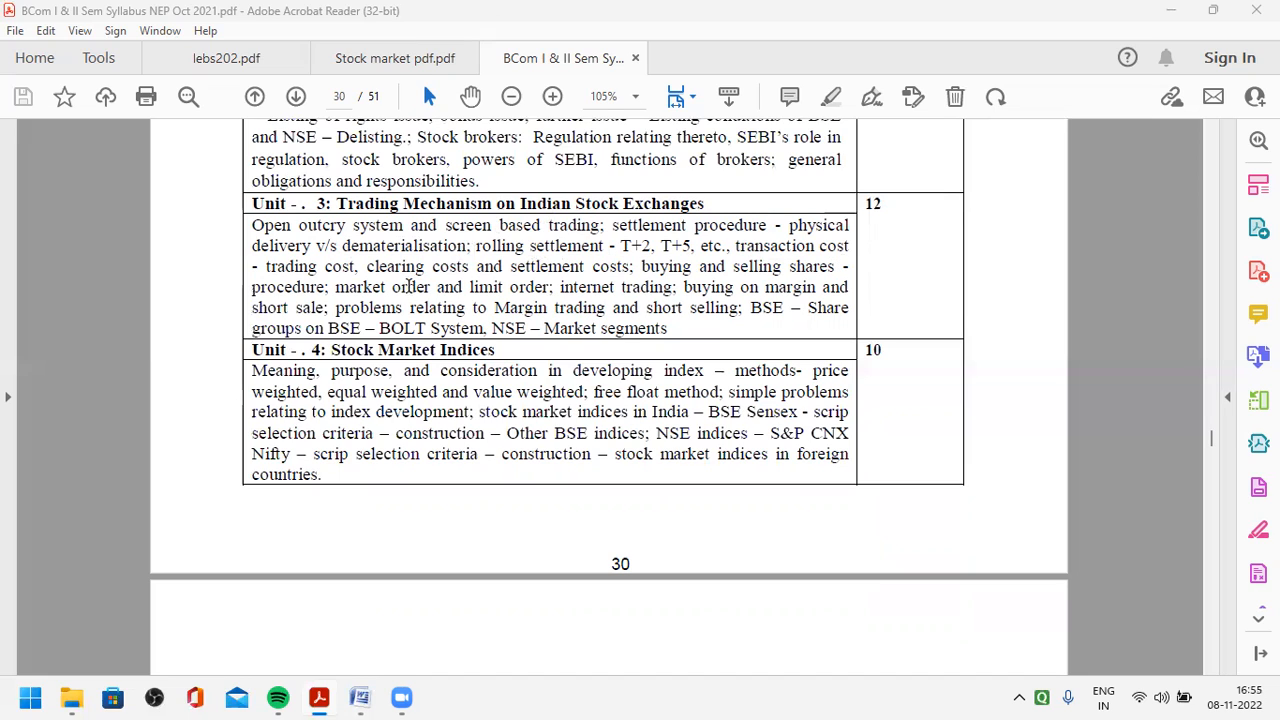
mouse_move(662, 270)
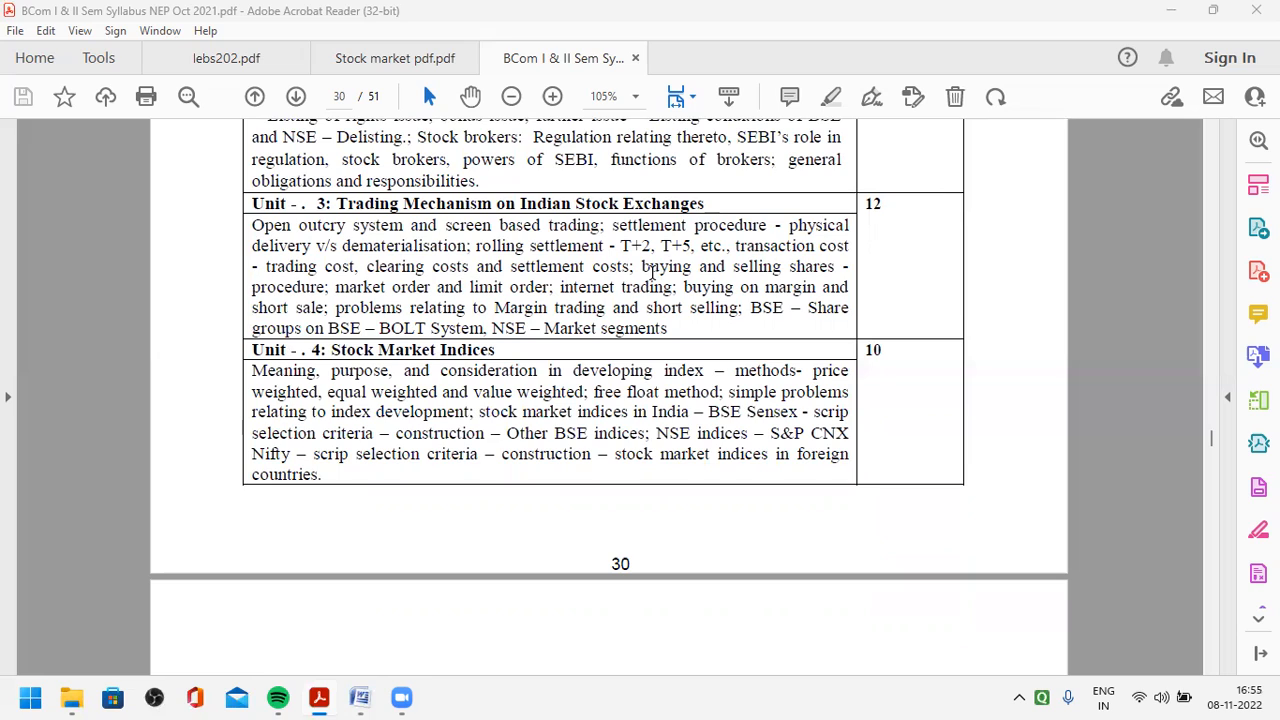
mouse_move(337, 289)
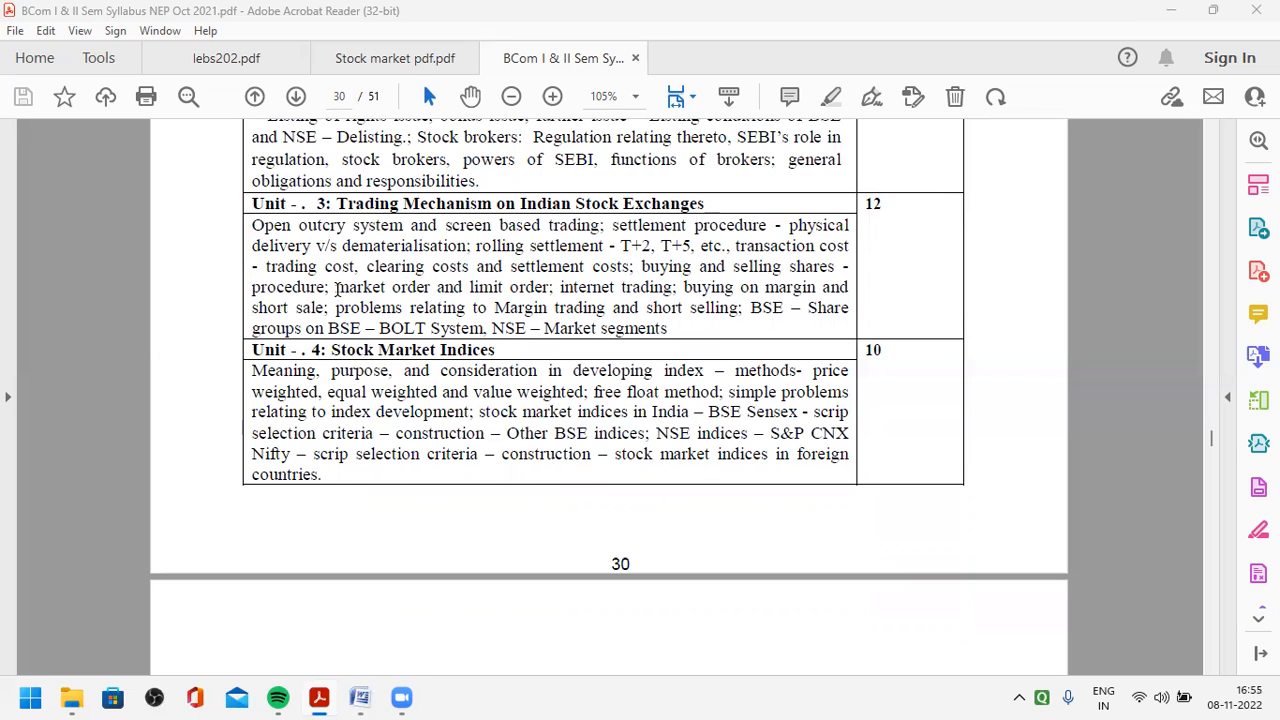
mouse_move(487, 300)
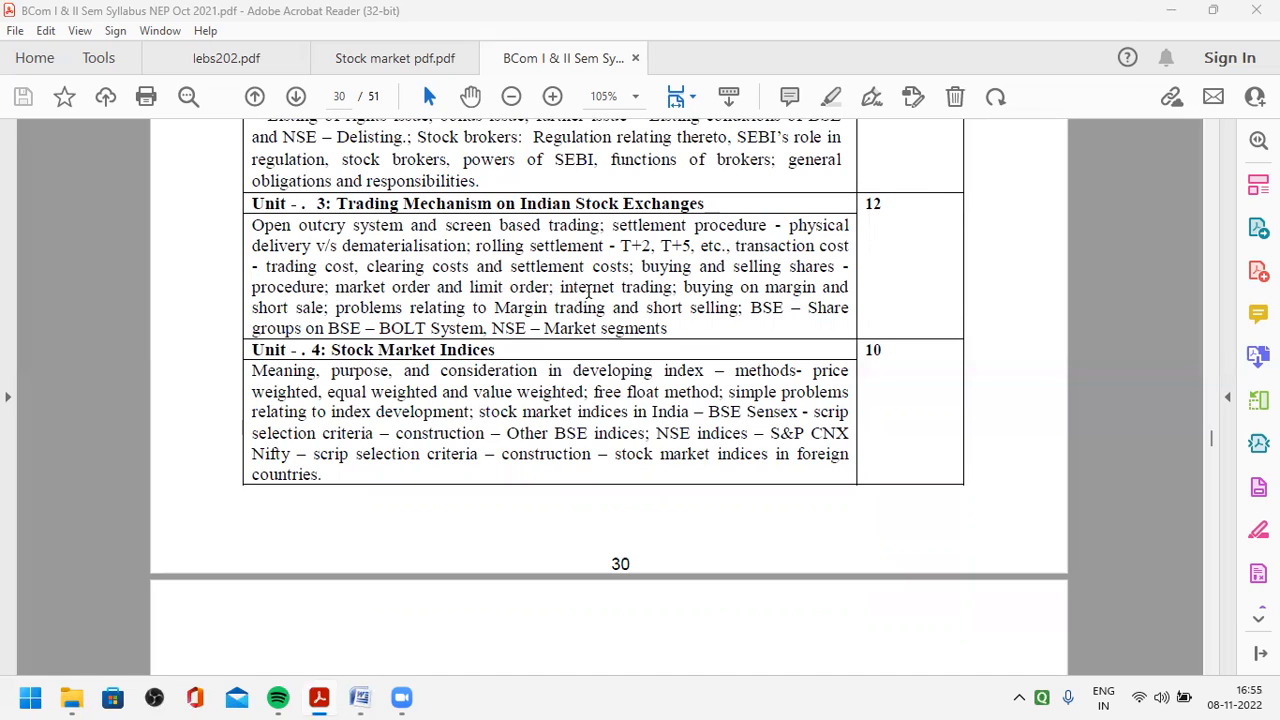
mouse_move(770, 295)
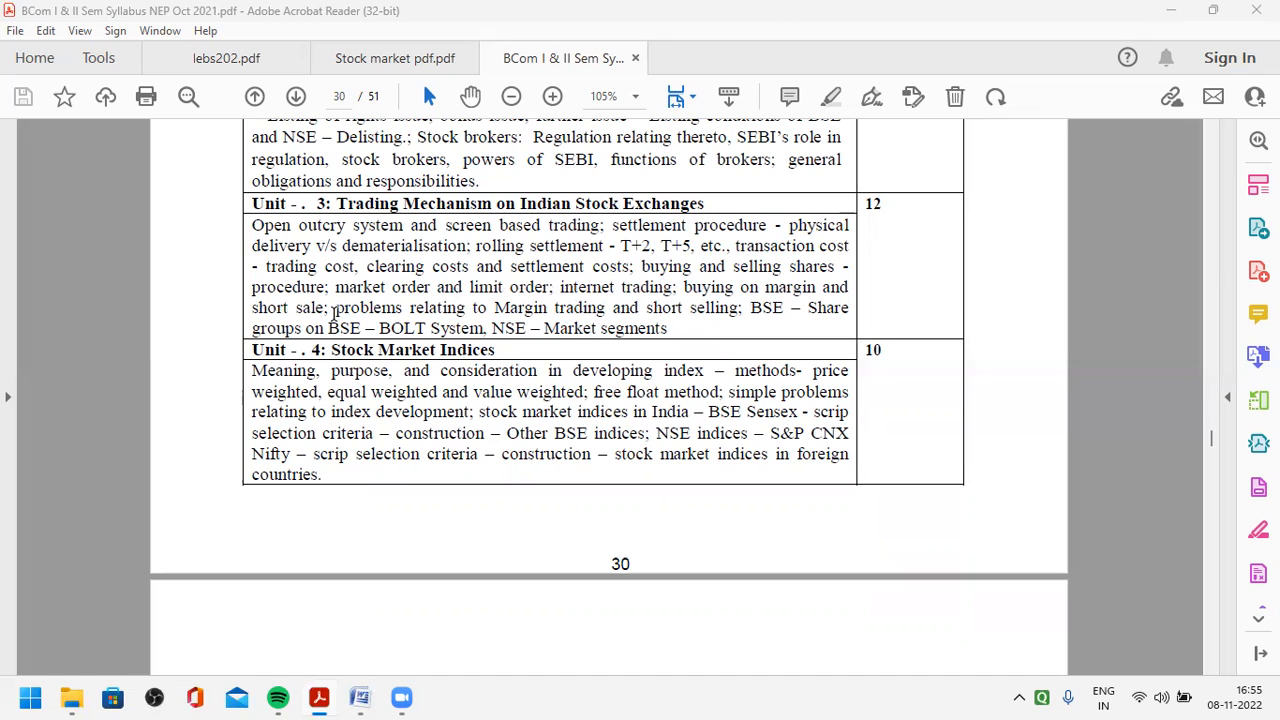
mouse_move(717, 283)
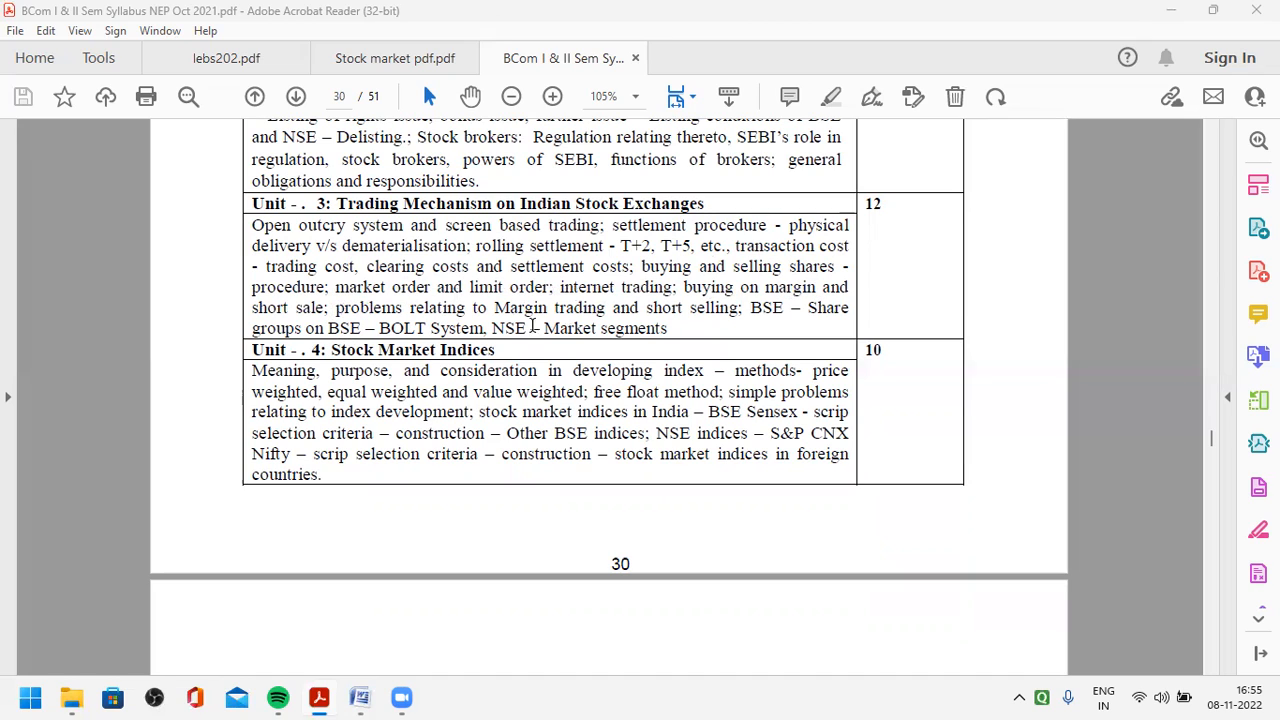
mouse_move(757, 324)
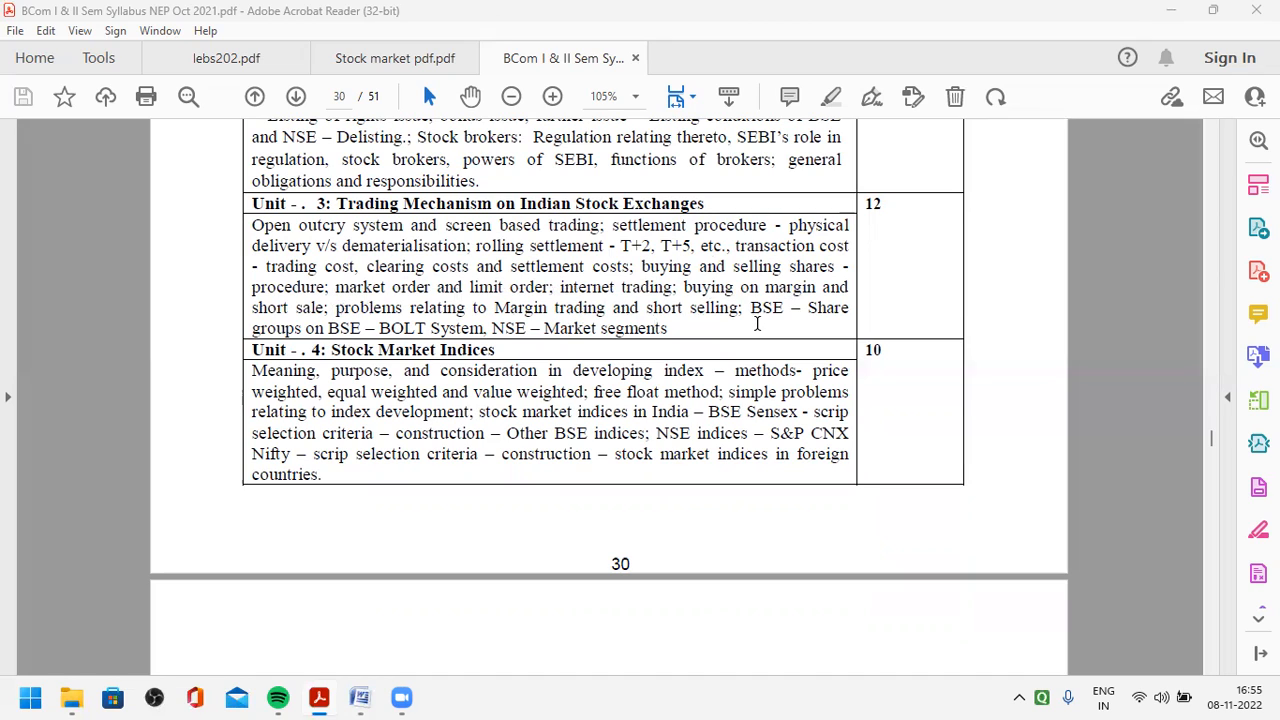
mouse_move(252, 370)
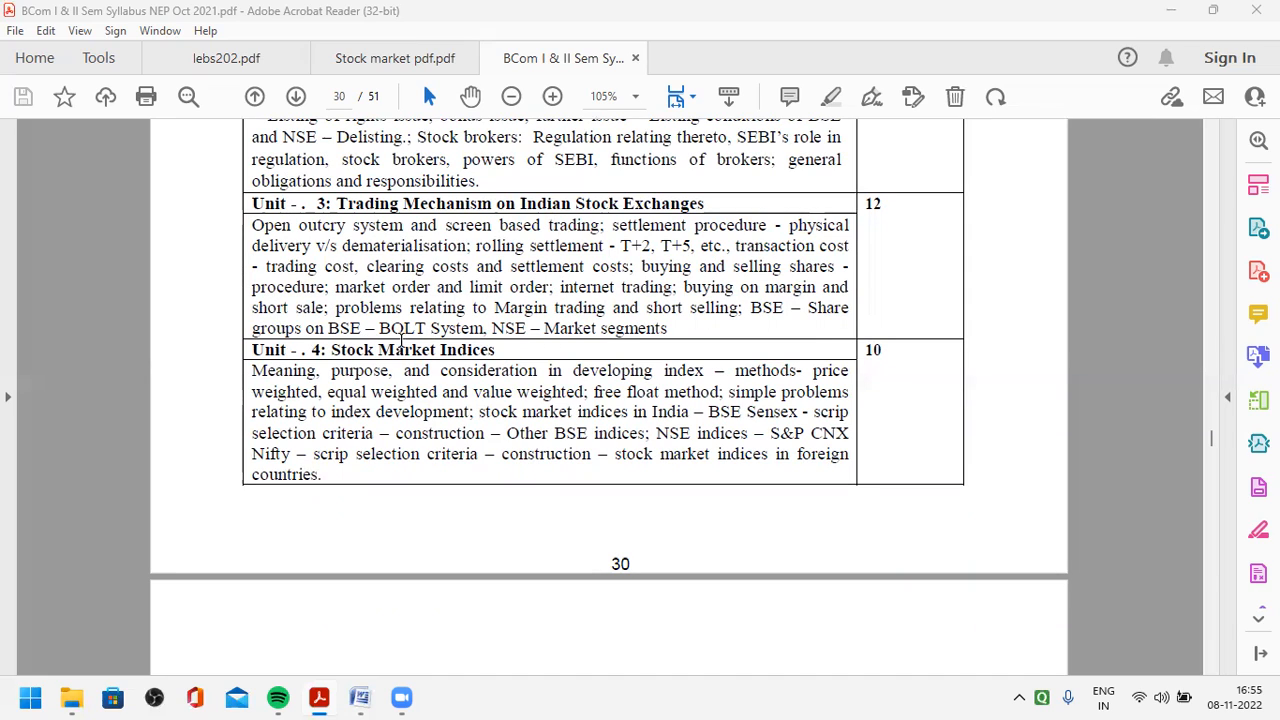
mouse_move(497, 330)
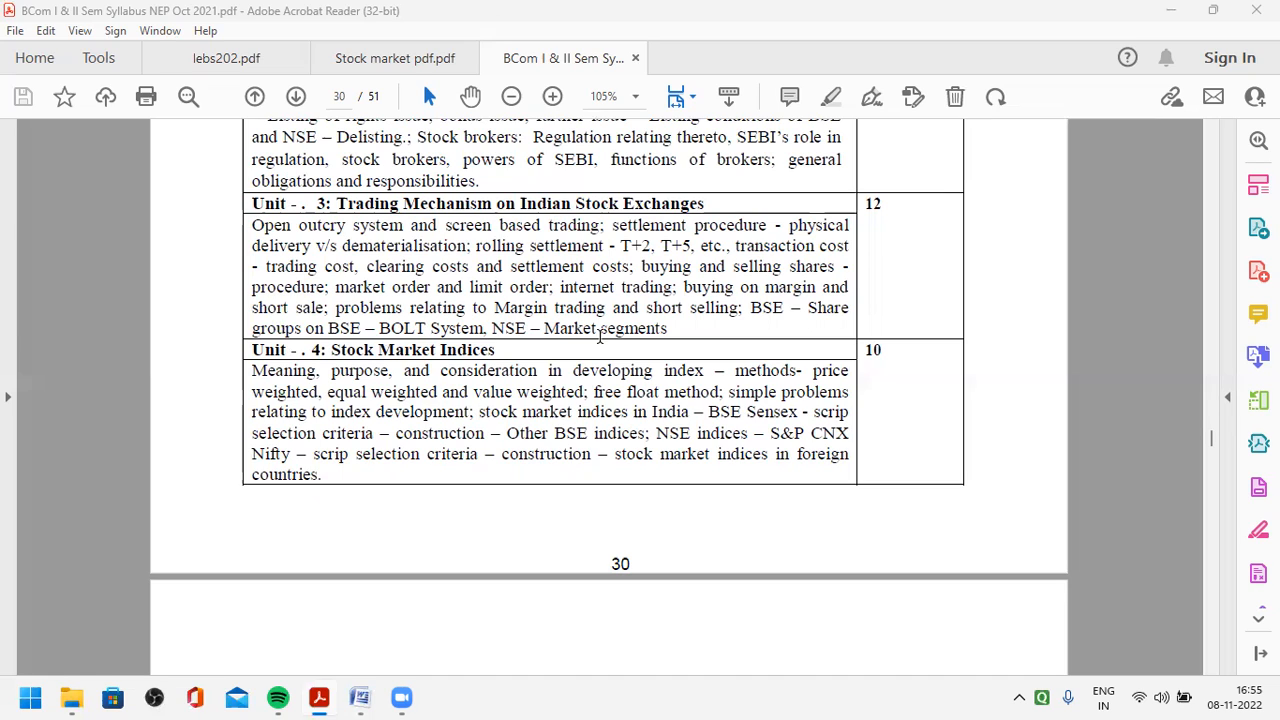
mouse_move(690, 330)
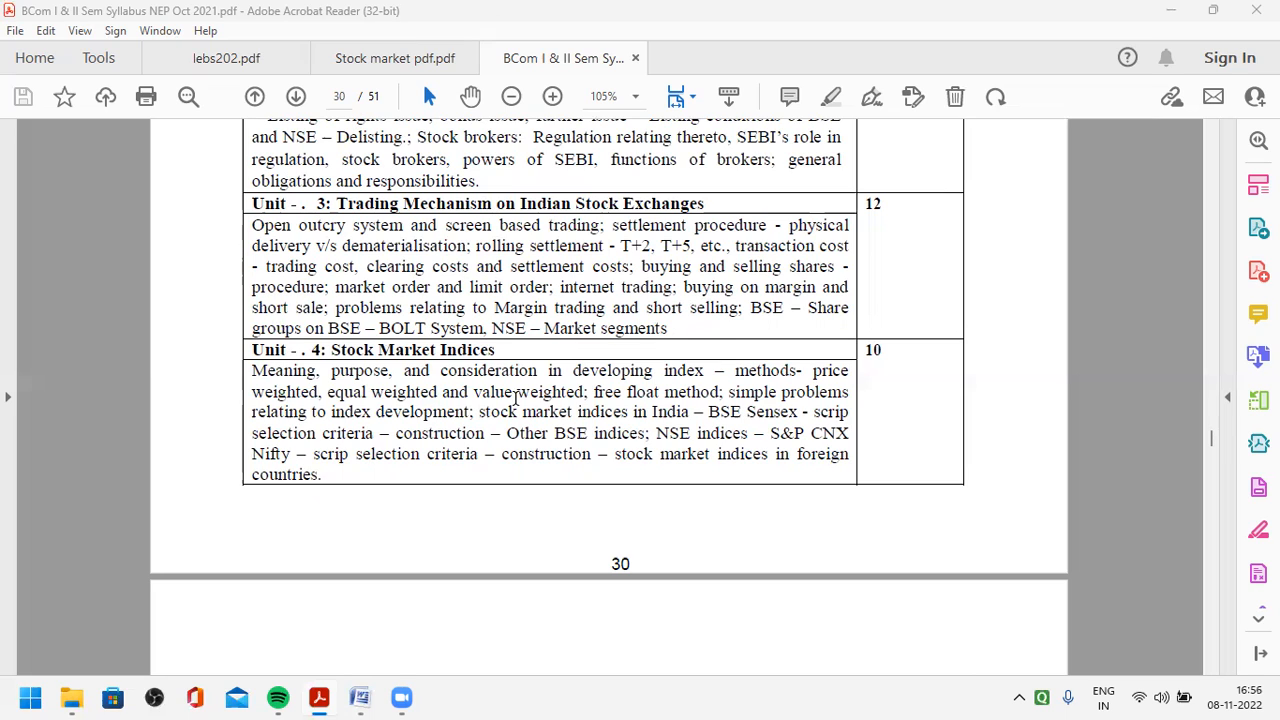
scroll("down", 3)
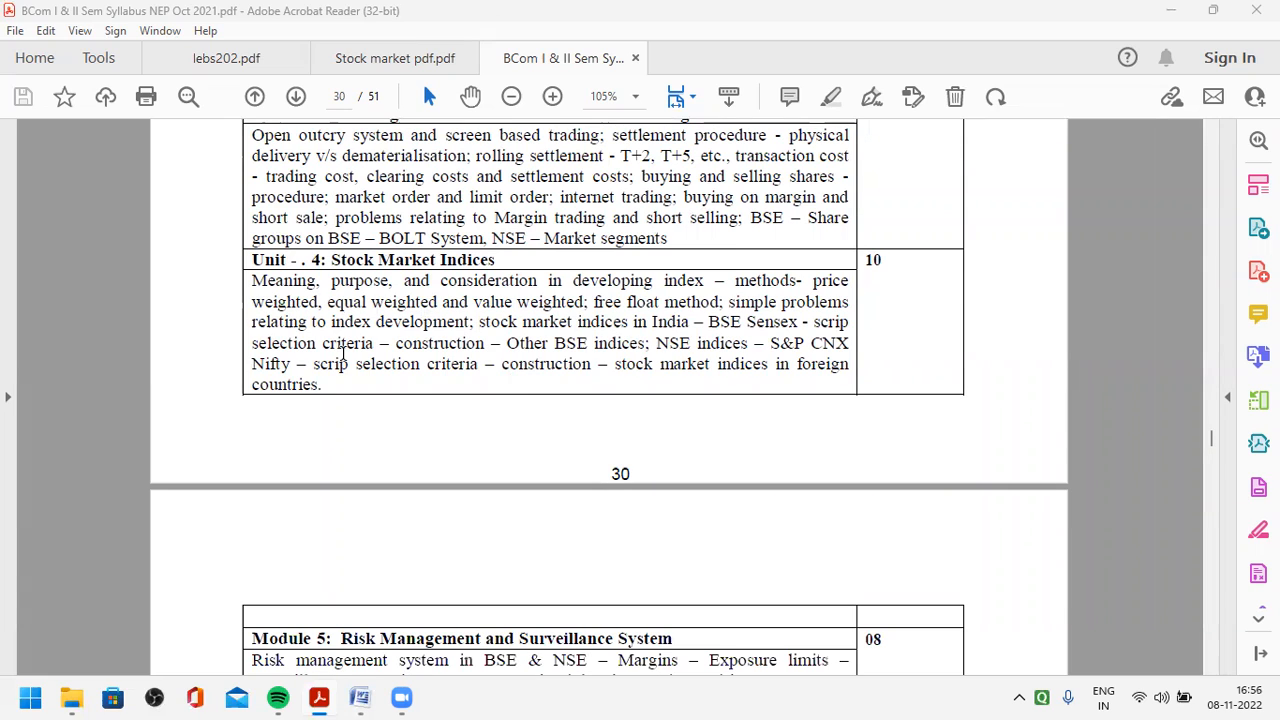
mouse_move(322, 280)
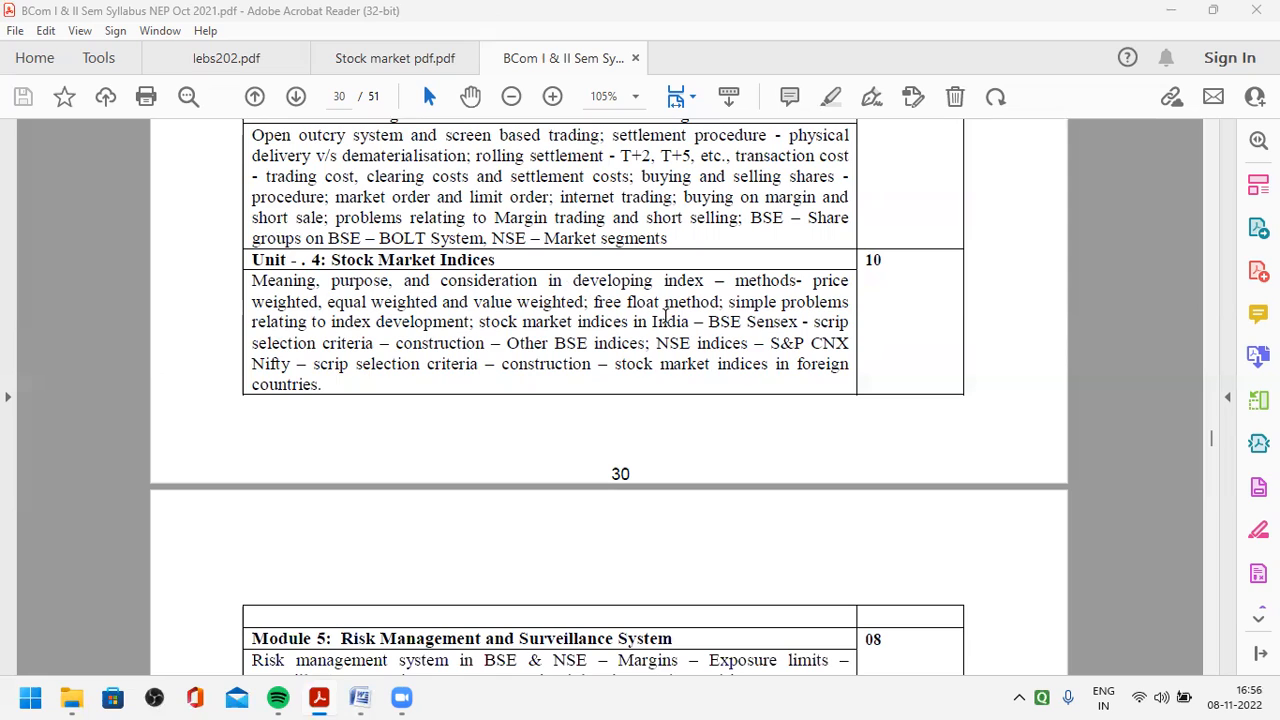
mouse_move(573, 274)
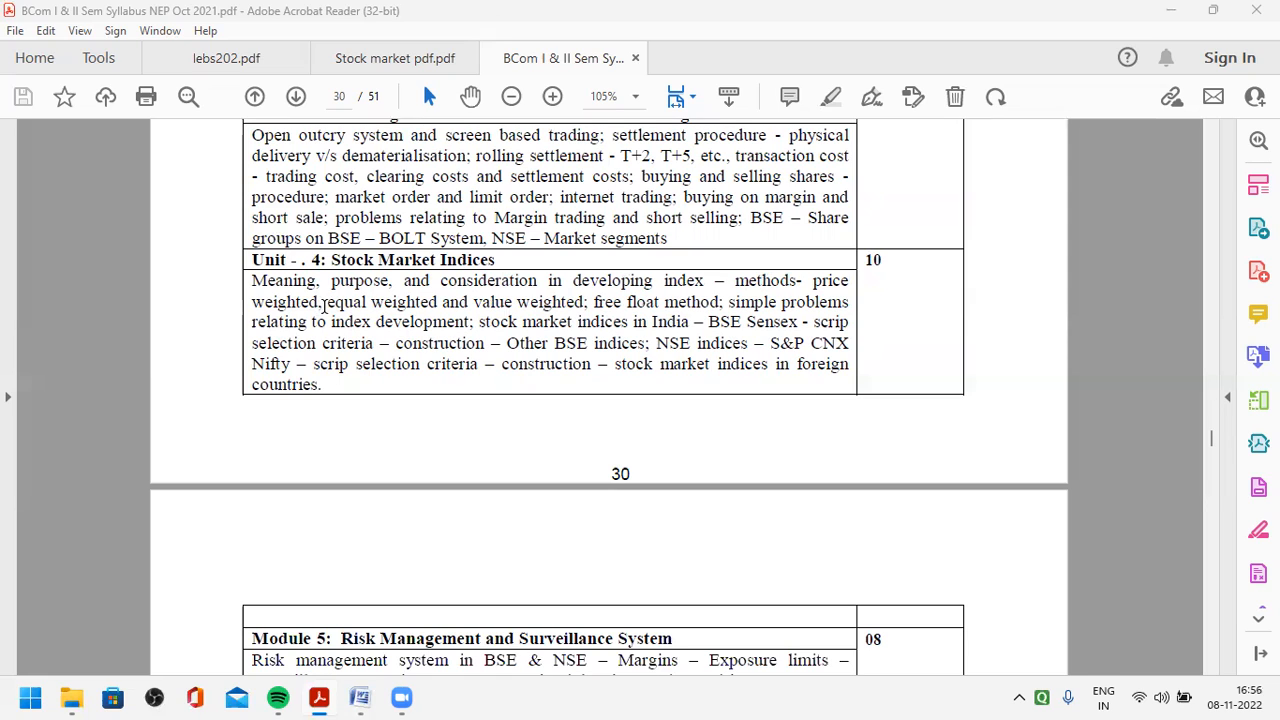
mouse_move(460, 310)
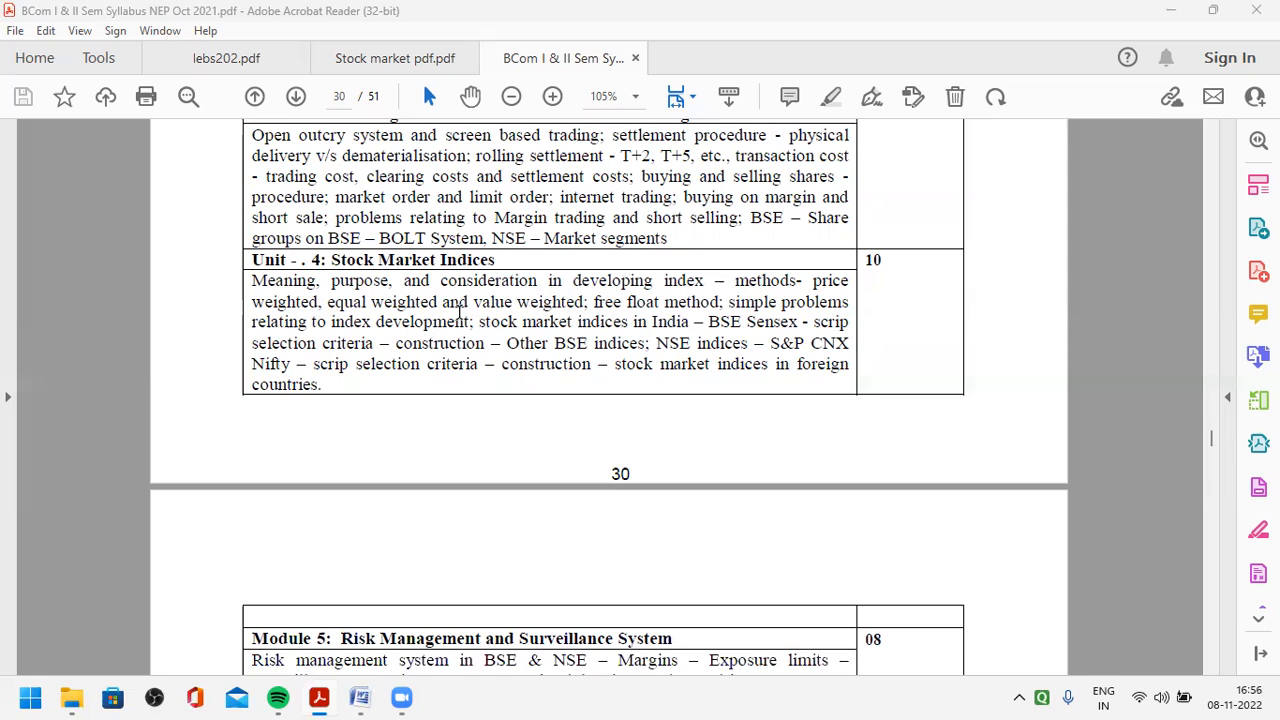
mouse_move(458, 311)
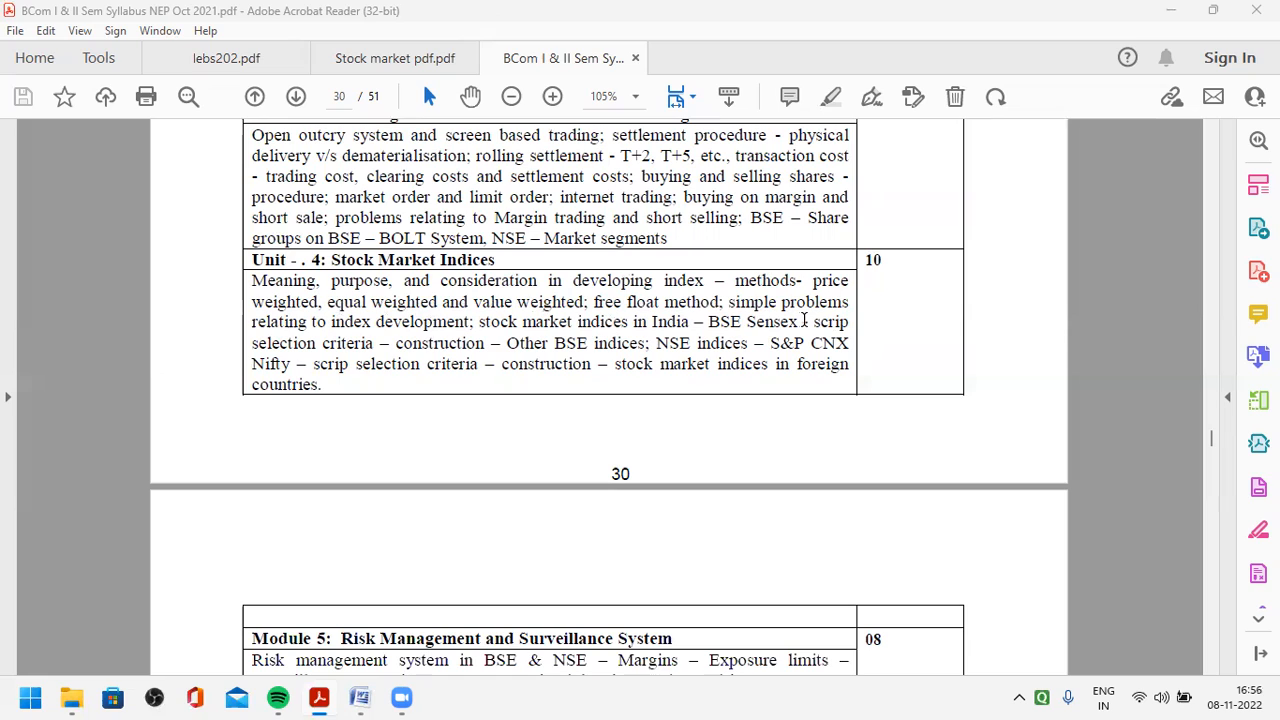
mouse_move(418, 327)
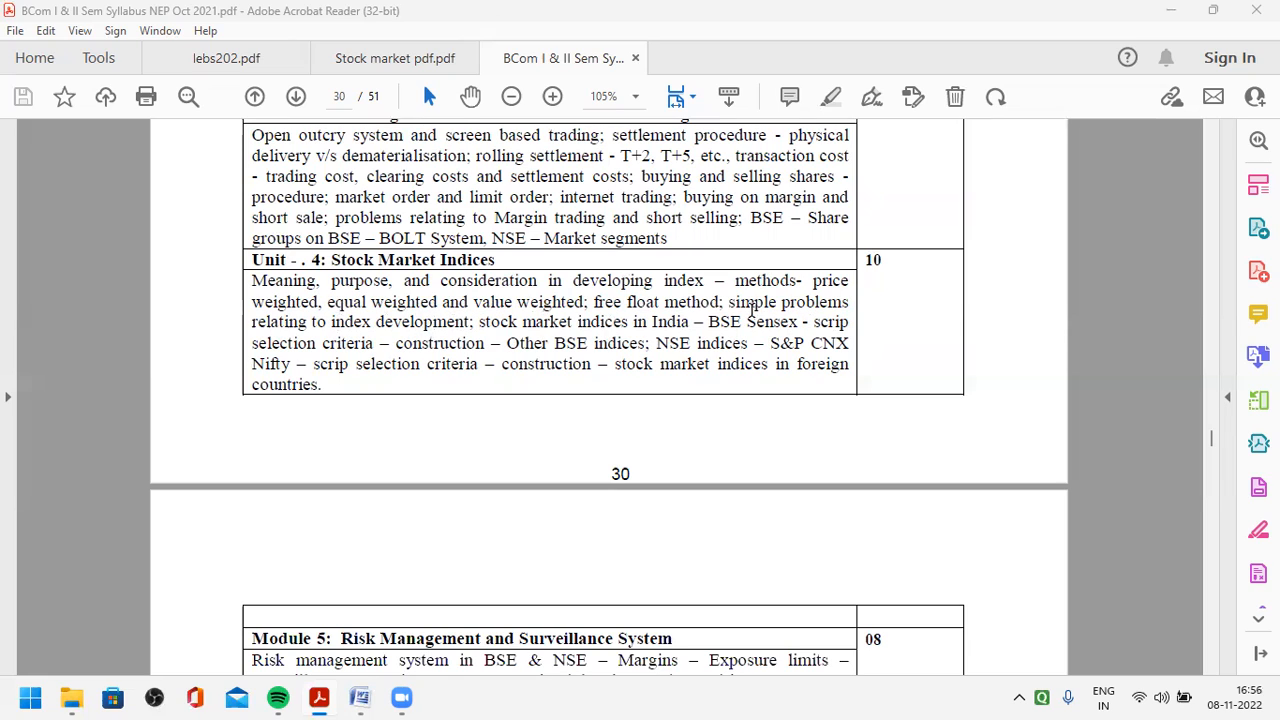
mouse_move(745, 310)
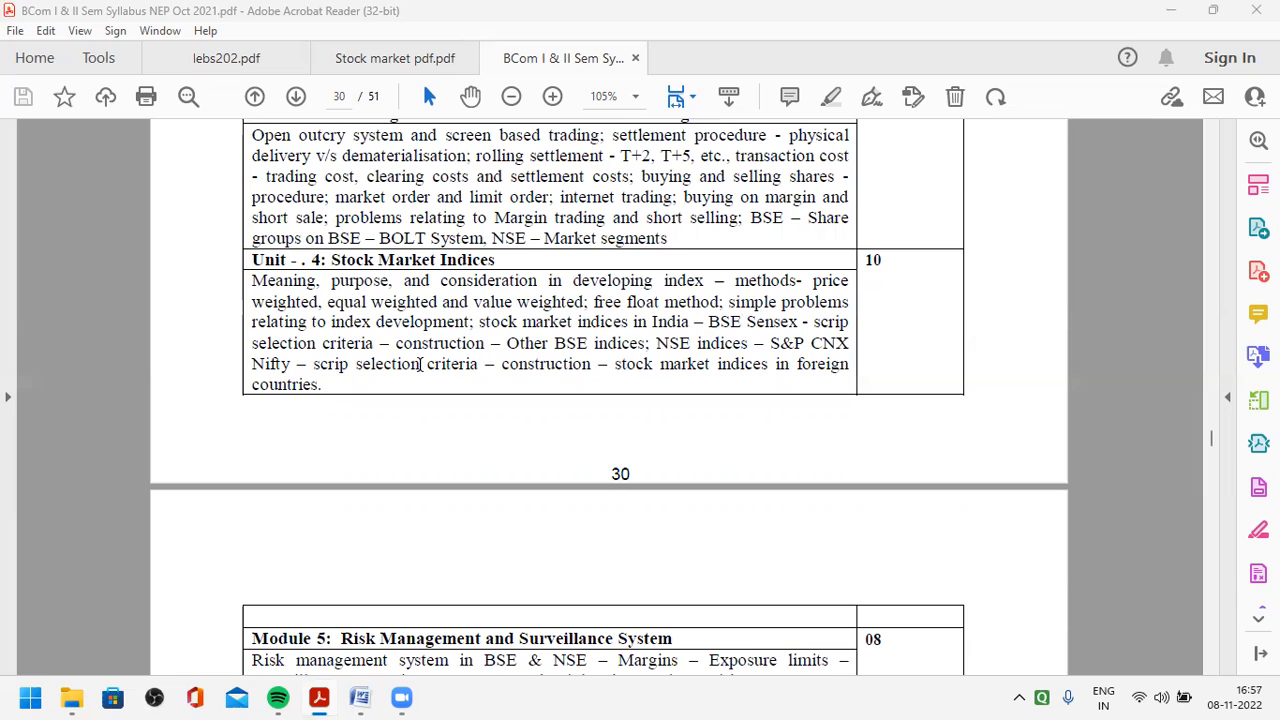
mouse_move(513, 343)
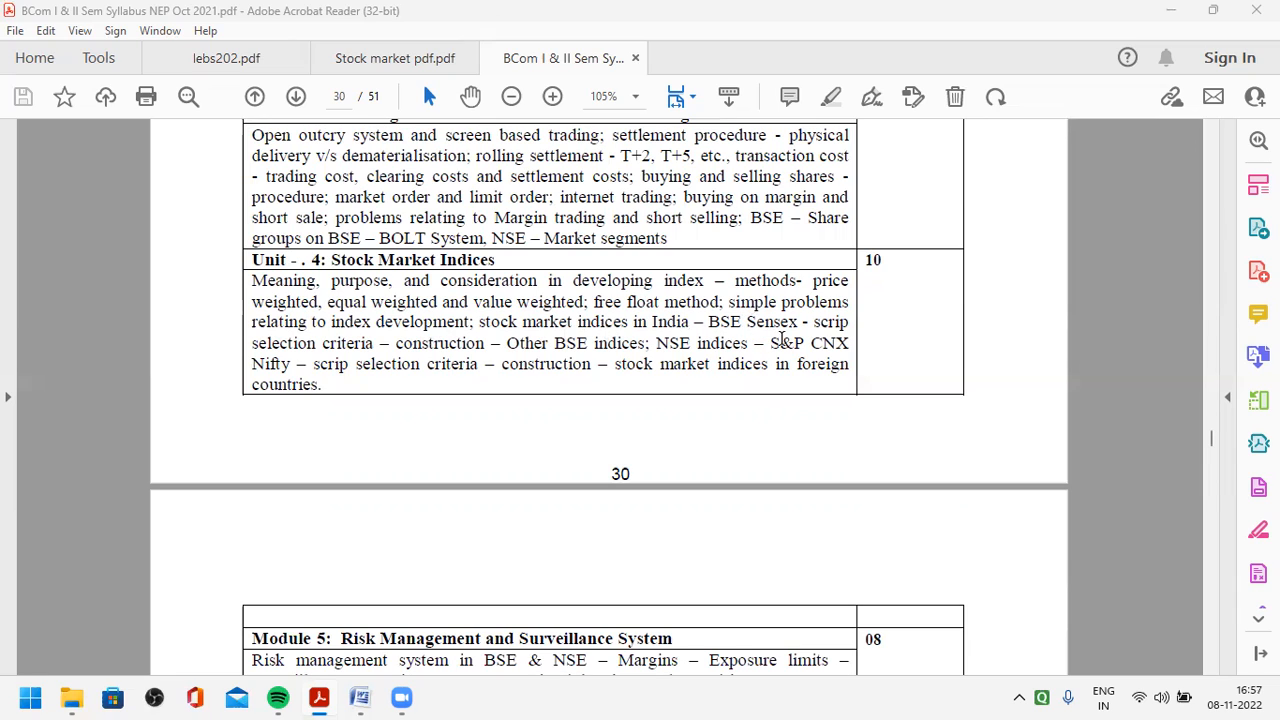
mouse_move(785, 338)
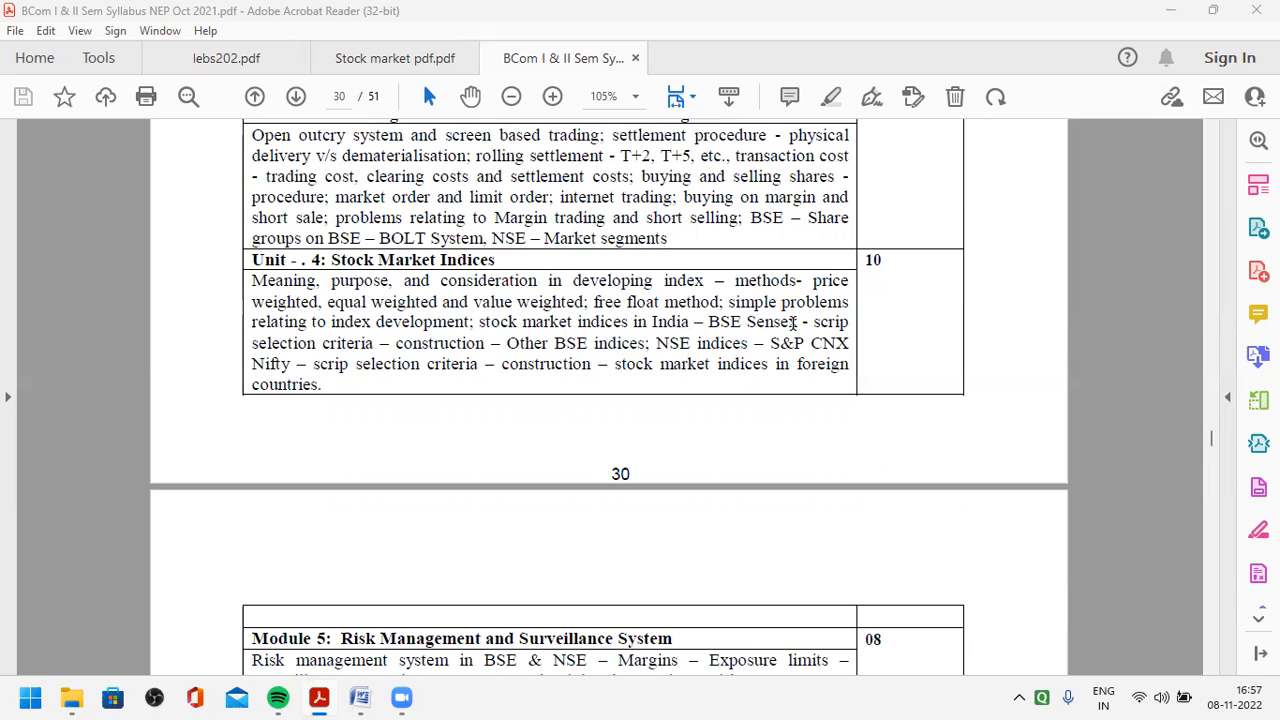
mouse_move(372, 350)
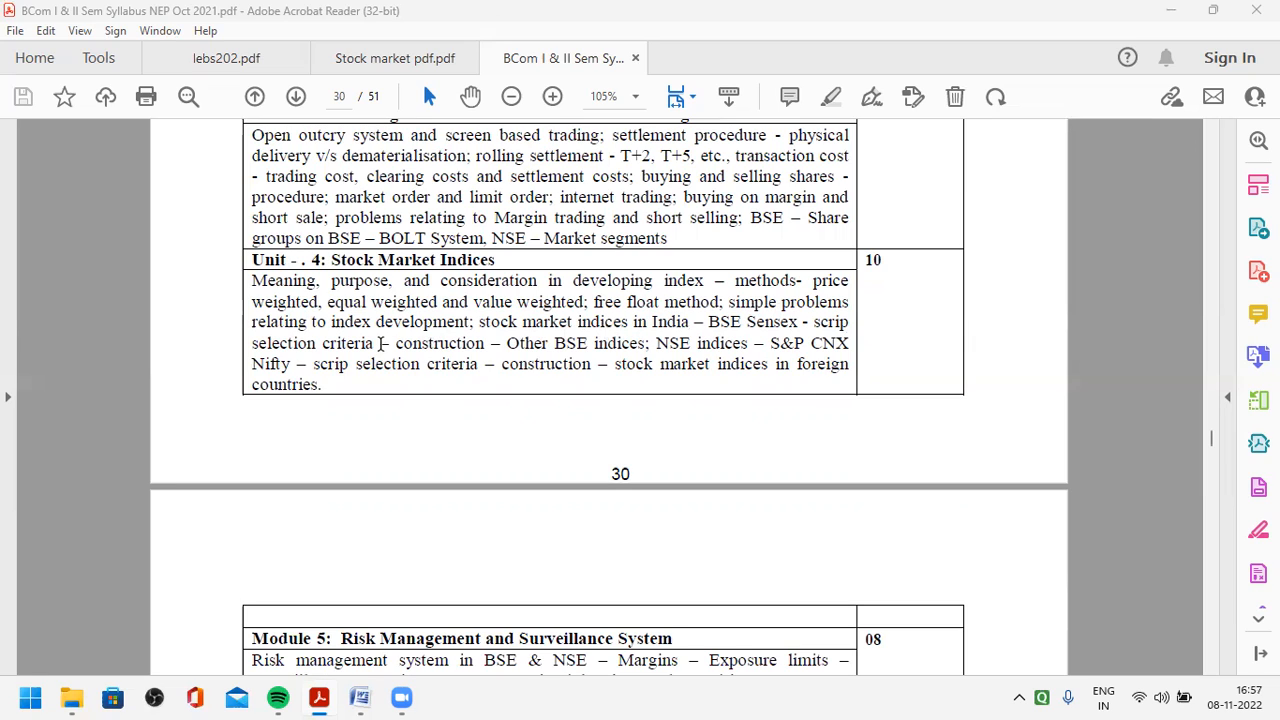
mouse_move(500, 347)
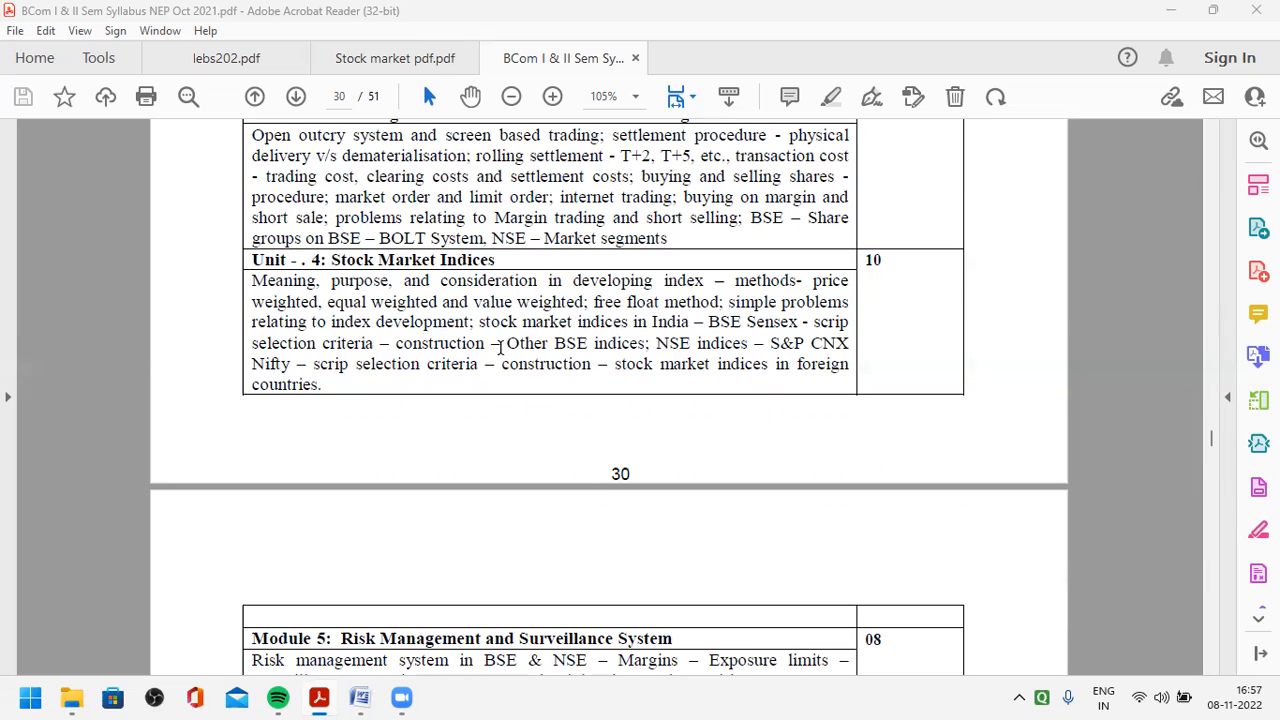
mouse_move(658, 343)
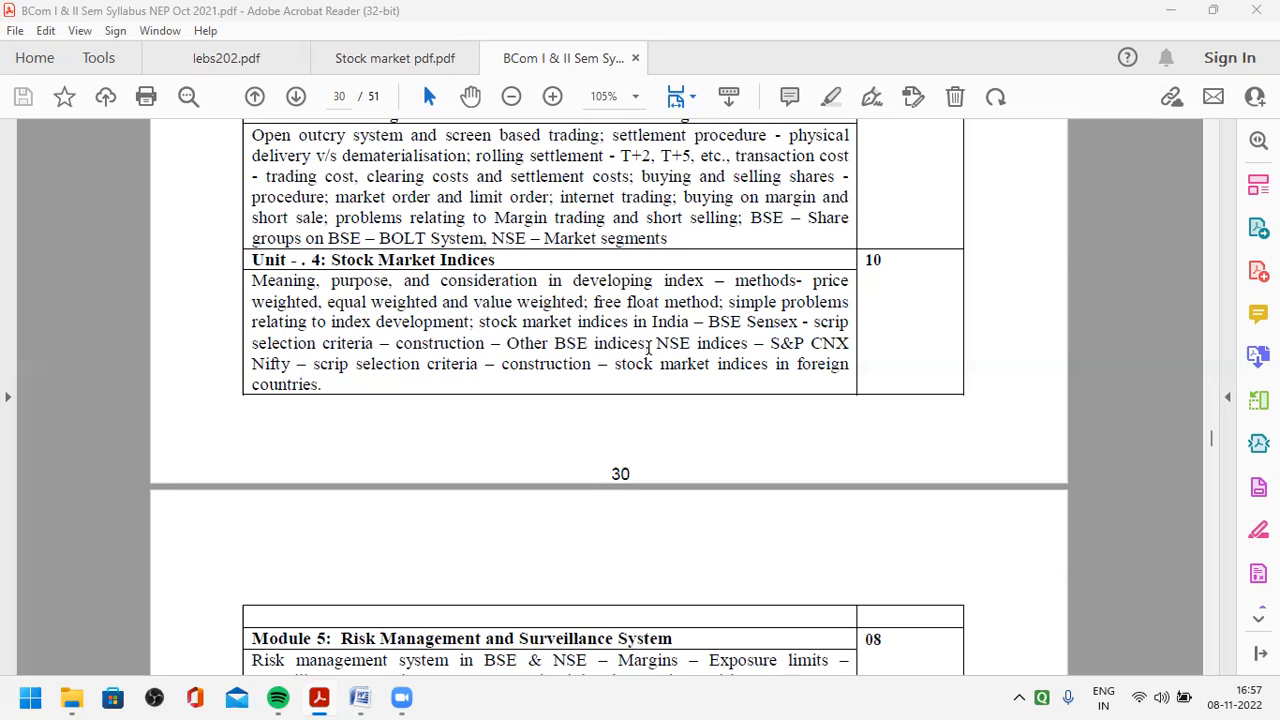
mouse_move(737, 355)
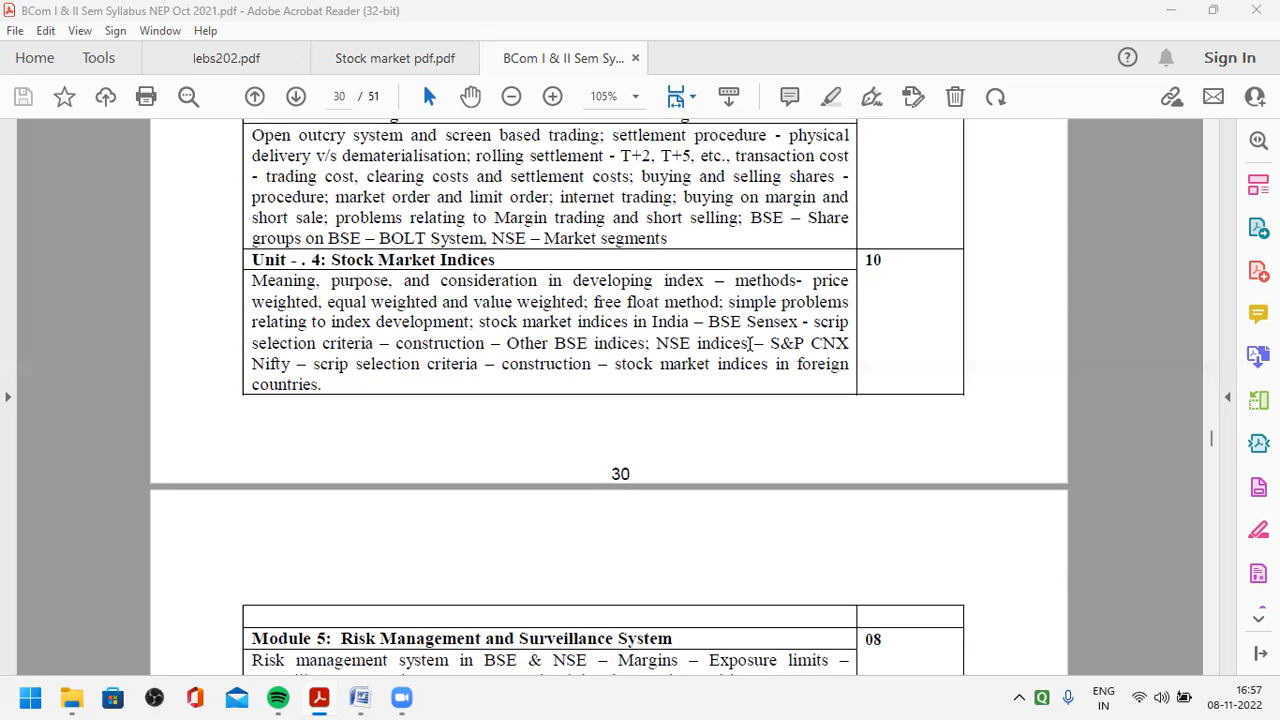
mouse_move(780, 345)
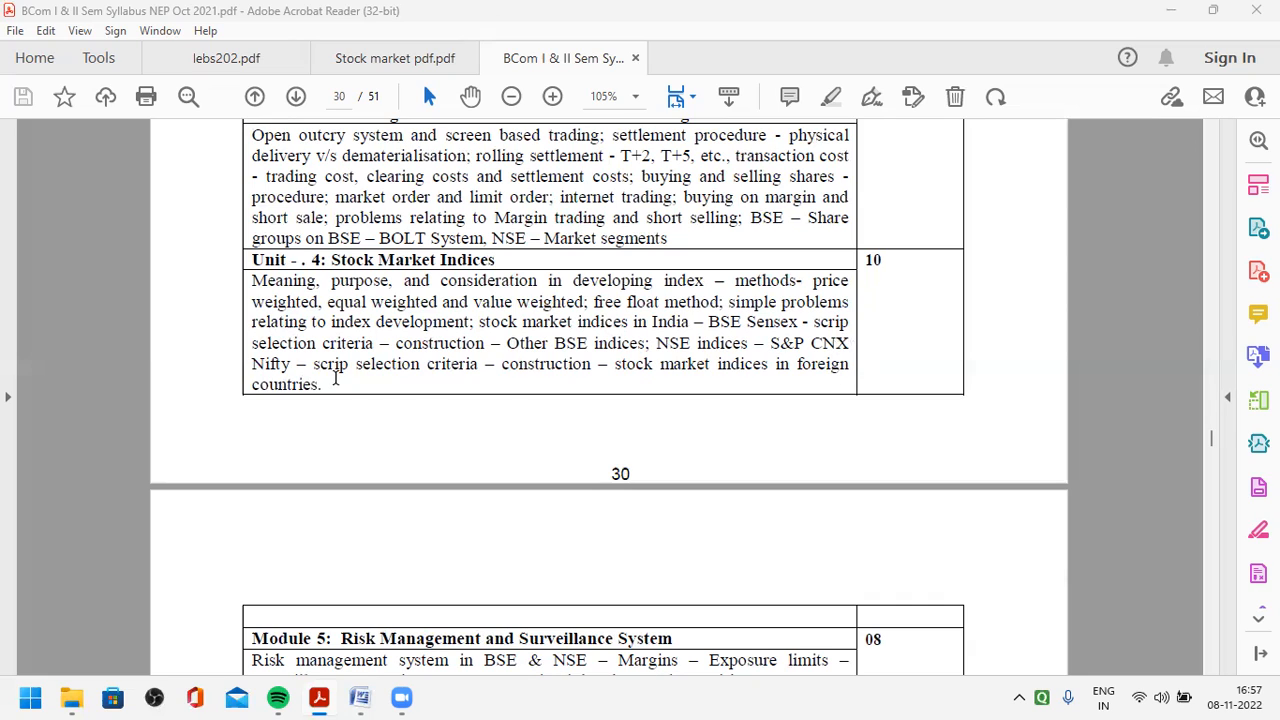
mouse_move(414, 377)
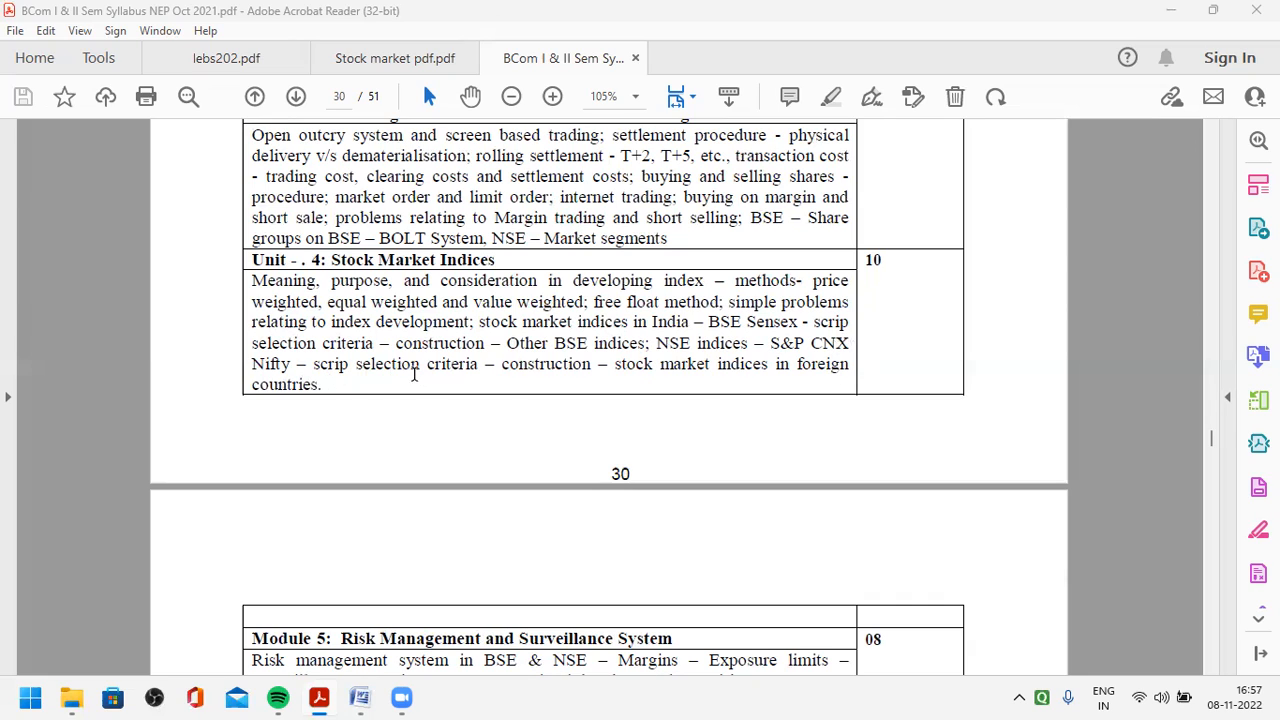
mouse_move(470, 374)
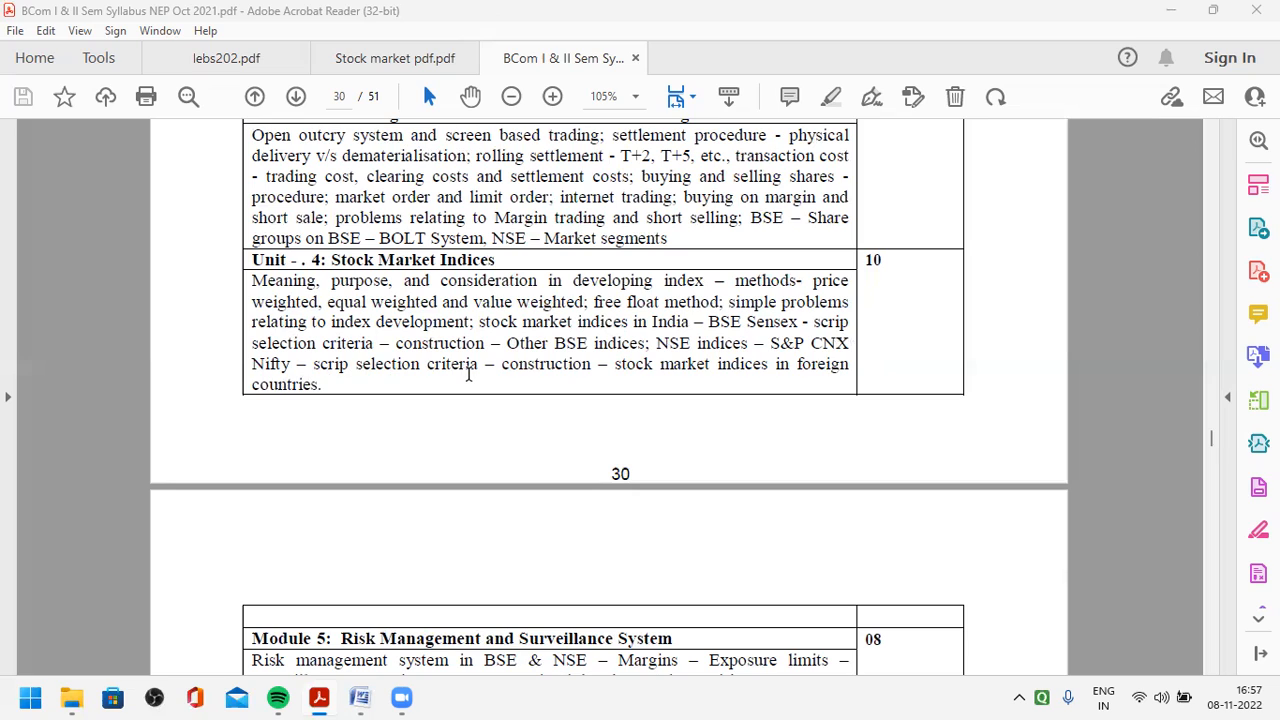
mouse_move(570, 369)
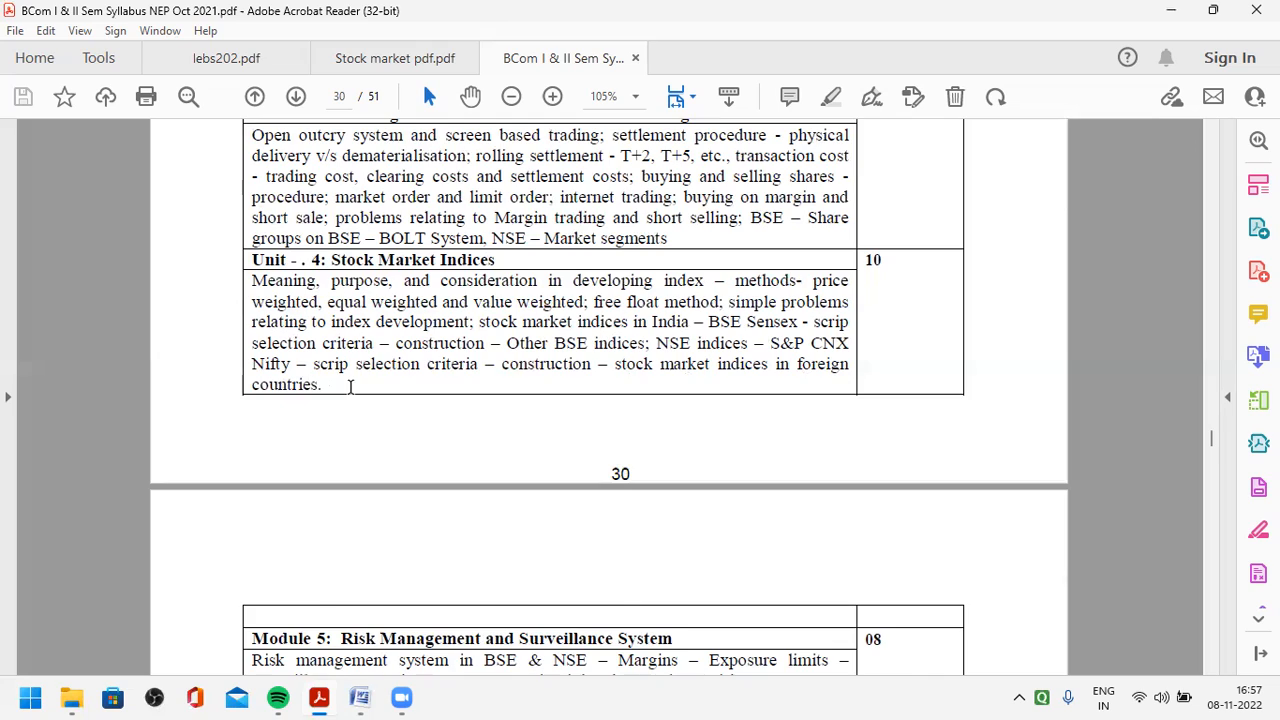
scroll("down", 3)
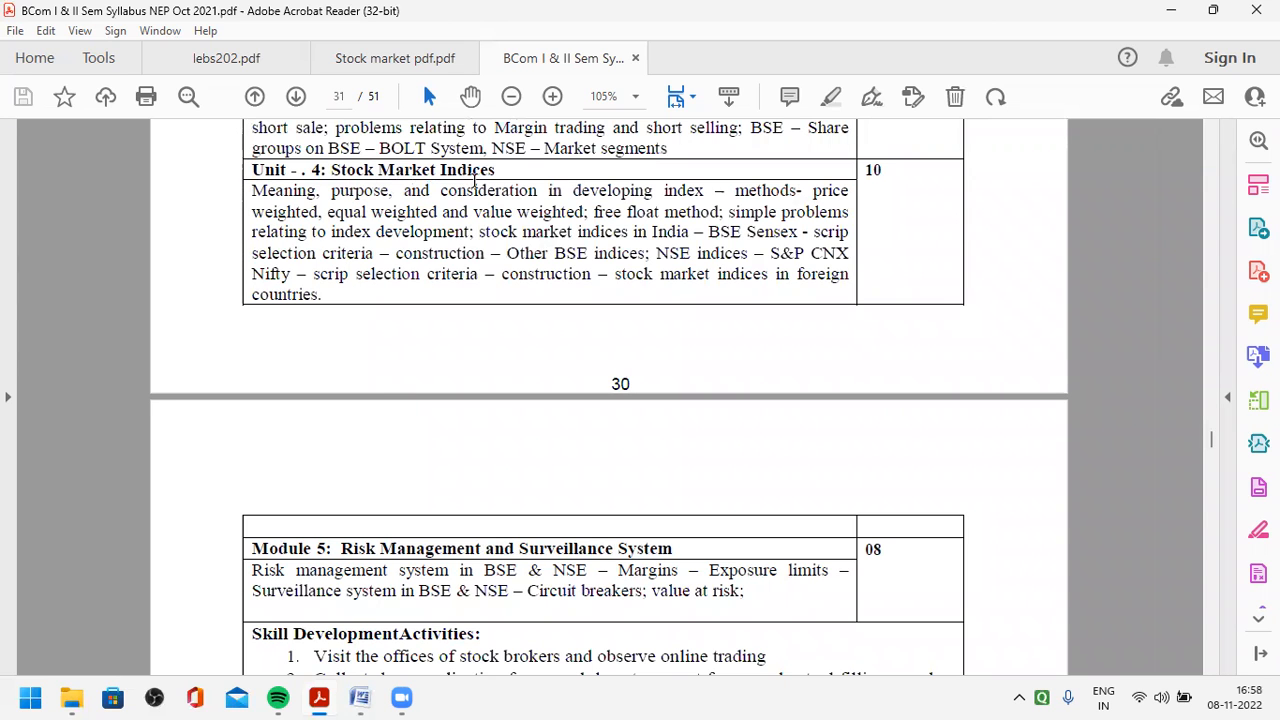
scroll("down", 3)
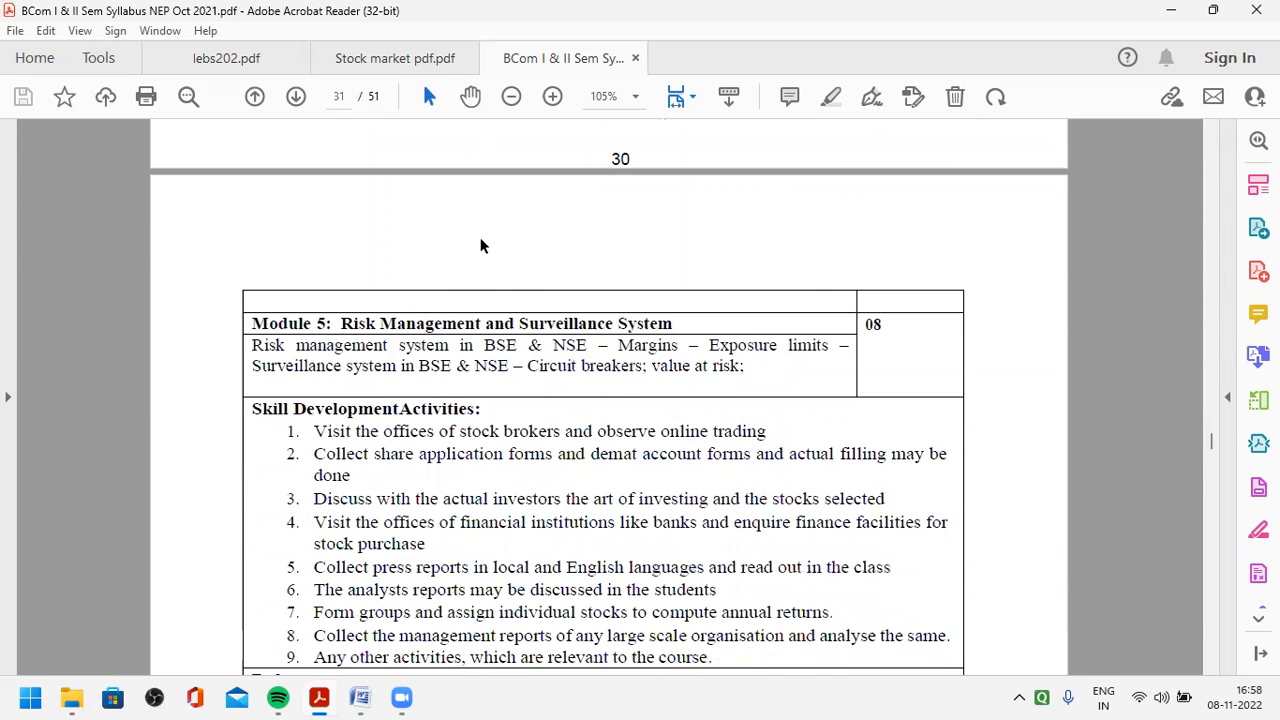
scroll("down", 3)
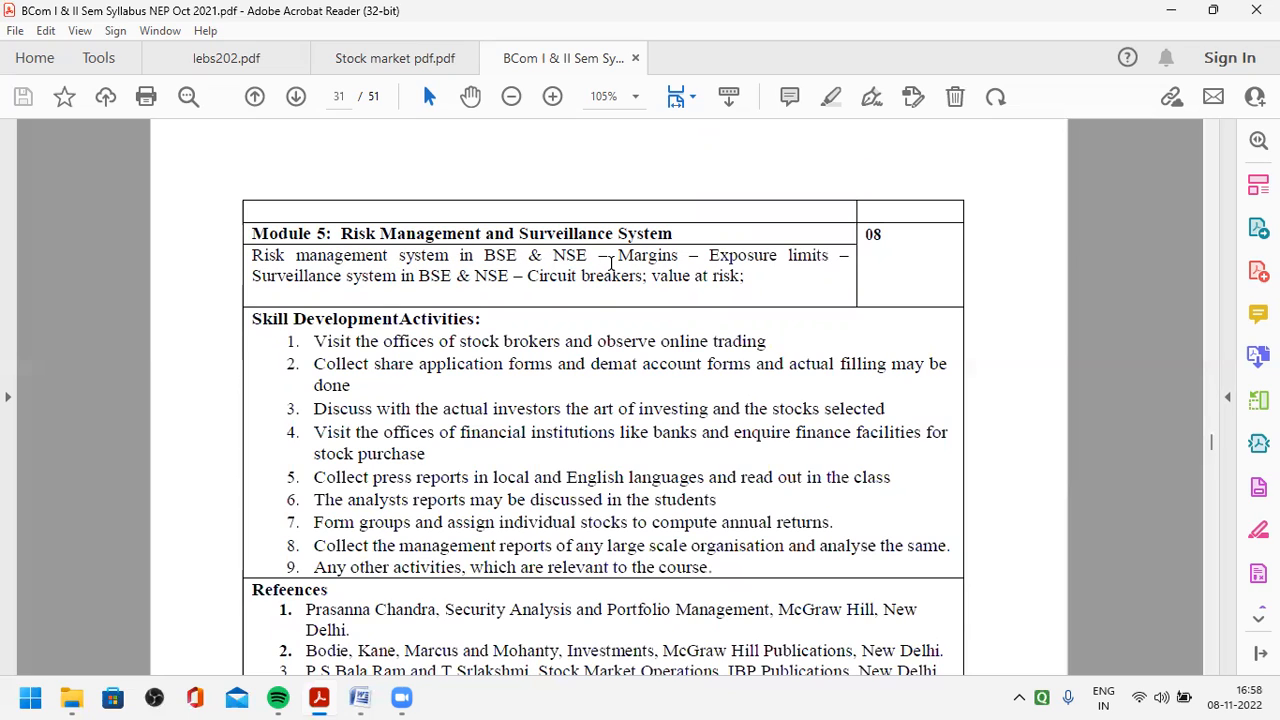
mouse_move(810, 262)
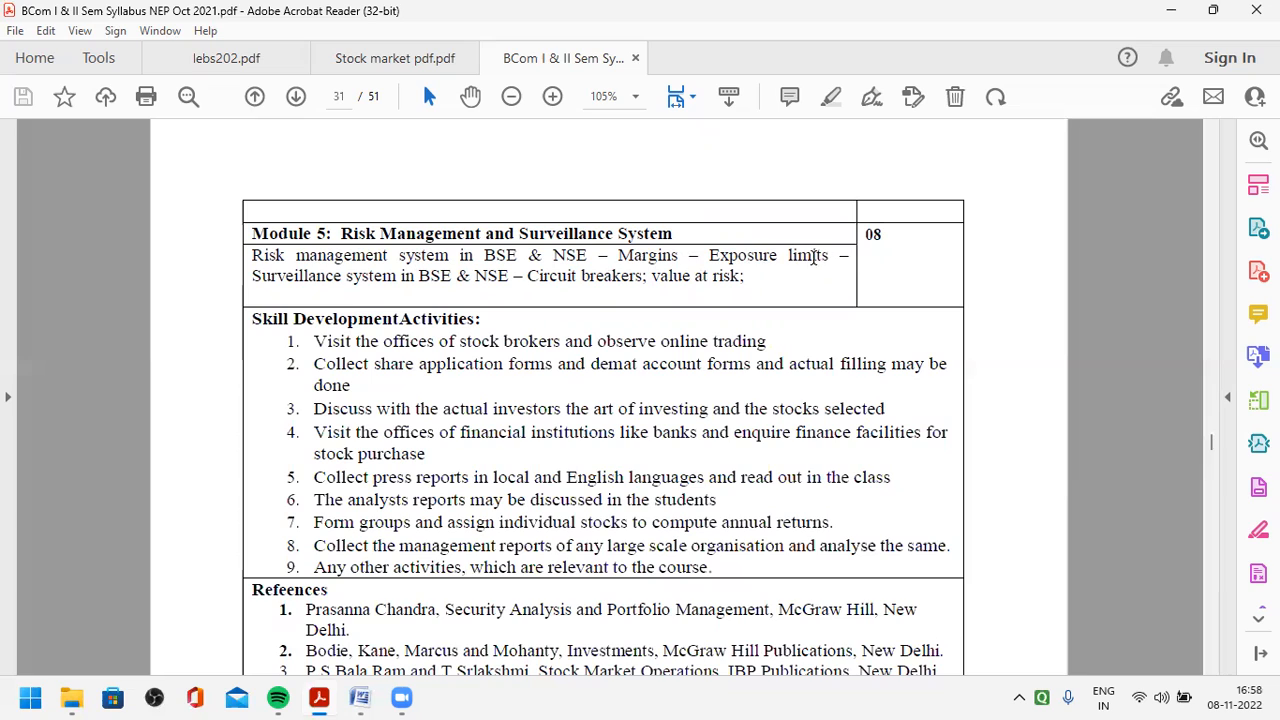
mouse_move(460, 287)
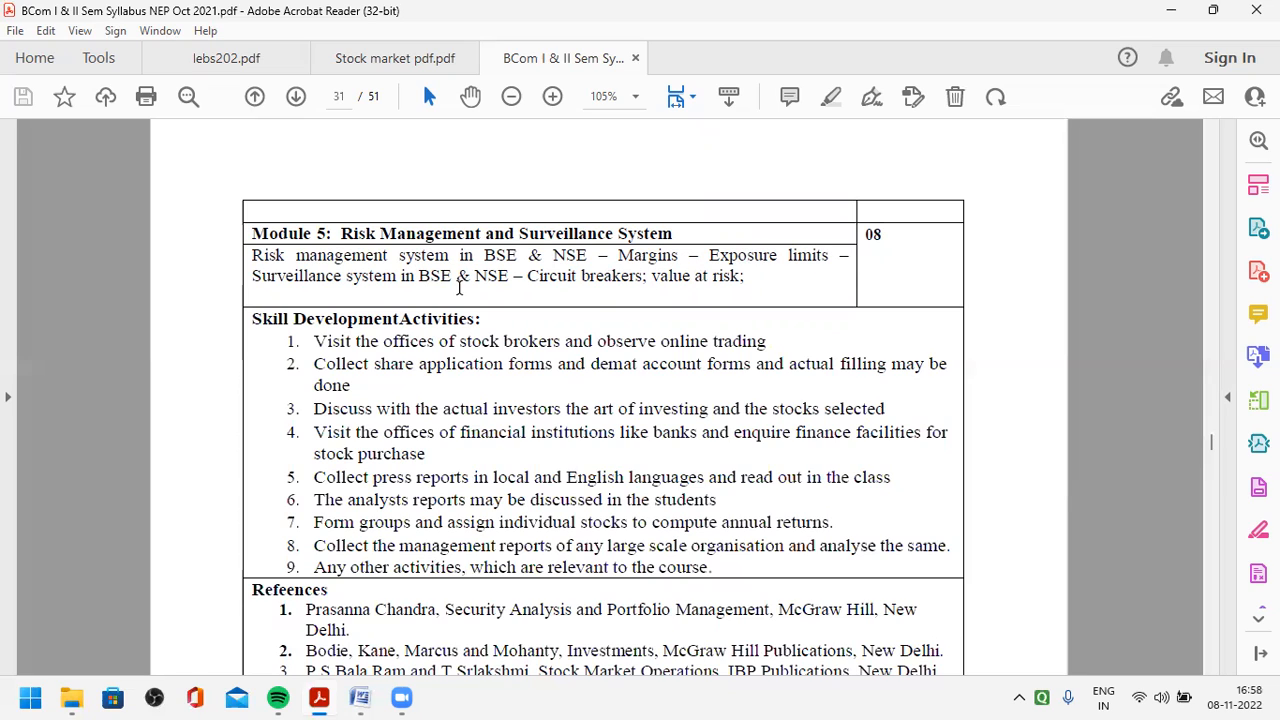
mouse_move(607, 293)
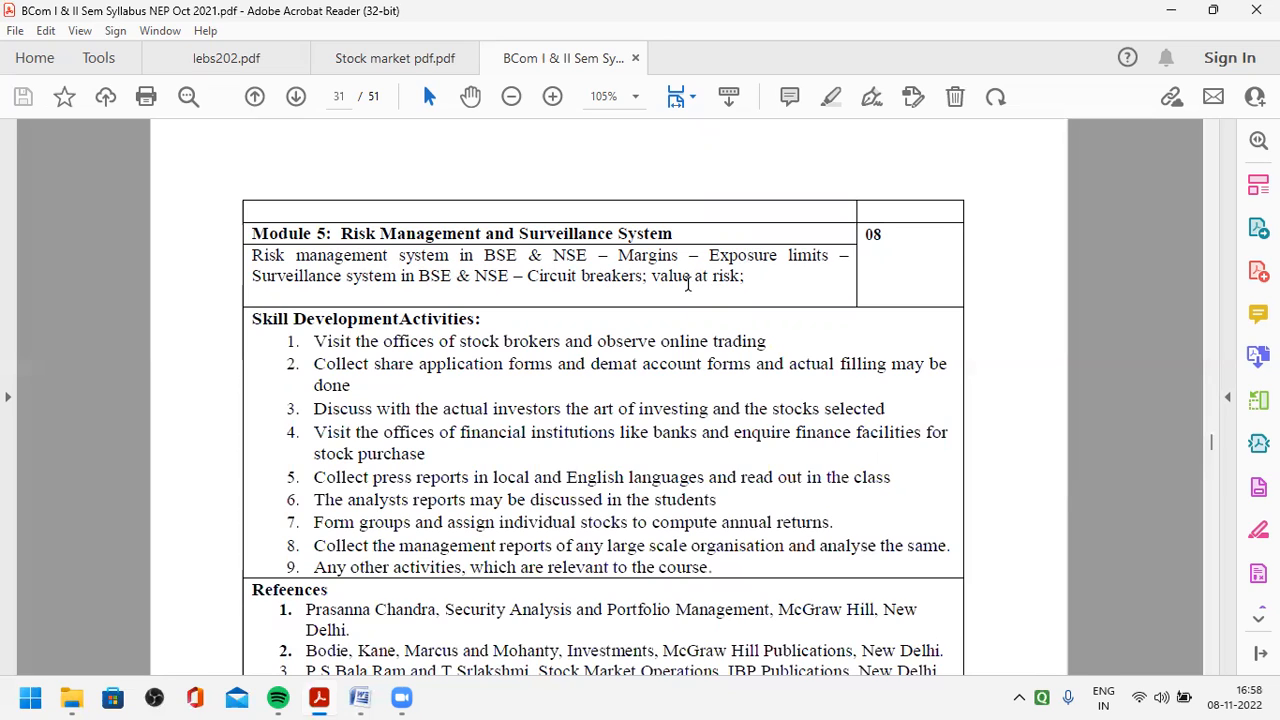
mouse_move(735, 276)
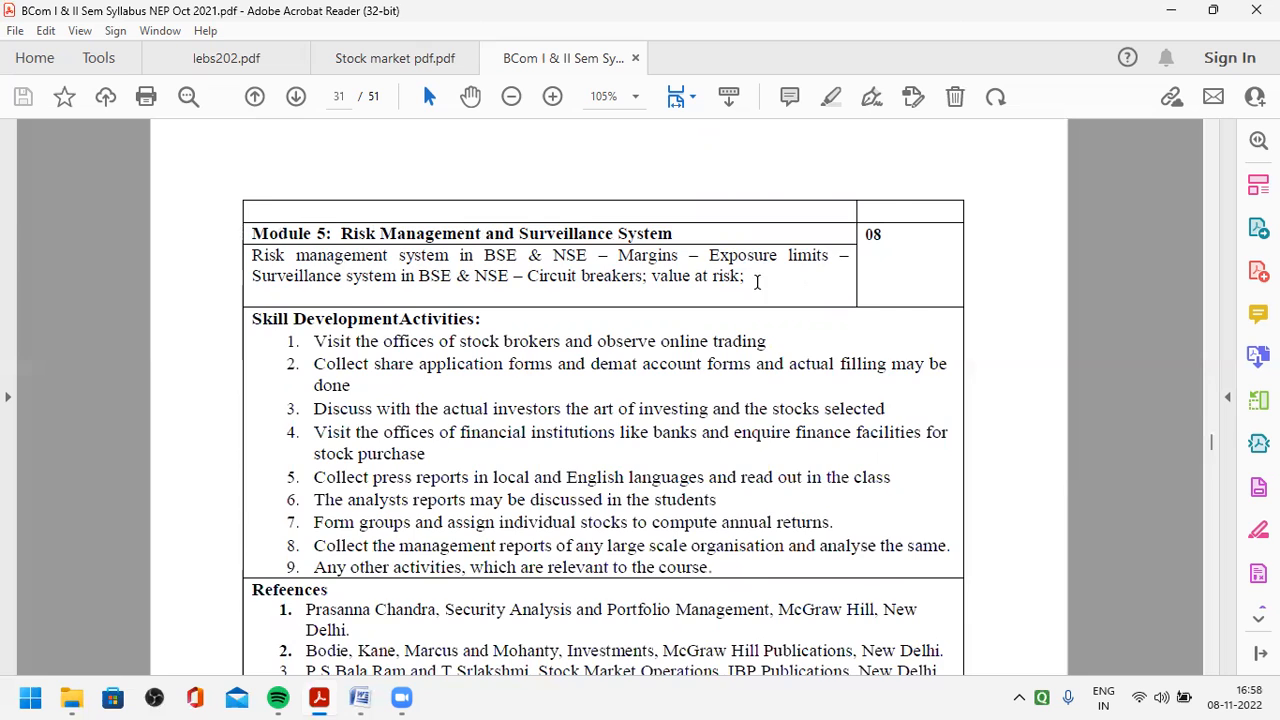
scroll("down", 3)
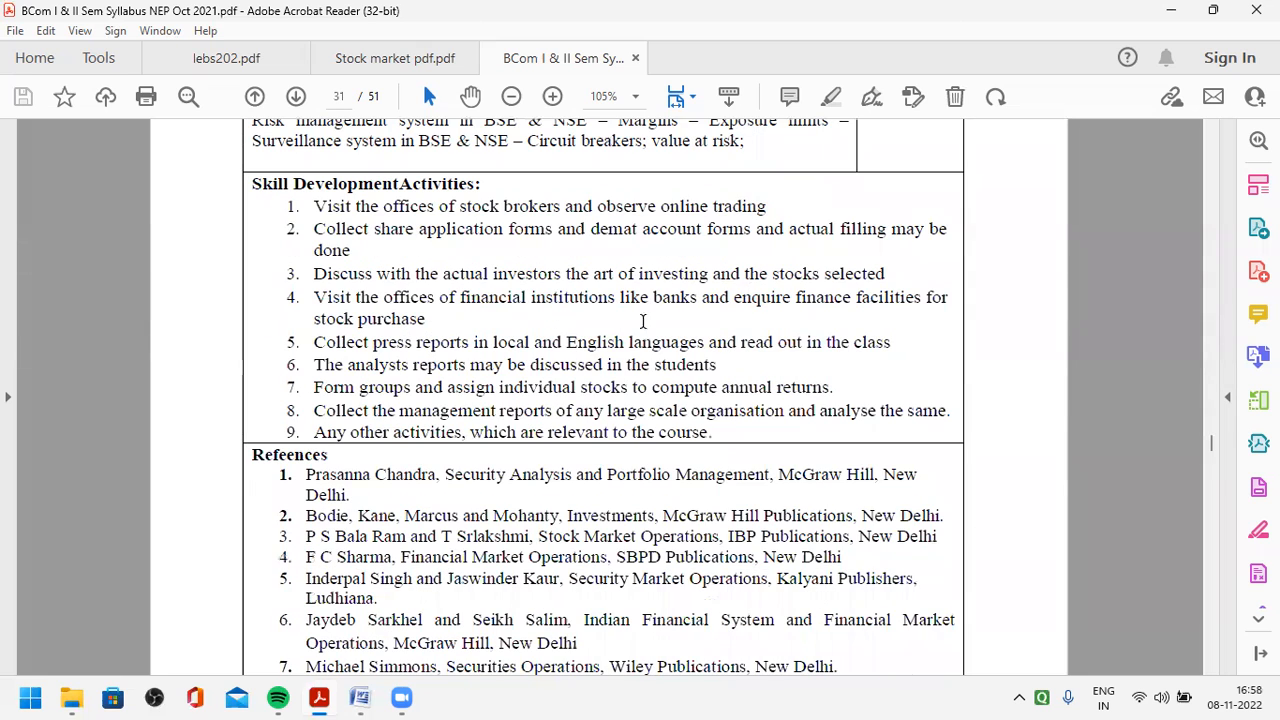
mouse_move(453, 205)
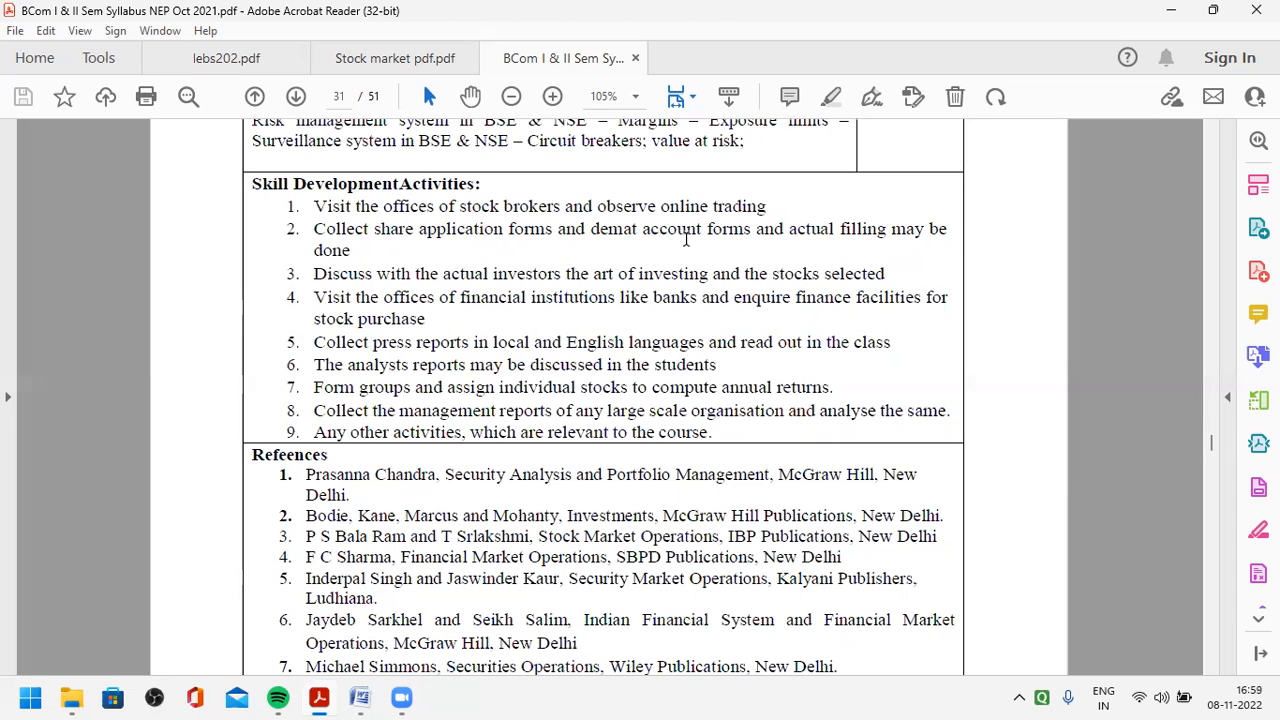
mouse_move(652, 237)
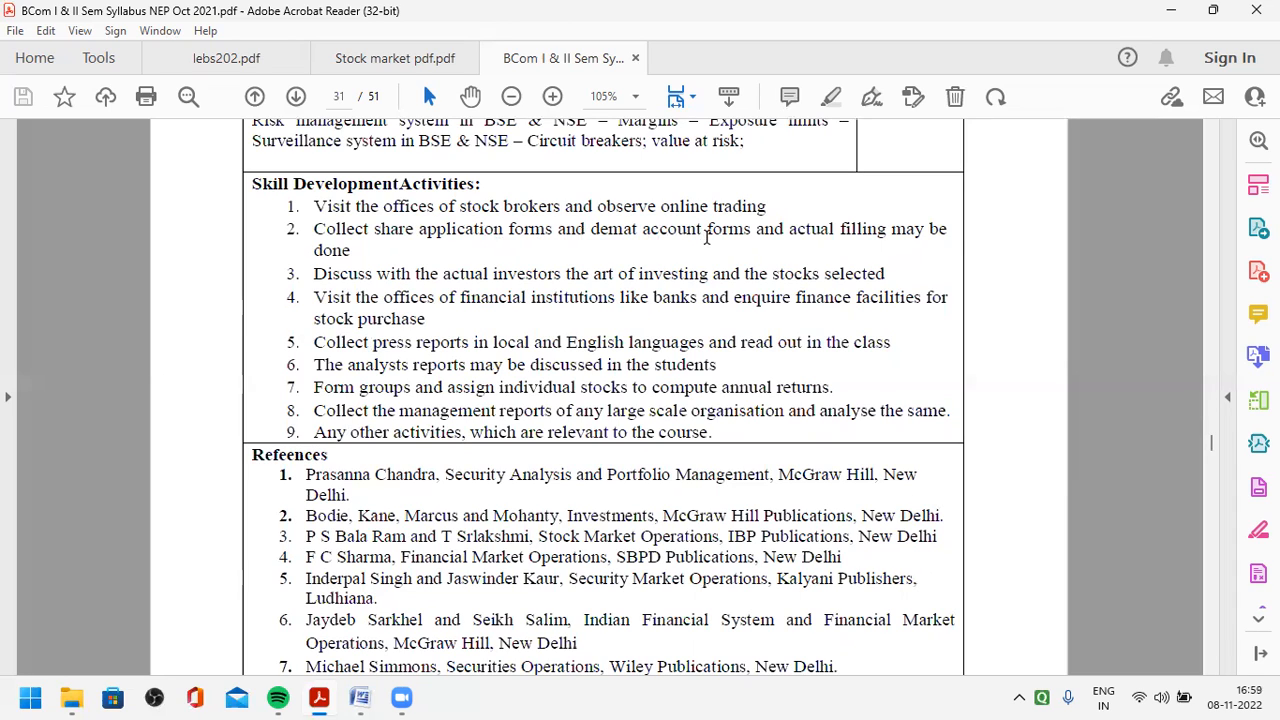
mouse_move(702, 240)
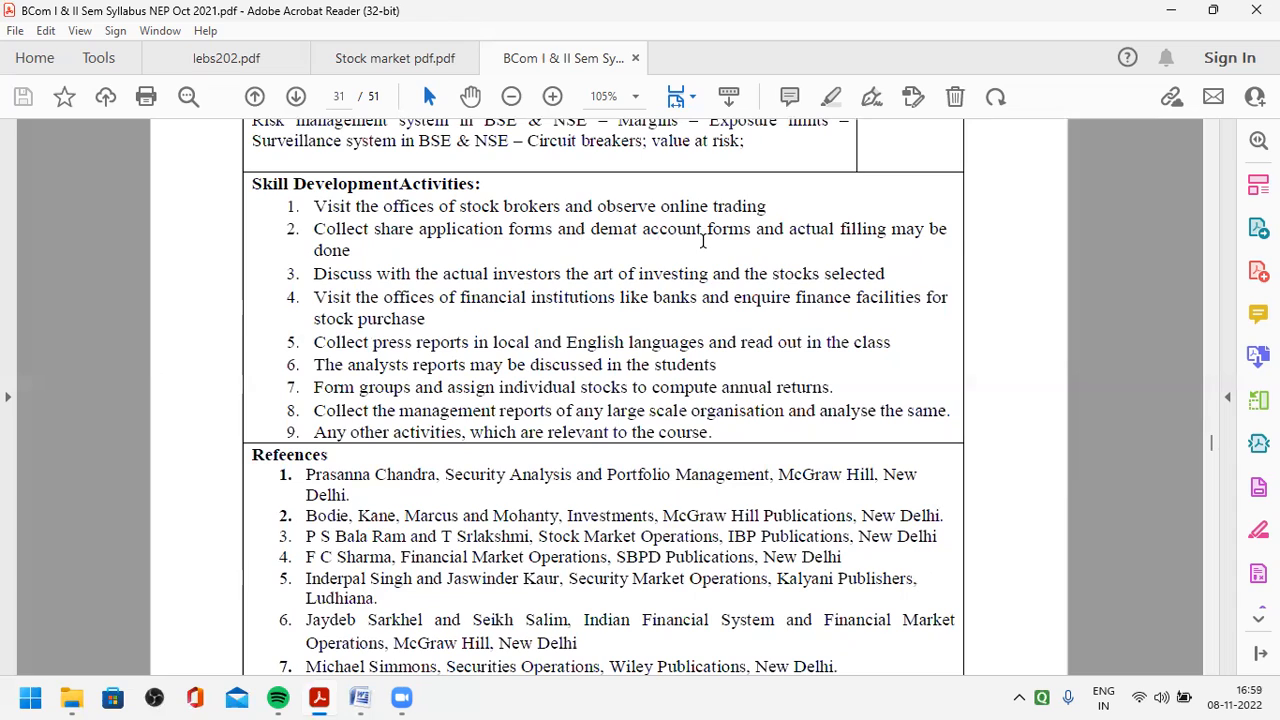
mouse_move(648, 245)
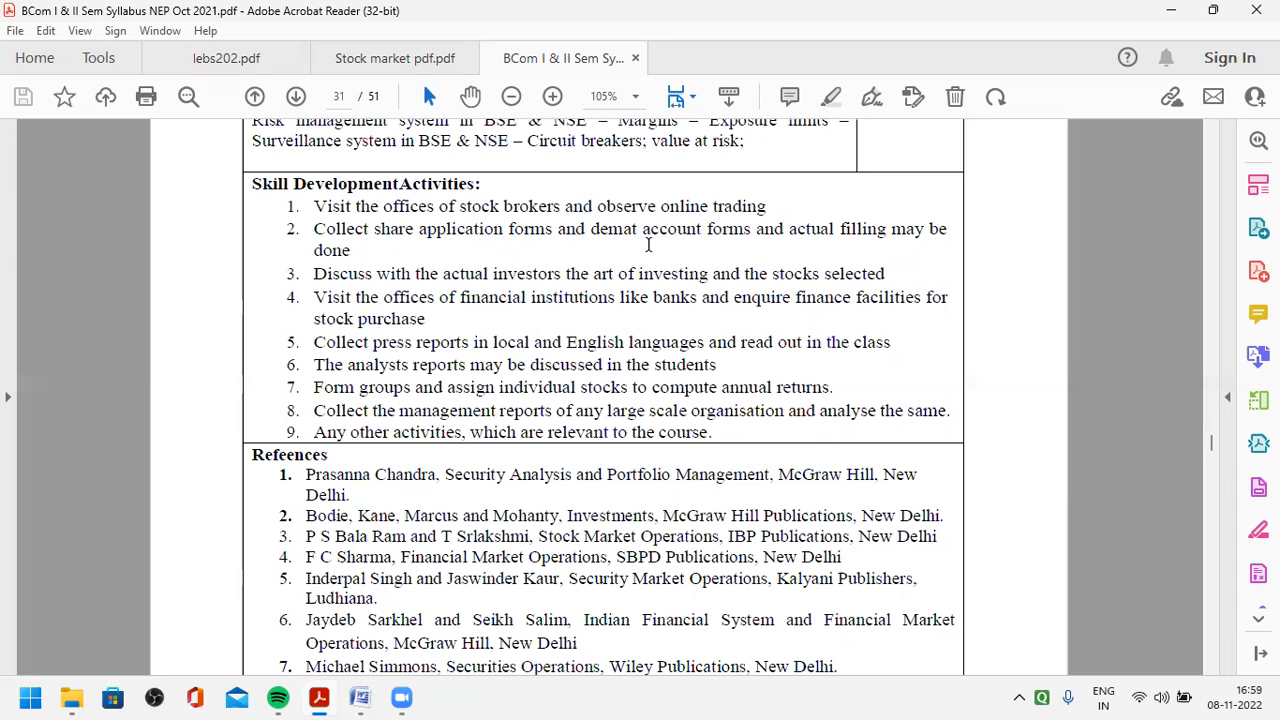
mouse_move(710, 240)
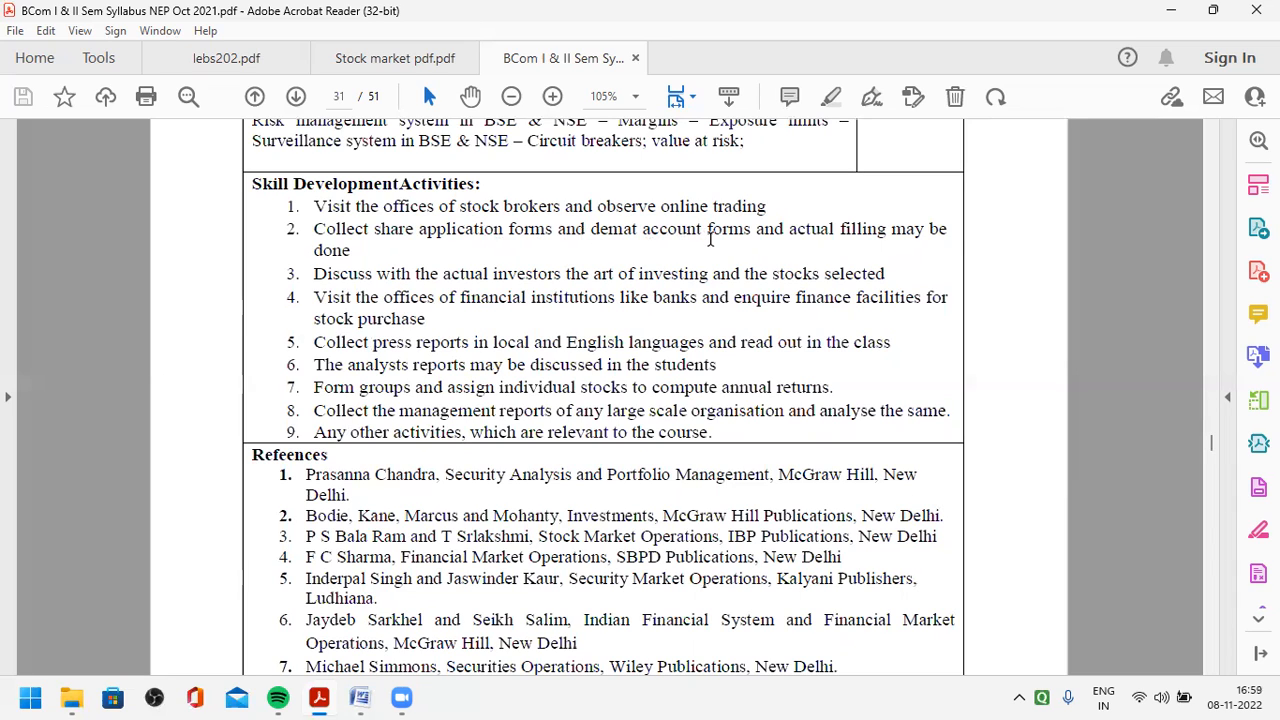
mouse_move(733, 332)
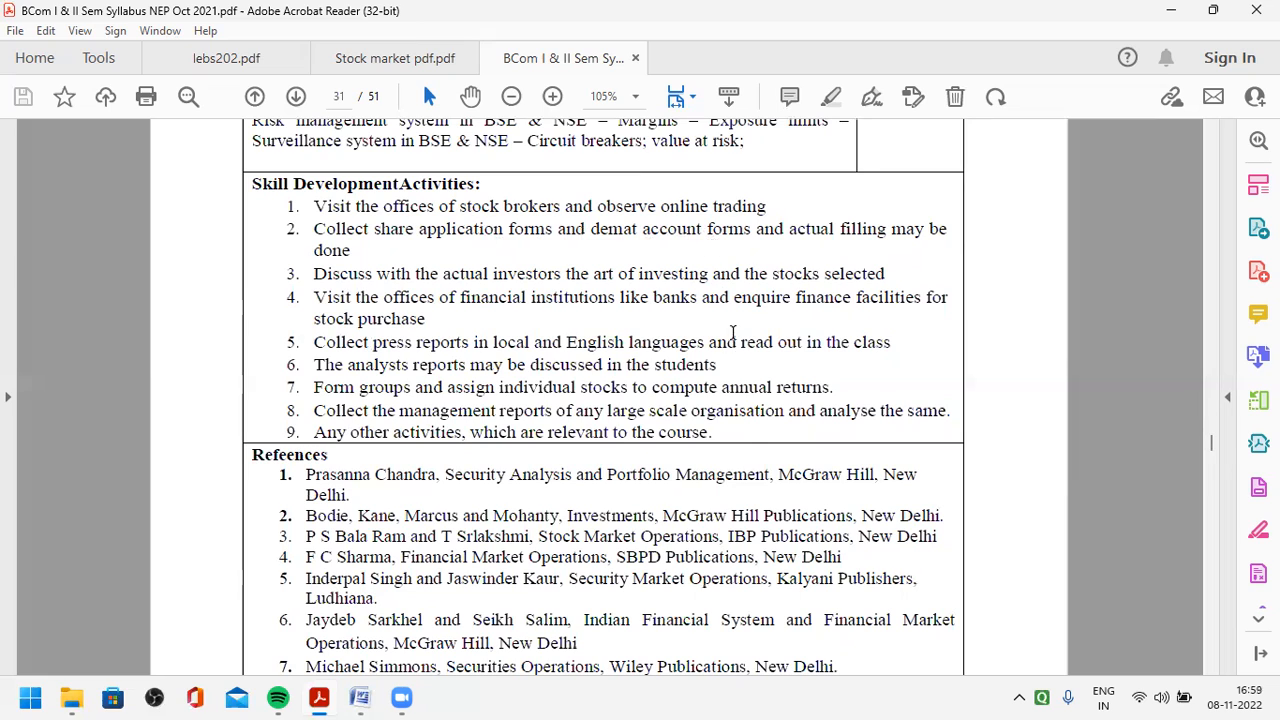
mouse_move(768, 412)
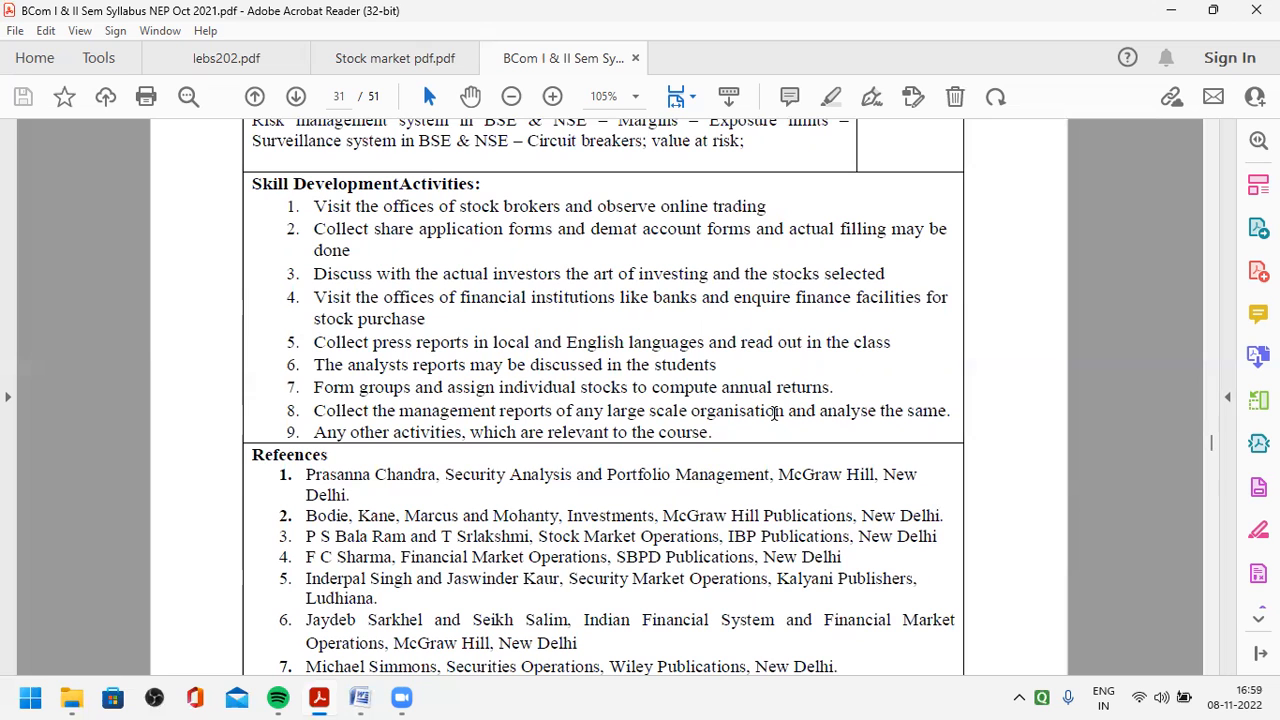
scroll("down", 3)
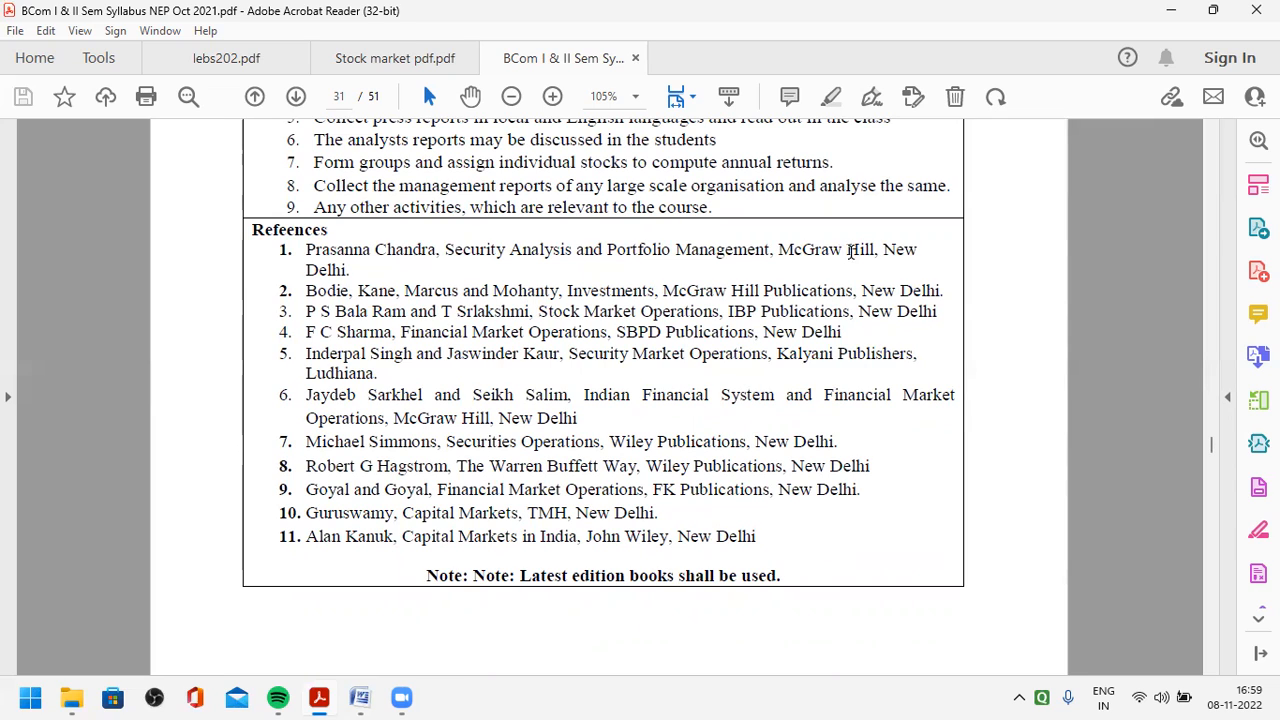
mouse_move(783, 261)
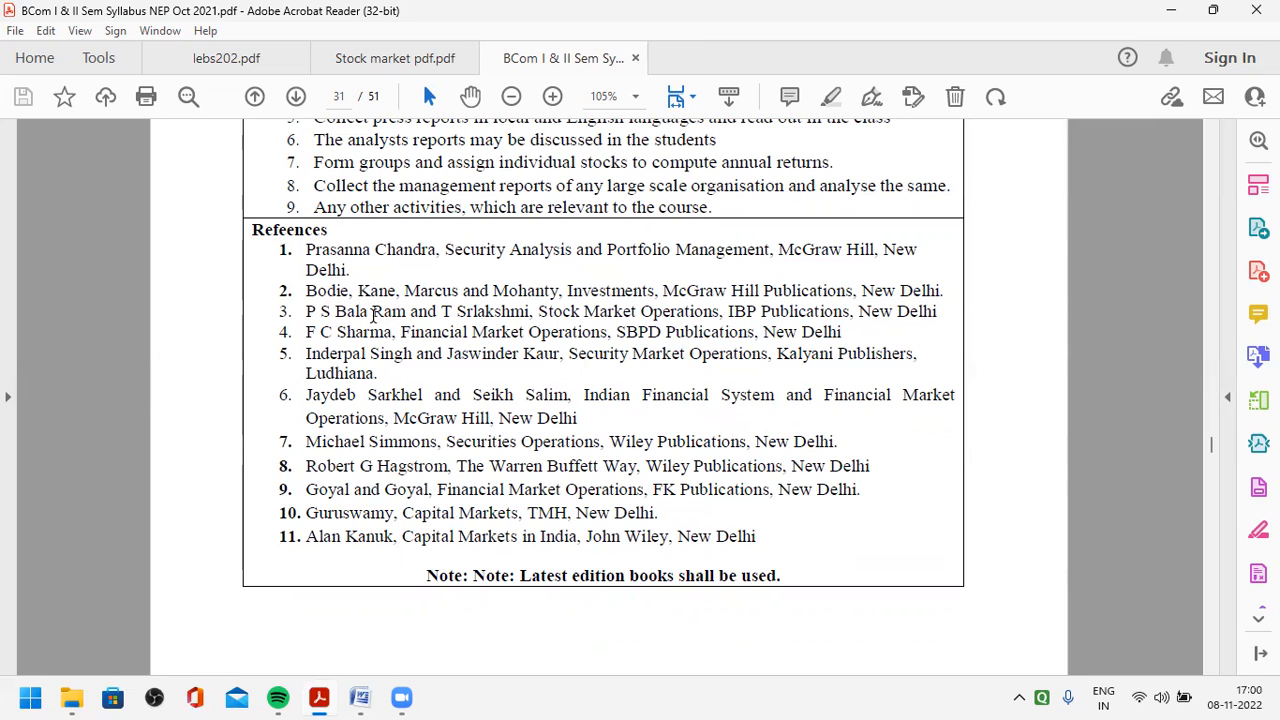
mouse_move(511, 320)
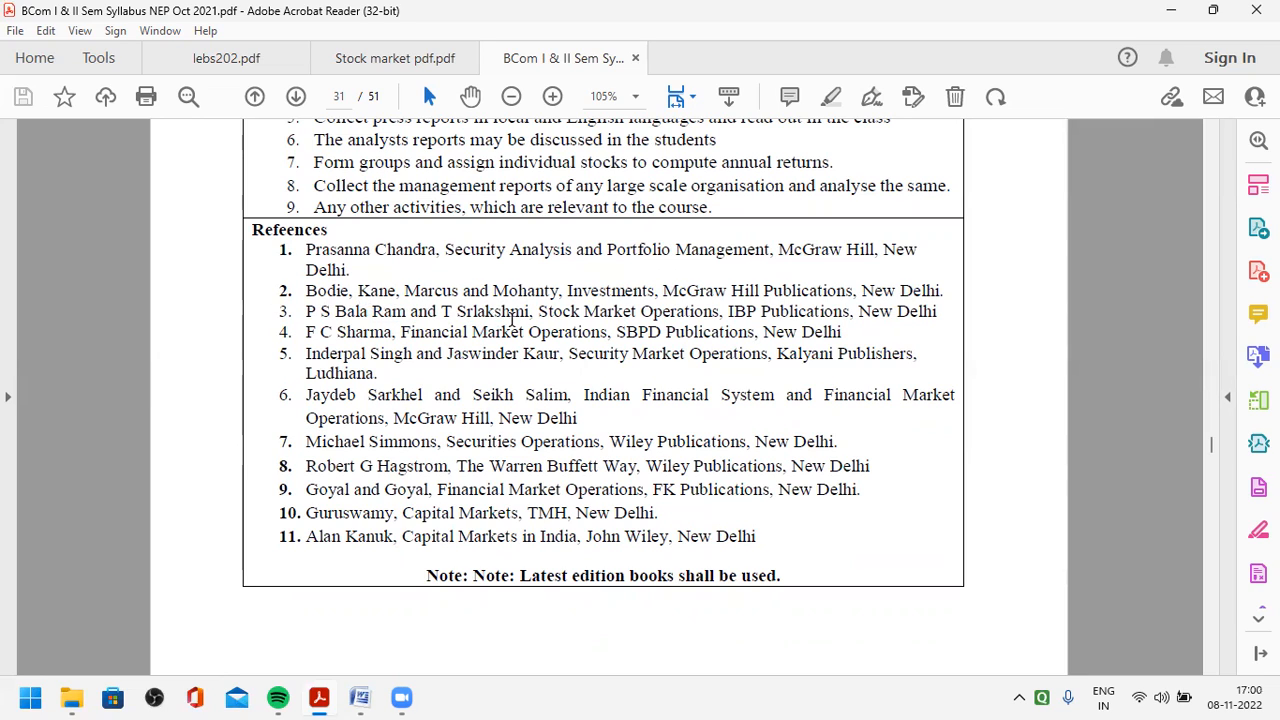
mouse_move(725, 318)
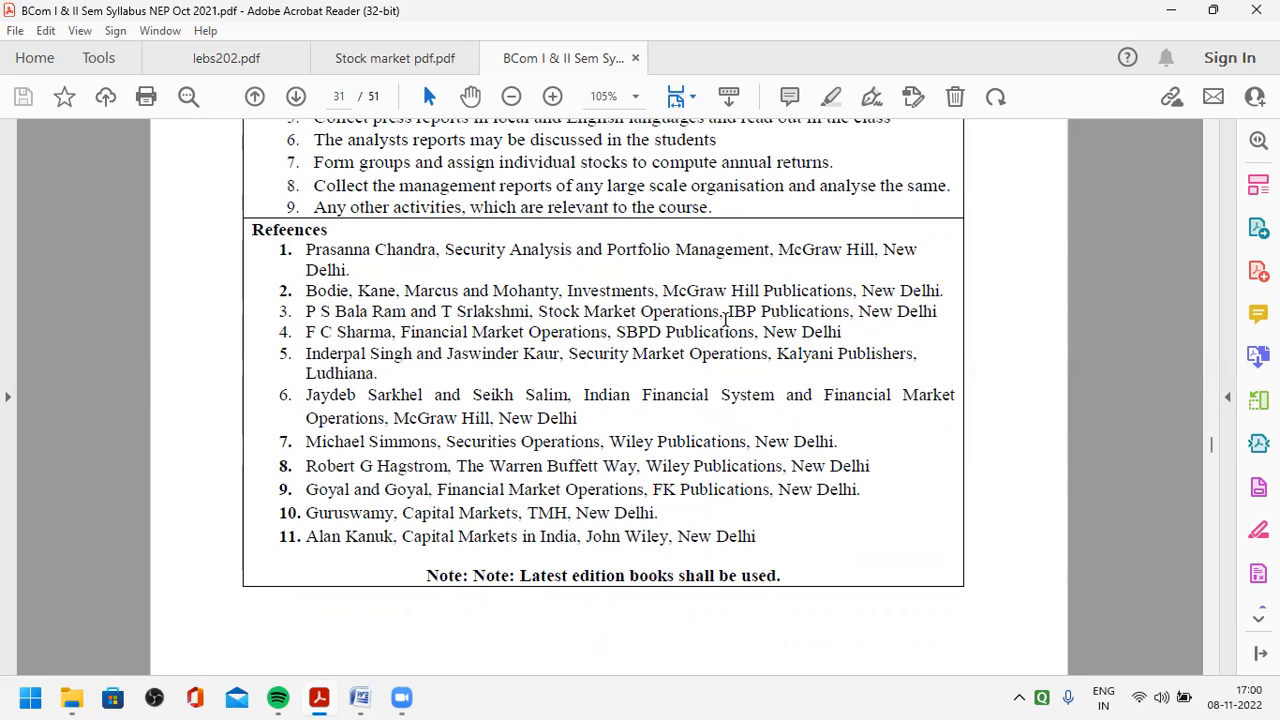
mouse_move(710, 318)
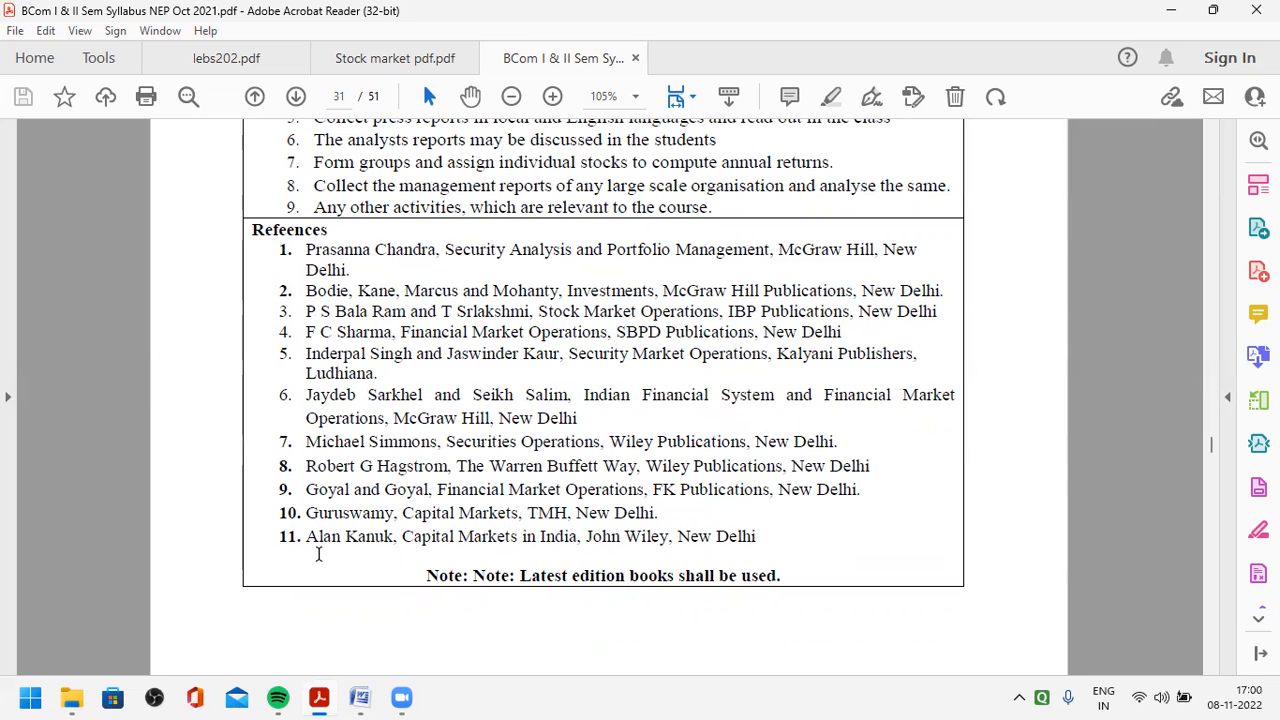
mouse_move(453, 511)
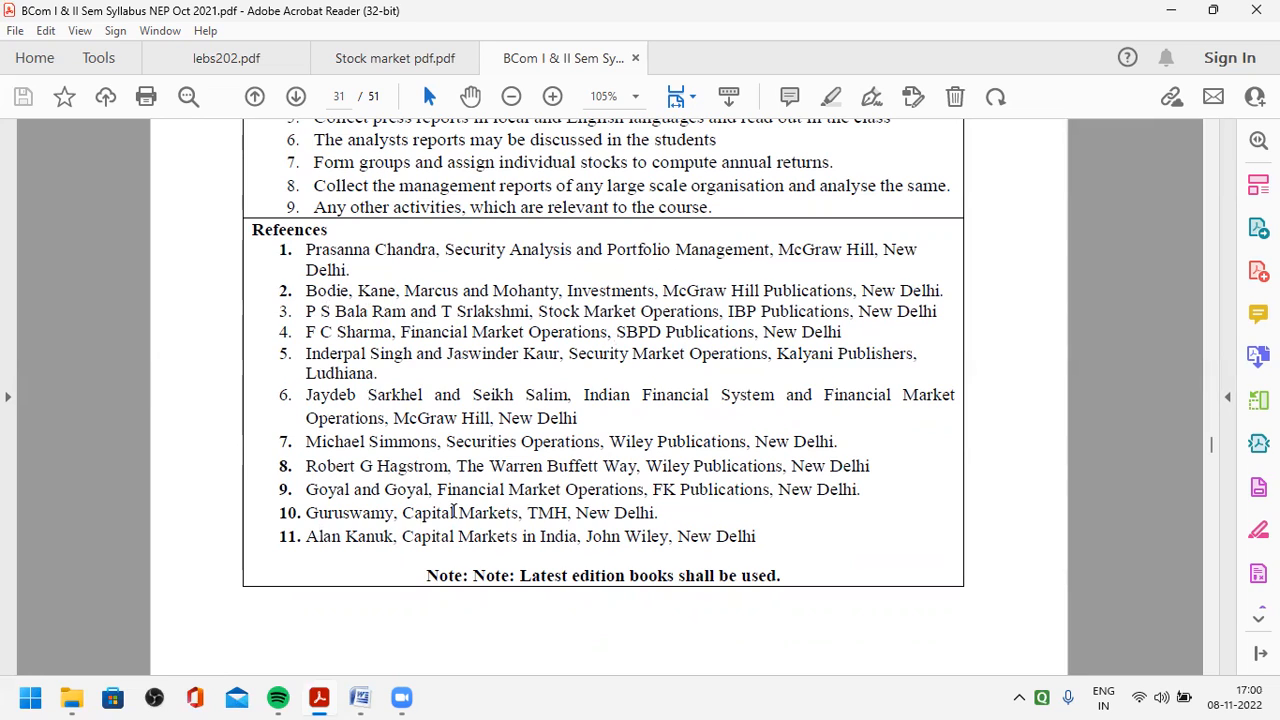
mouse_move(500, 536)
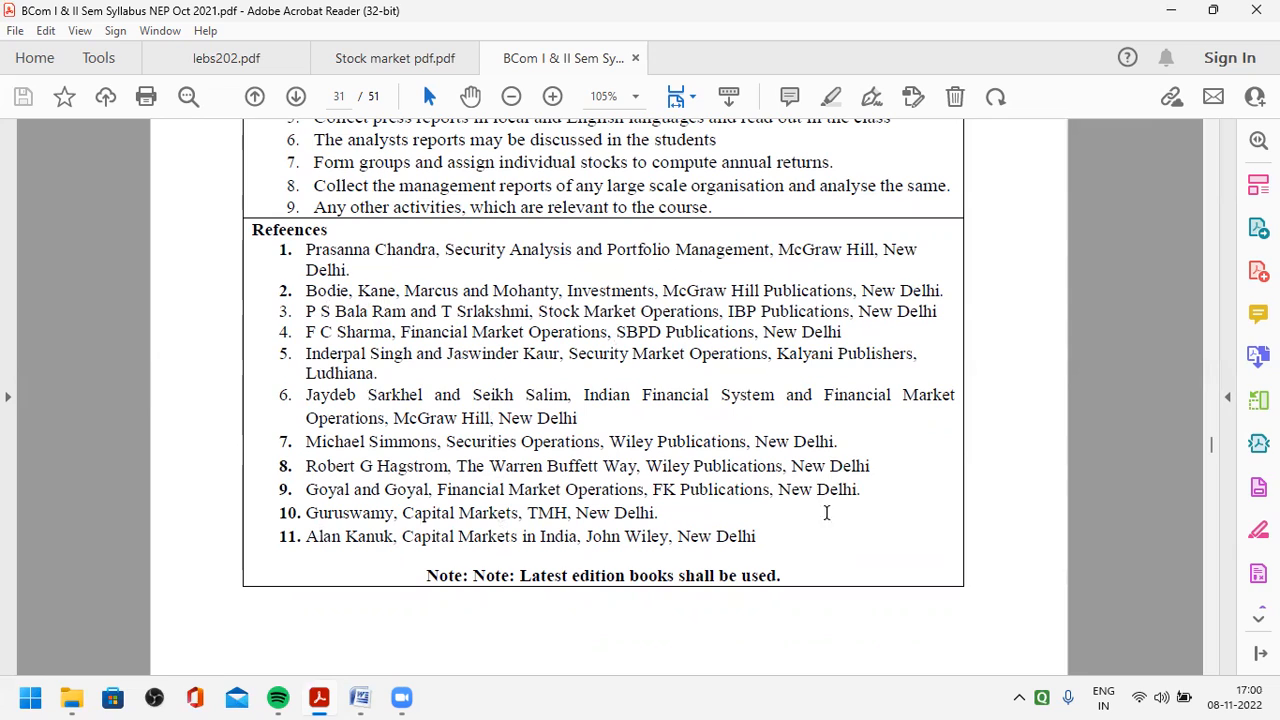
mouse_move(612, 575)
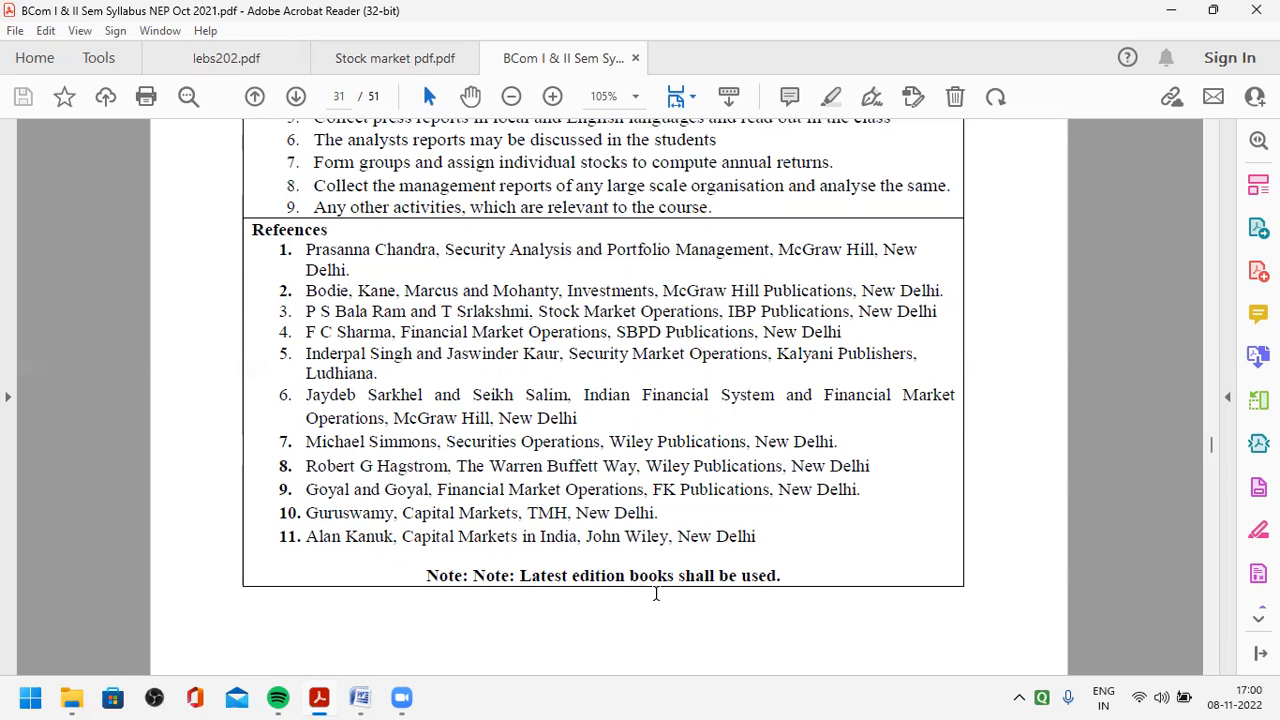
mouse_move(648, 582)
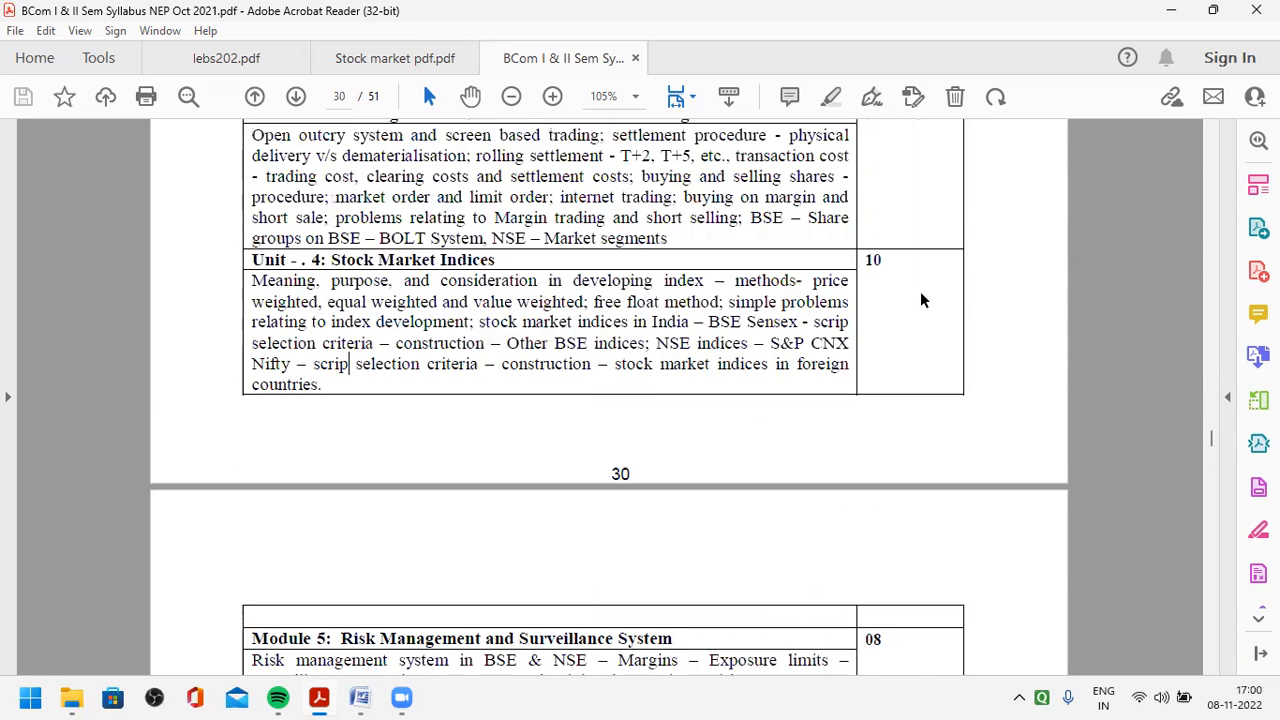
scroll("up", 3)
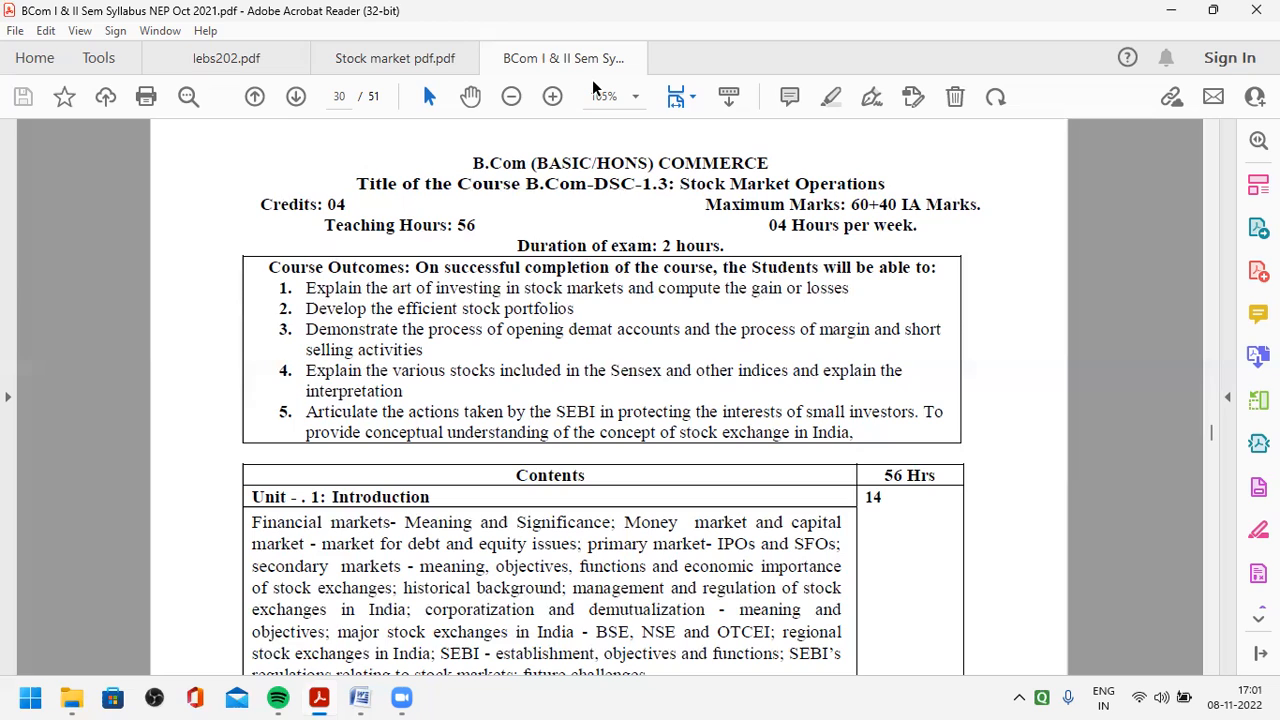
mouse_move(575, 420)
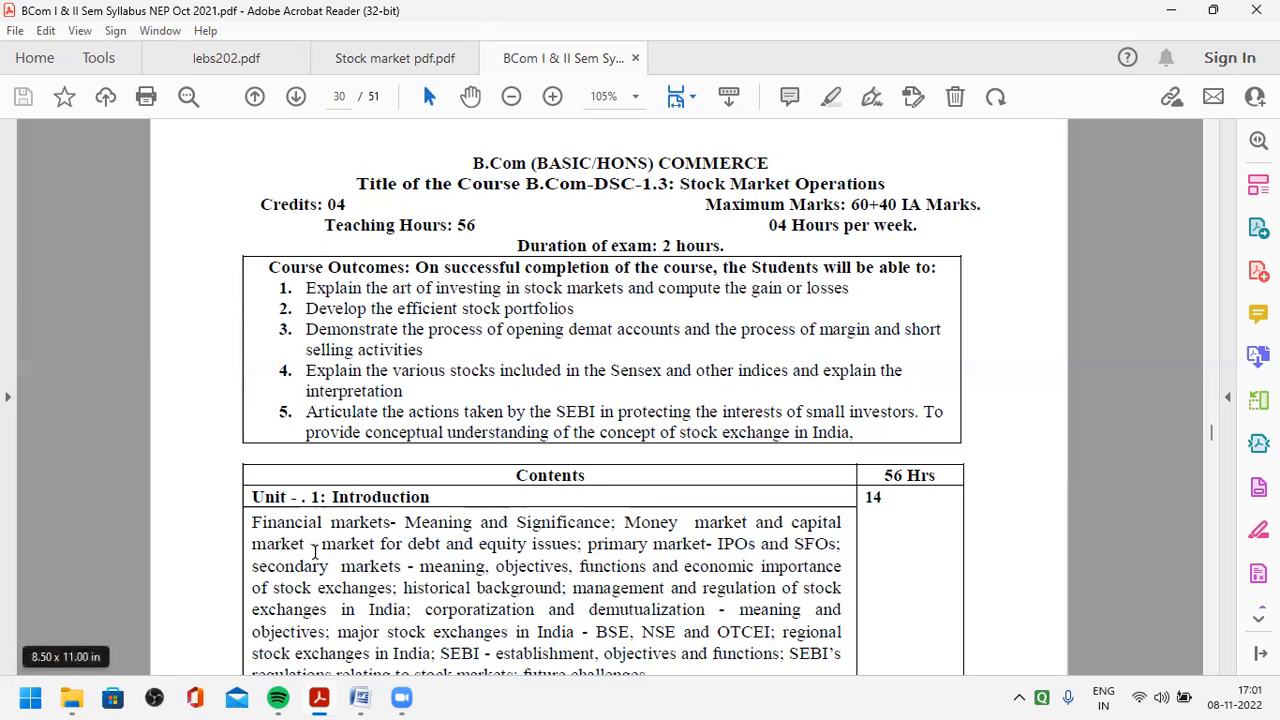
mouse_move(575, 52)
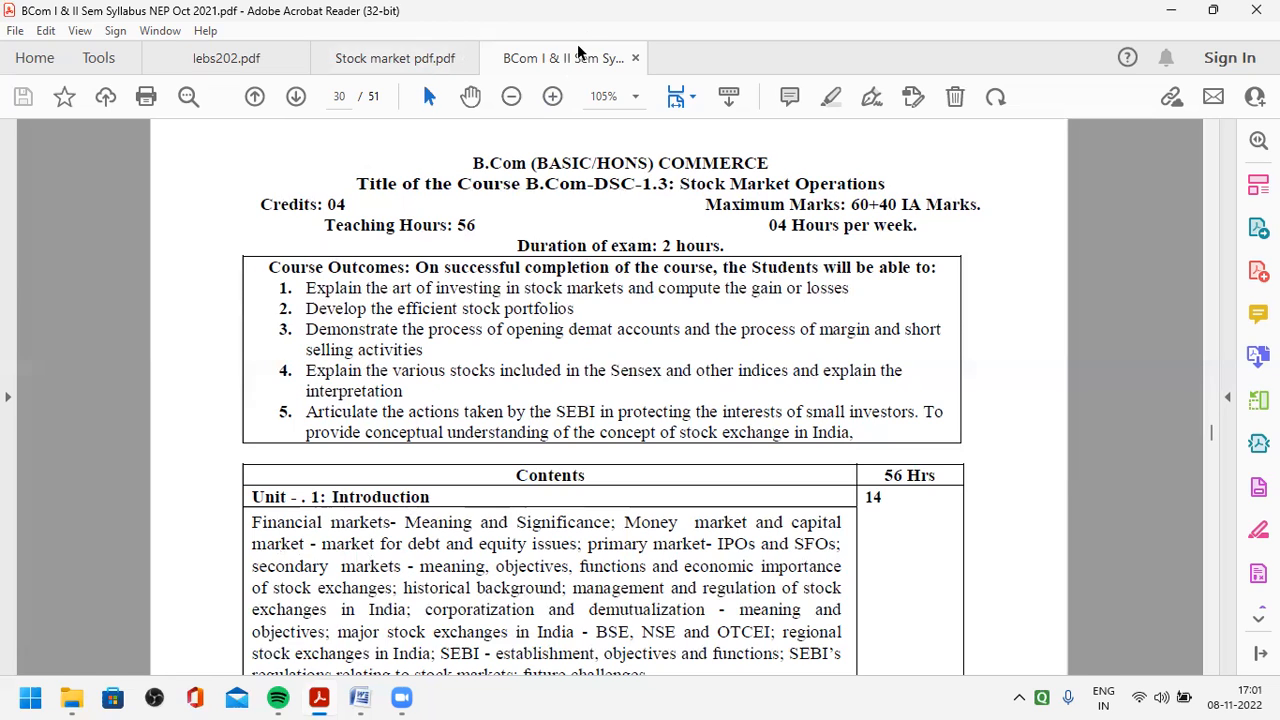
mouse_move(587, 40)
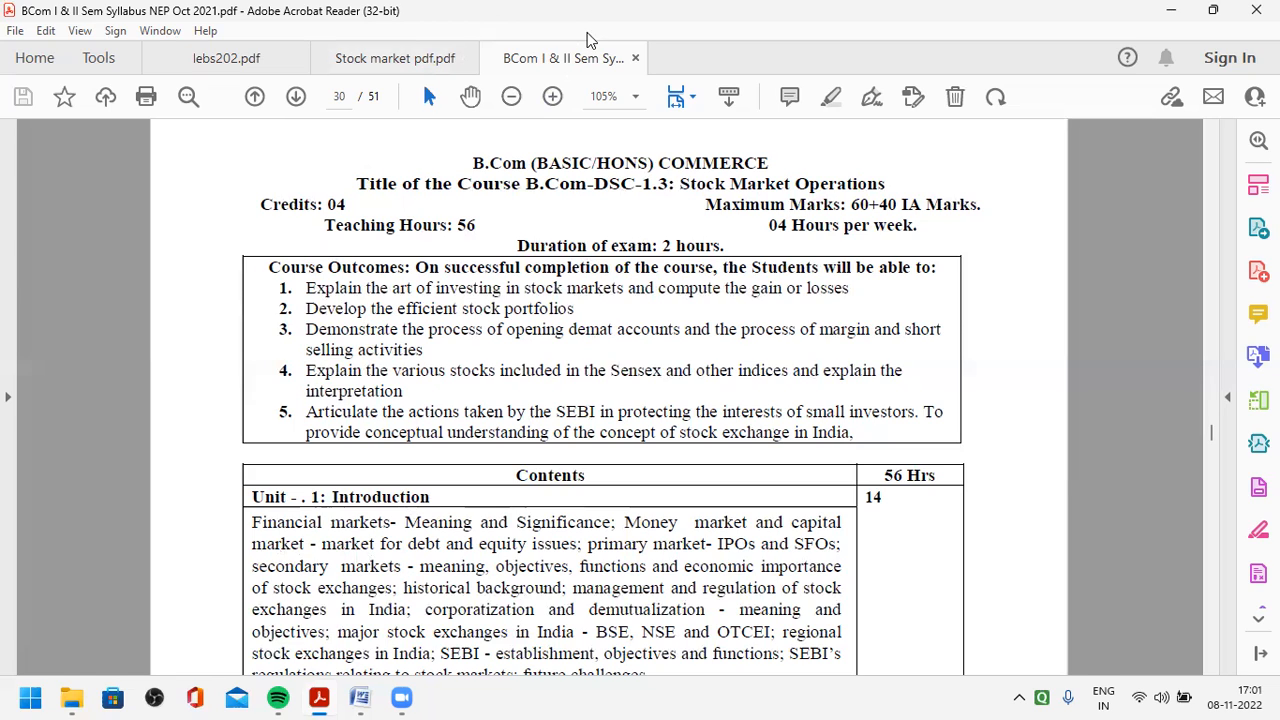